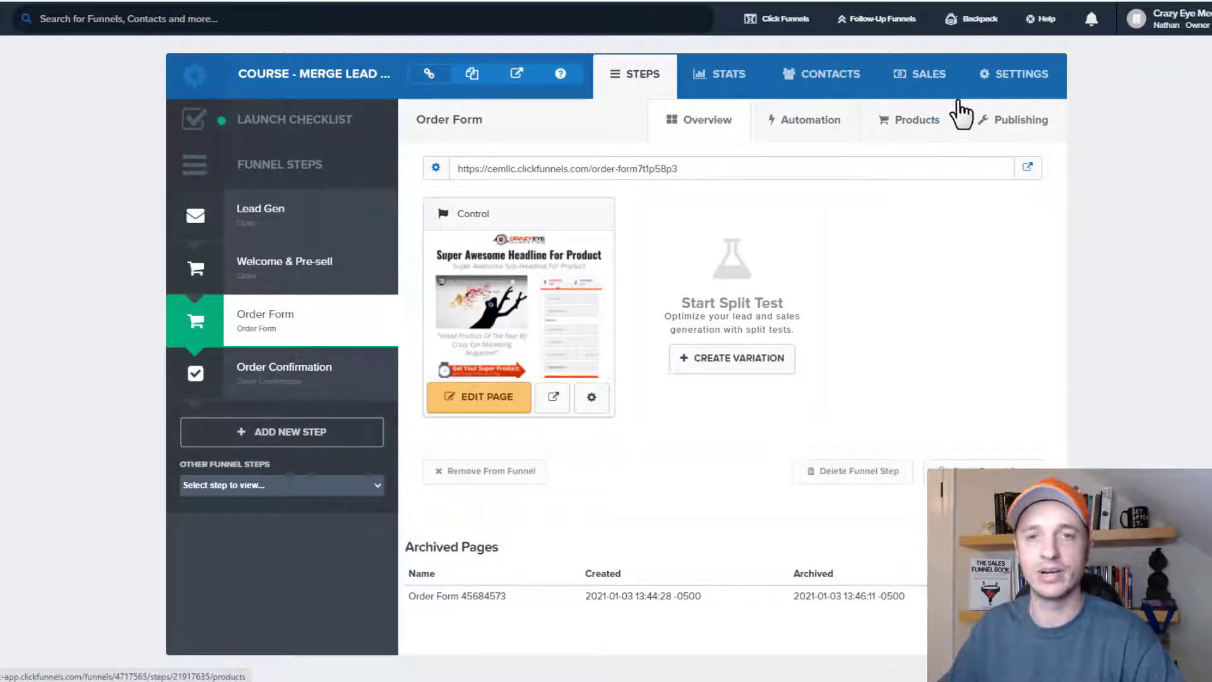
Open the Order Form step's Products tab, which lists no products yet
{"action": "left_click", "coordinate": [917, 120]}
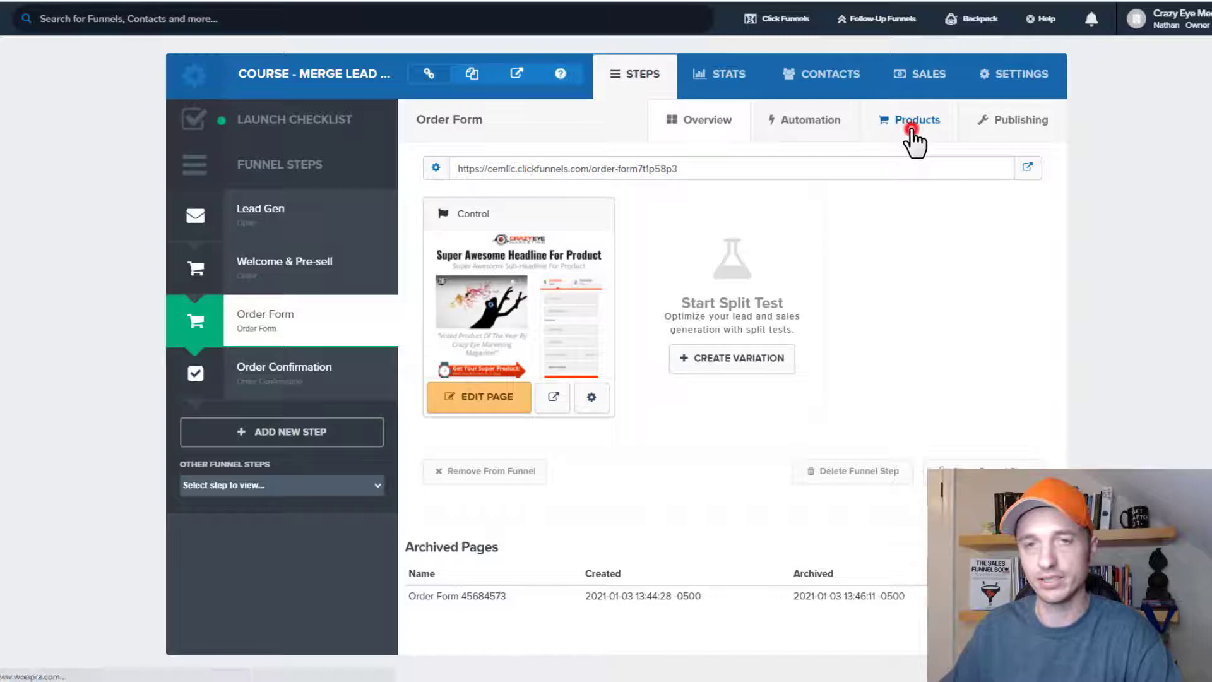
{"action": "left_click", "coordinate": [917, 119]}
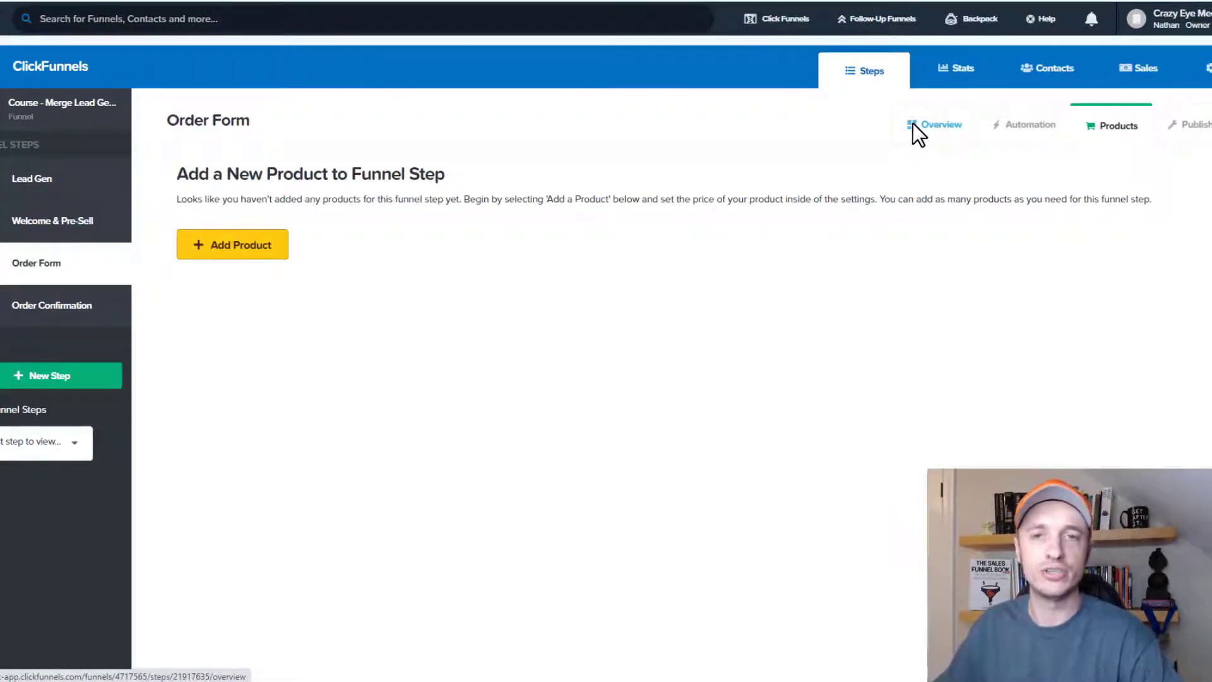
{"action": "left_click", "coordinate": [231, 245]}
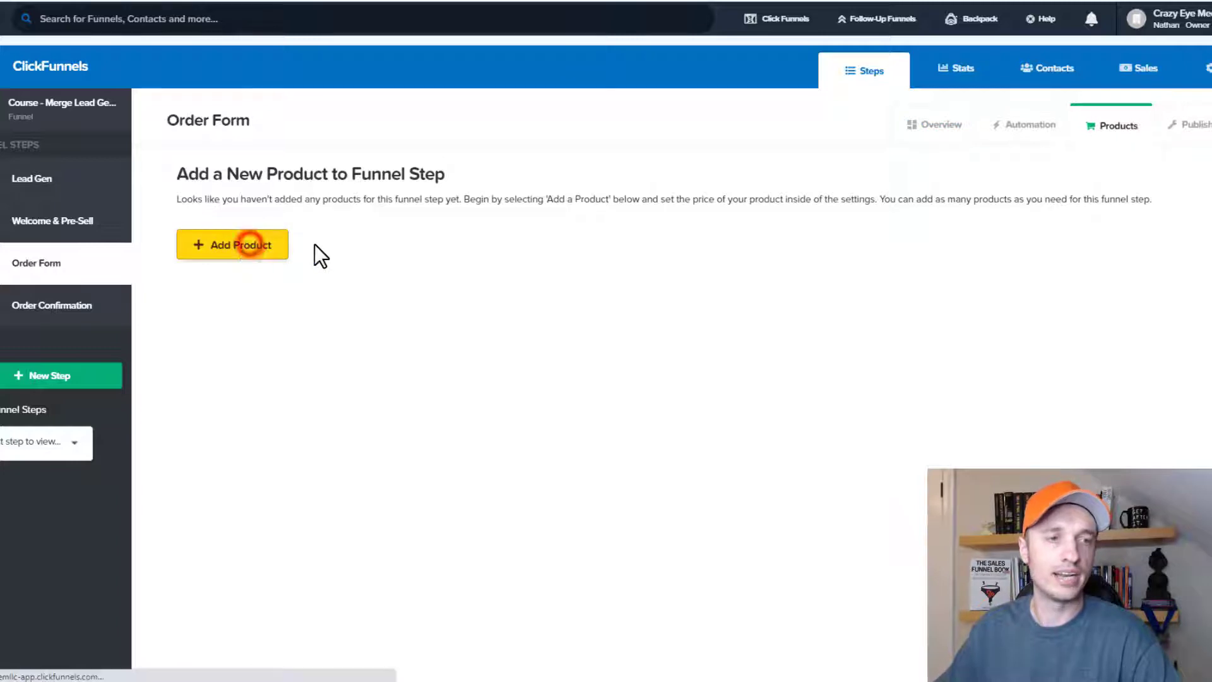
Create a one-time product named 'Fish' priced at 10 and save its details
{"action": "left_click", "coordinate": [232, 244]}
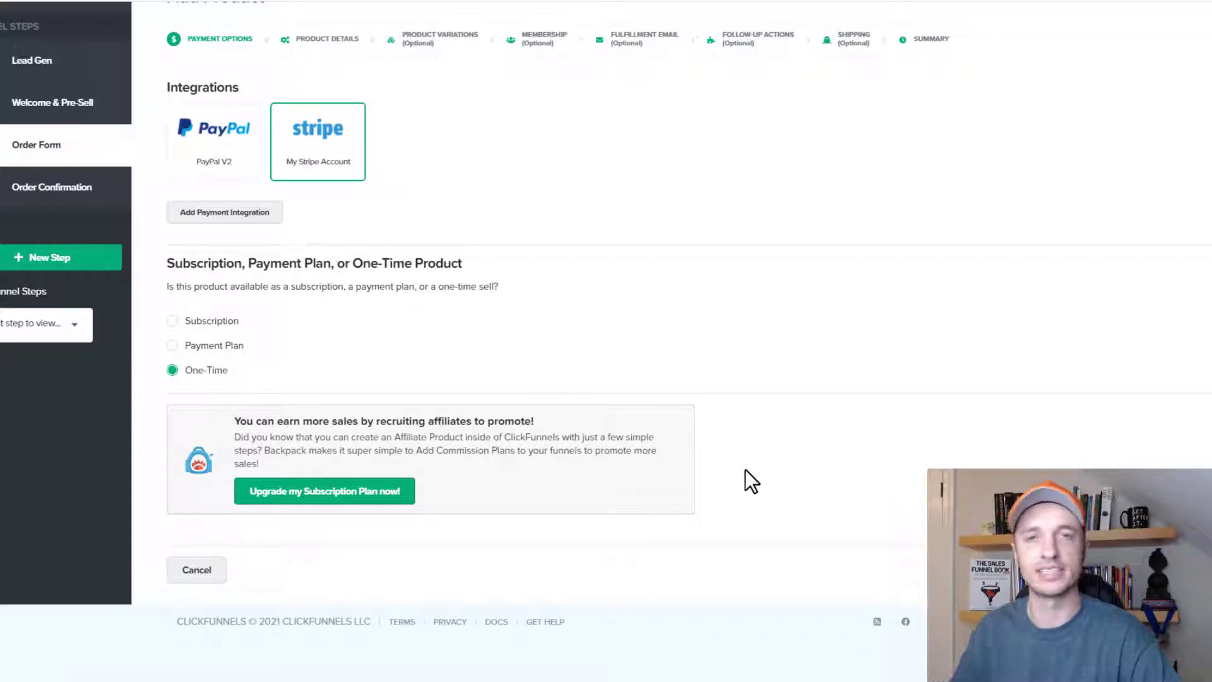
{"action": "left_click", "coordinate": [326, 157]}
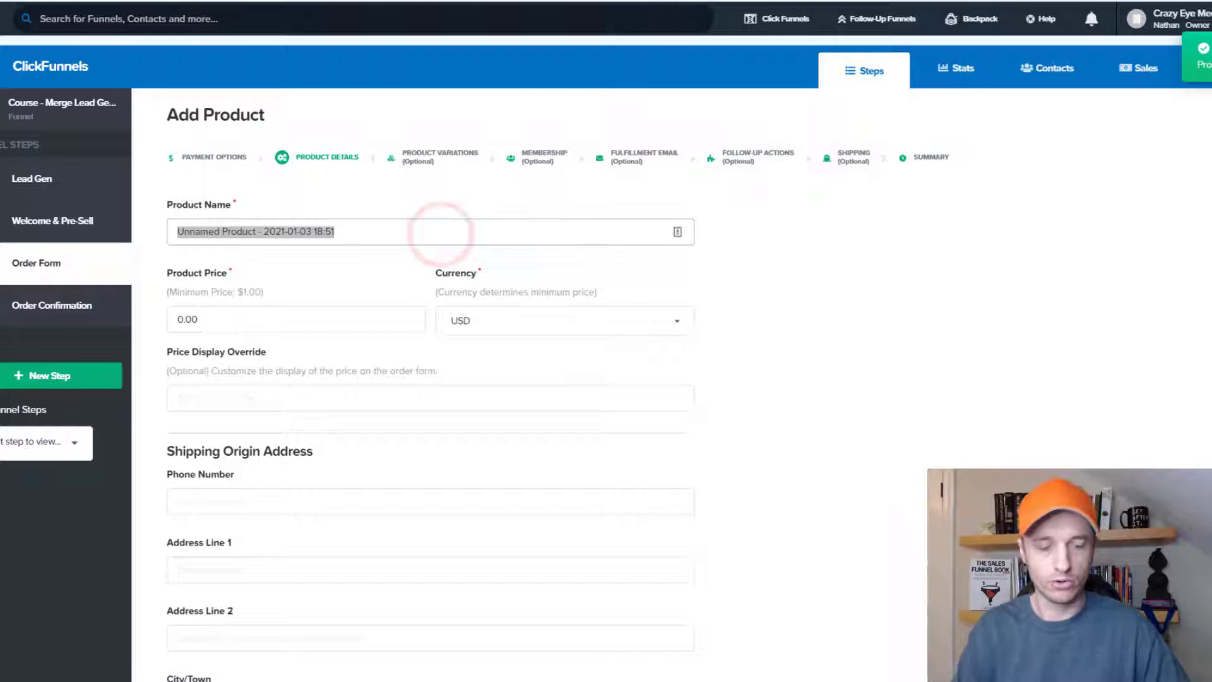
{"action": "type", "text": "Fish"}
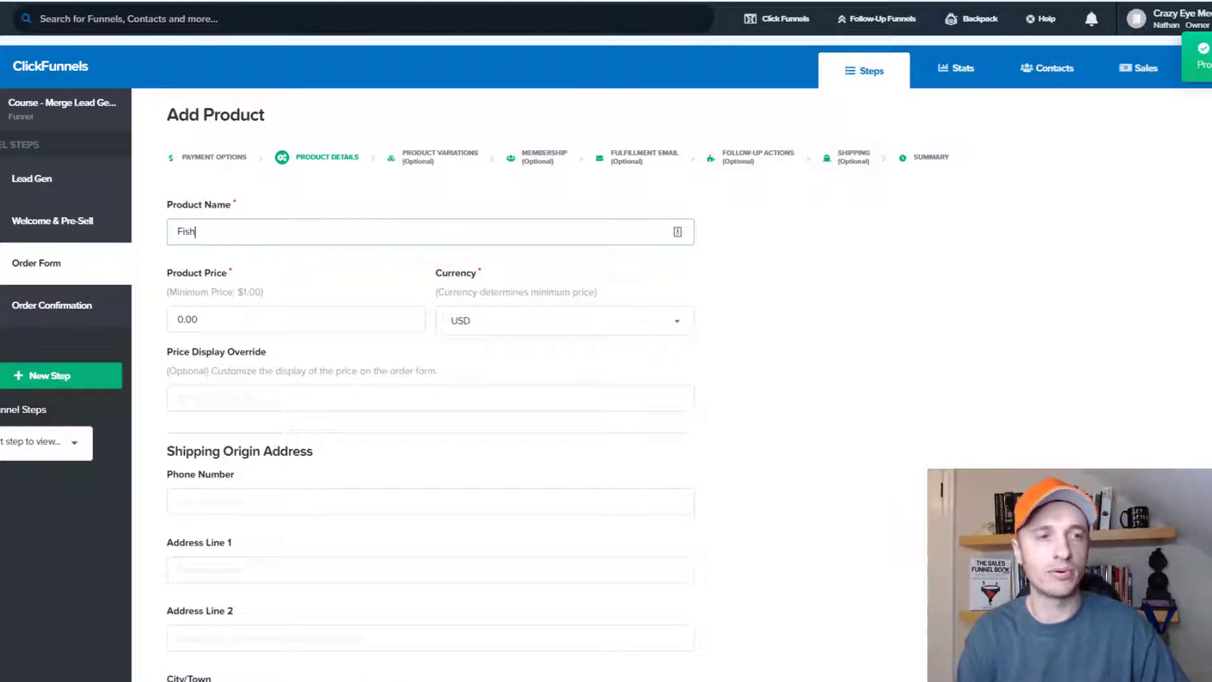
{"action": "scroll", "scroll_direction": "down", "scroll_amount": 3}
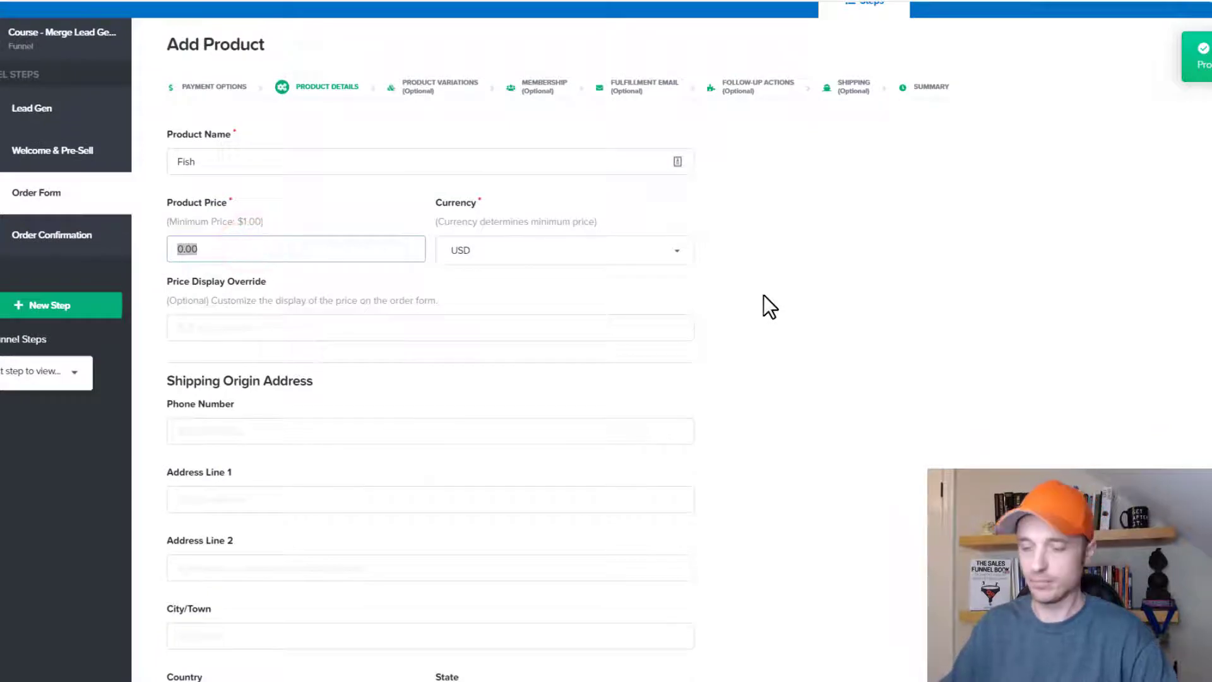
{"action": "type", "text": "10"}
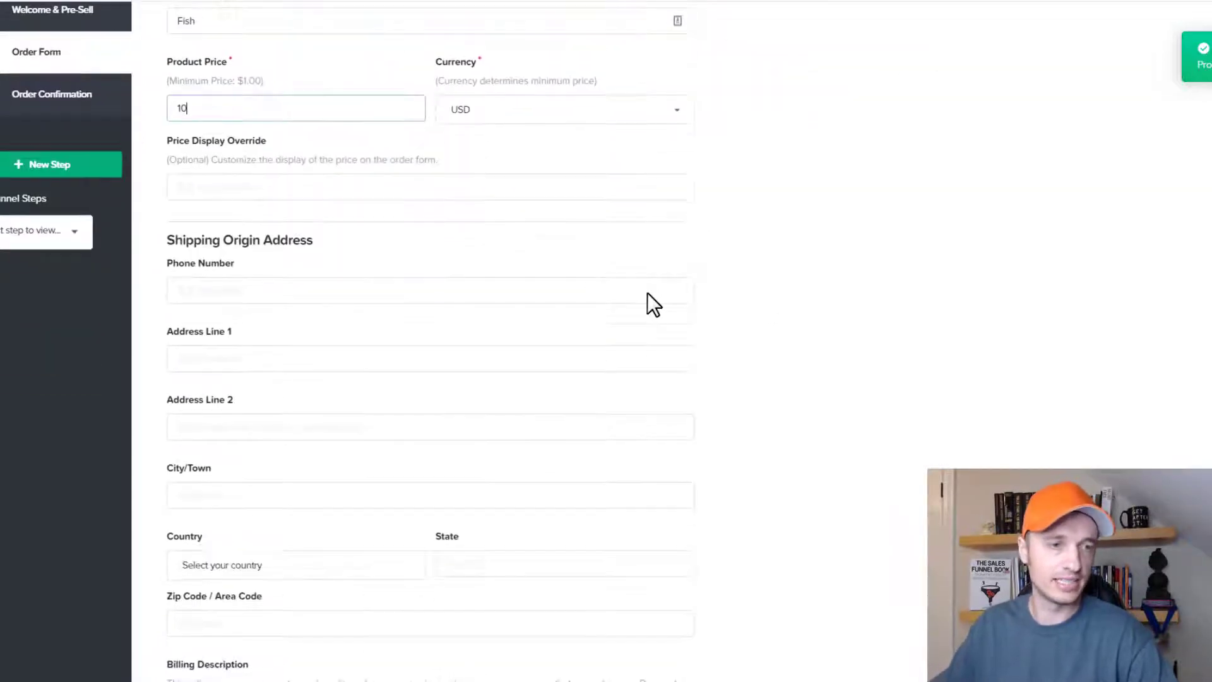
{"action": "scroll", "scroll_direction": "down", "scroll_amount": 3}
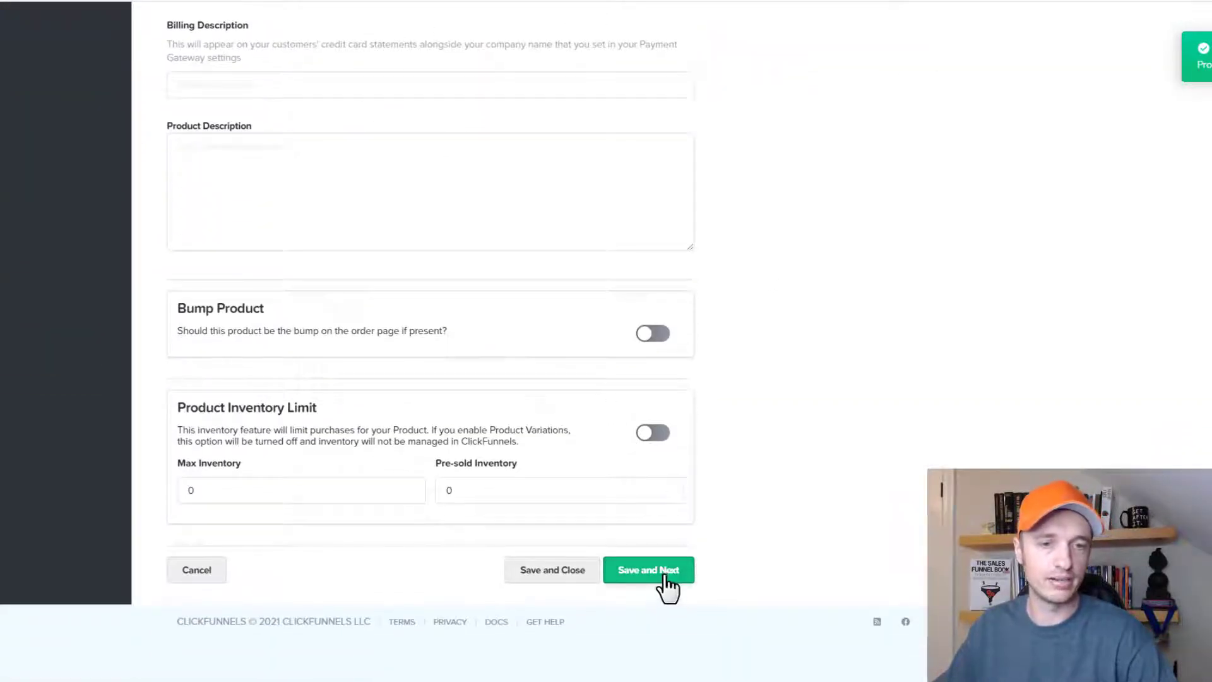
{"action": "left_click", "coordinate": [648, 569]}
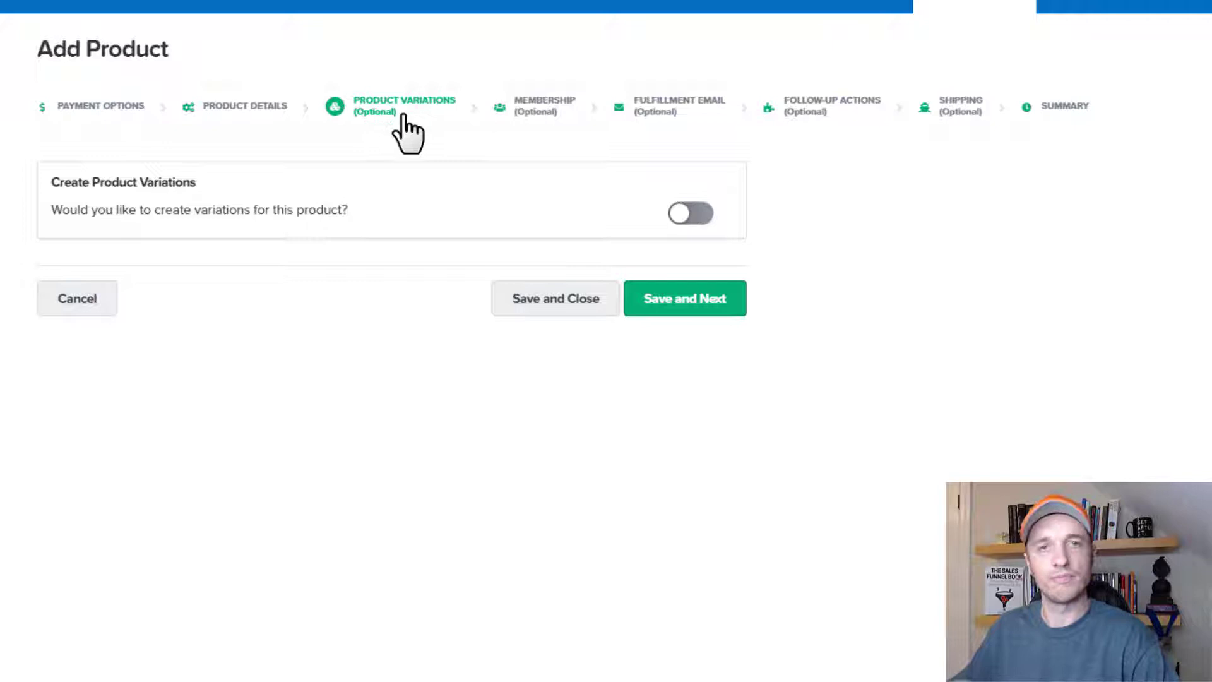
{"action": "mouse_move", "coordinate": [691, 224]}
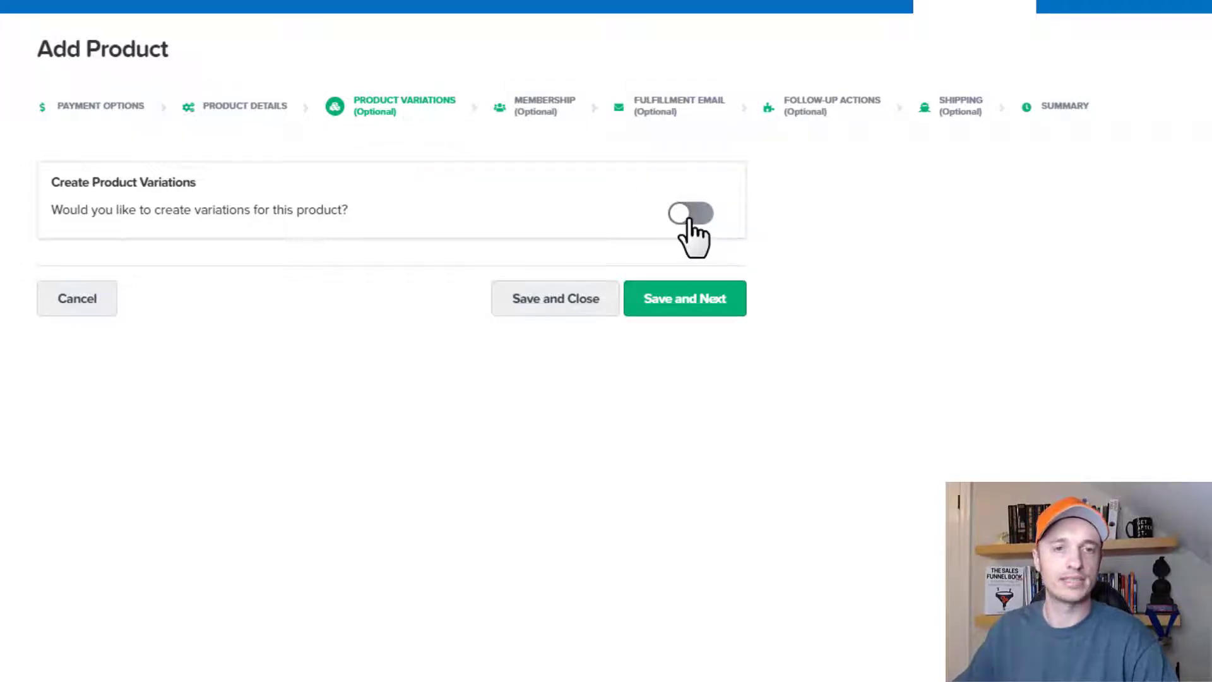
Enable variations on Fish and save a 'color' variation type with Red, Blue and Green
{"action": "left_click", "coordinate": [690, 214]}
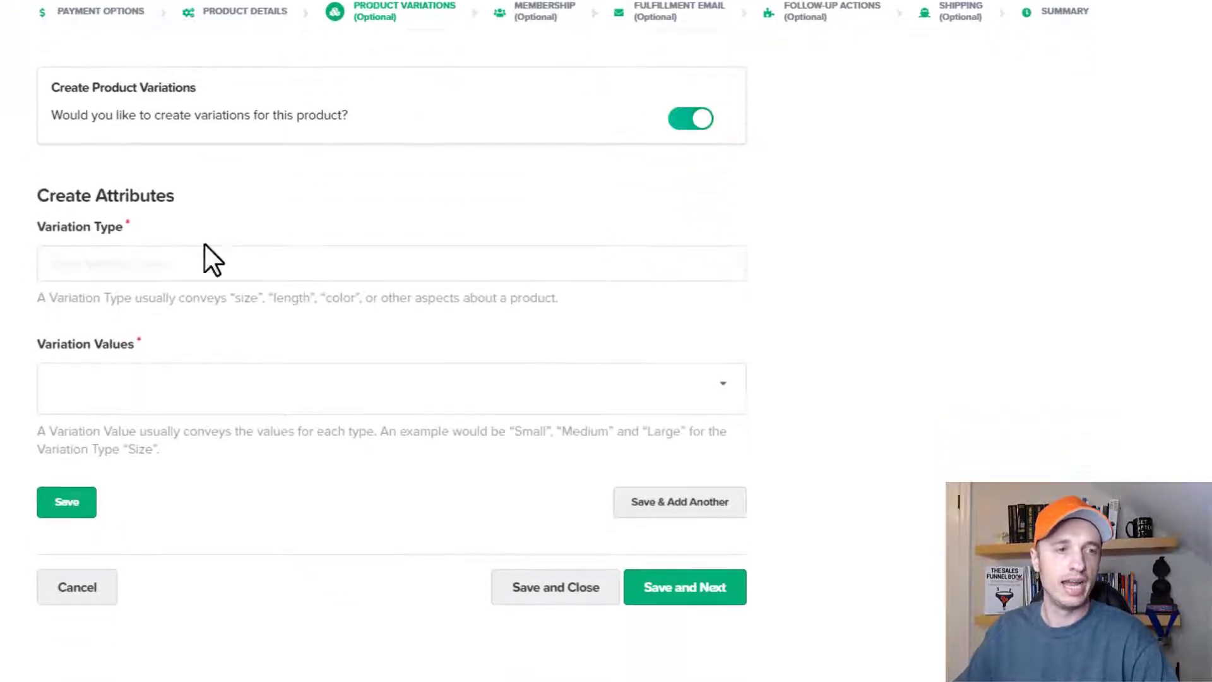
{"action": "left_click", "coordinate": [391, 262]}
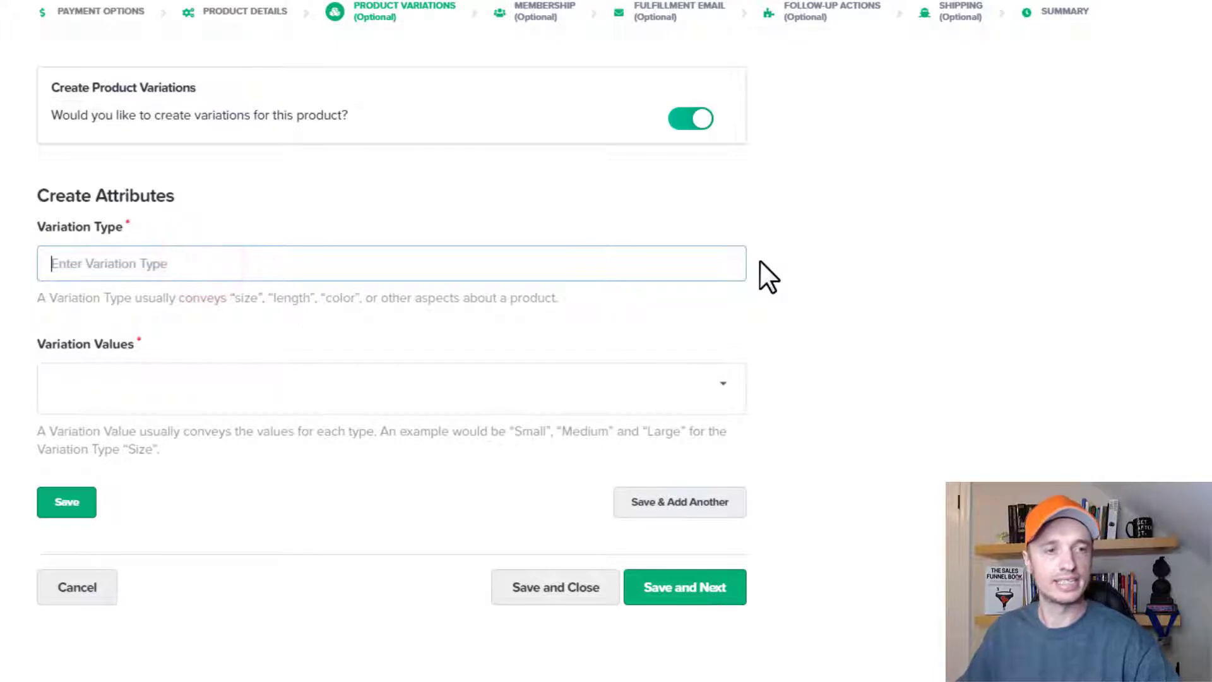
{"action": "type", "text": "color"}
{"action": "left_click", "coordinate": [392, 388]}
{"action": "type", "text": "re"}
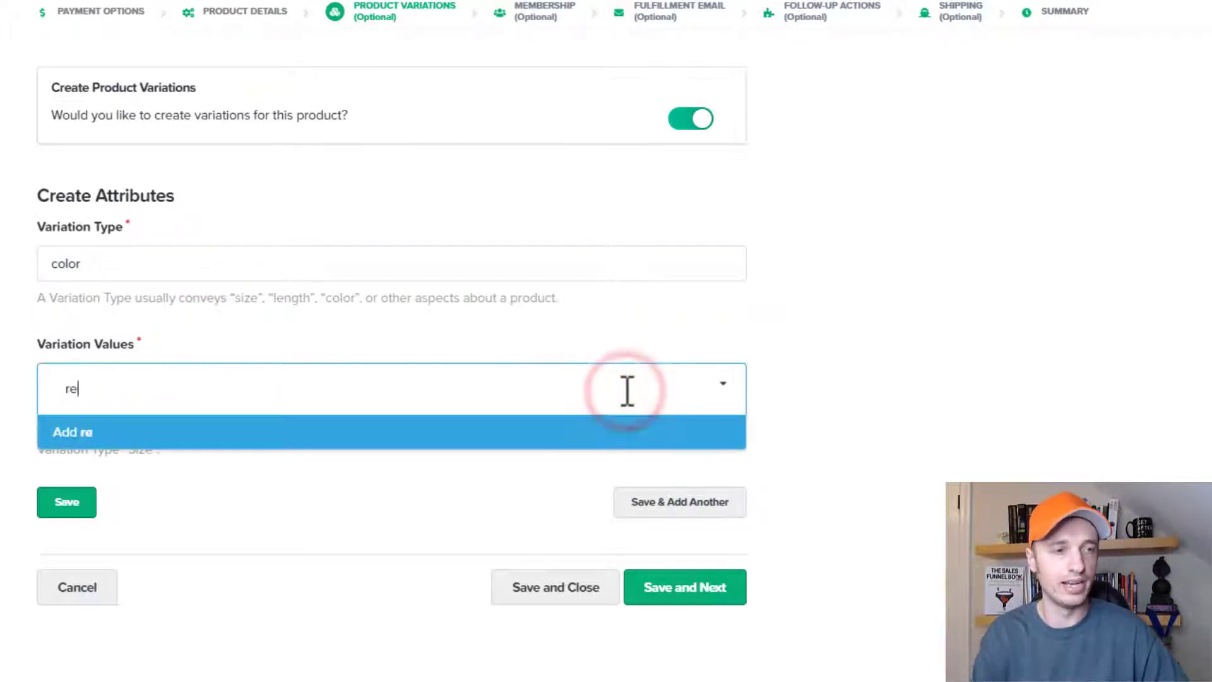
{"action": "type", "text": "Red Blue"}
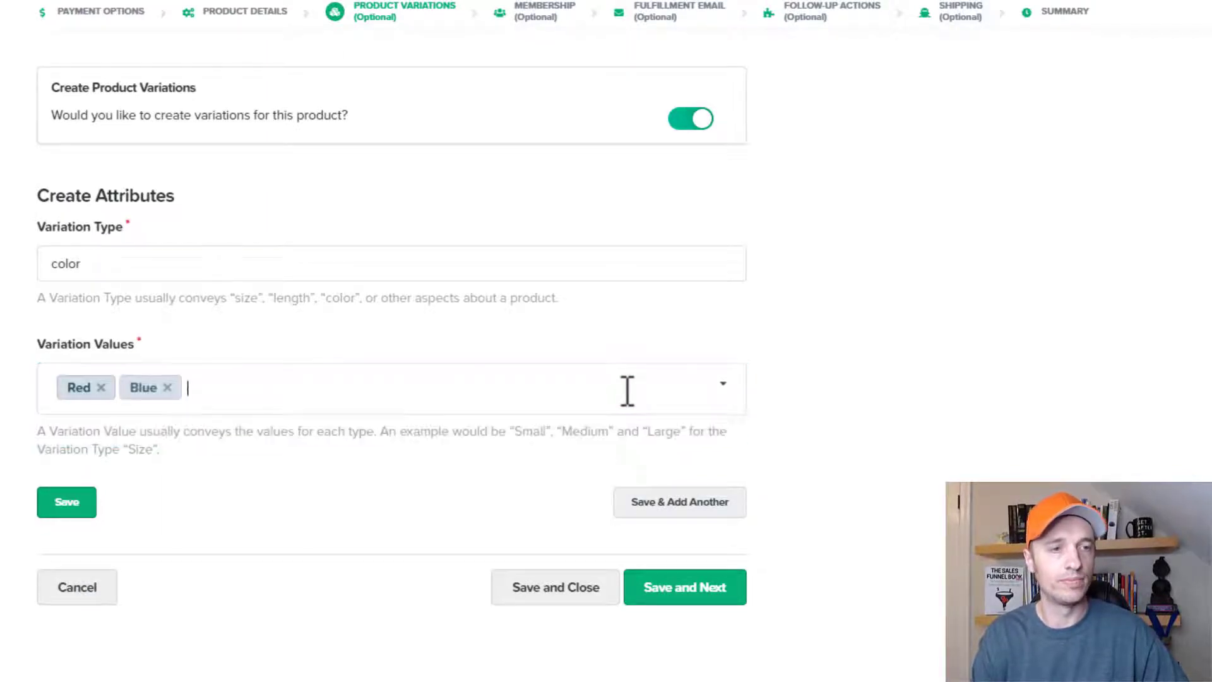
{"action": "type", "text": "Green"}
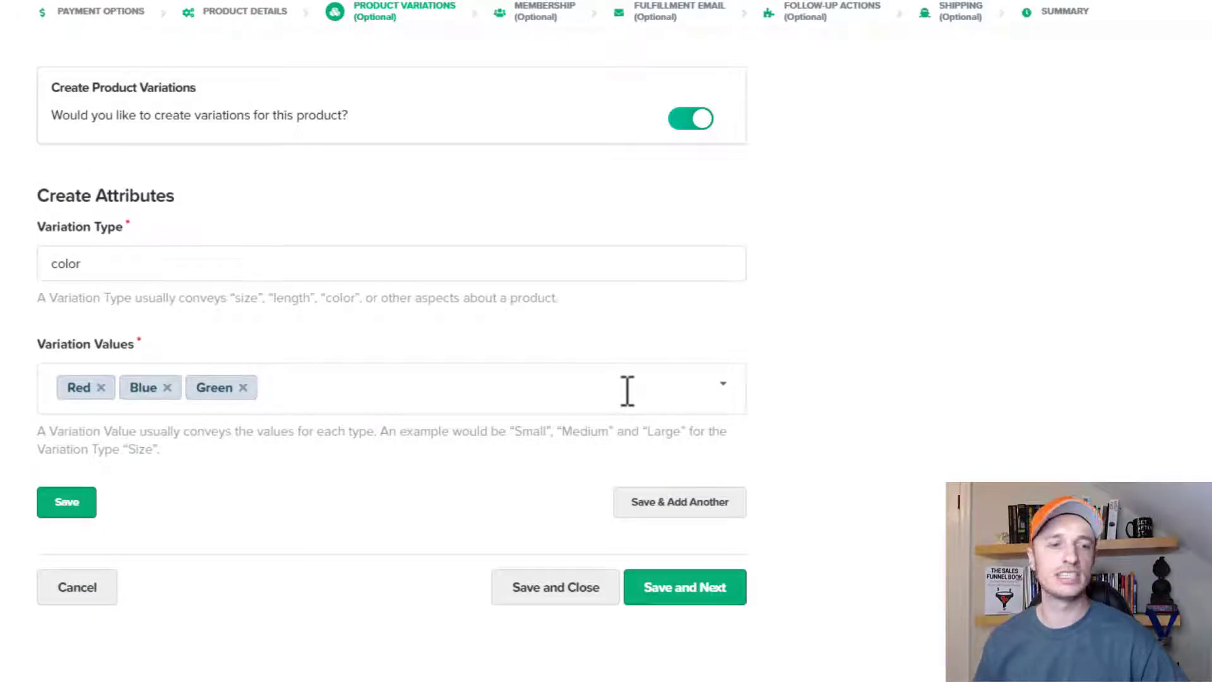
{"action": "mouse_move", "coordinate": [688, 518]}
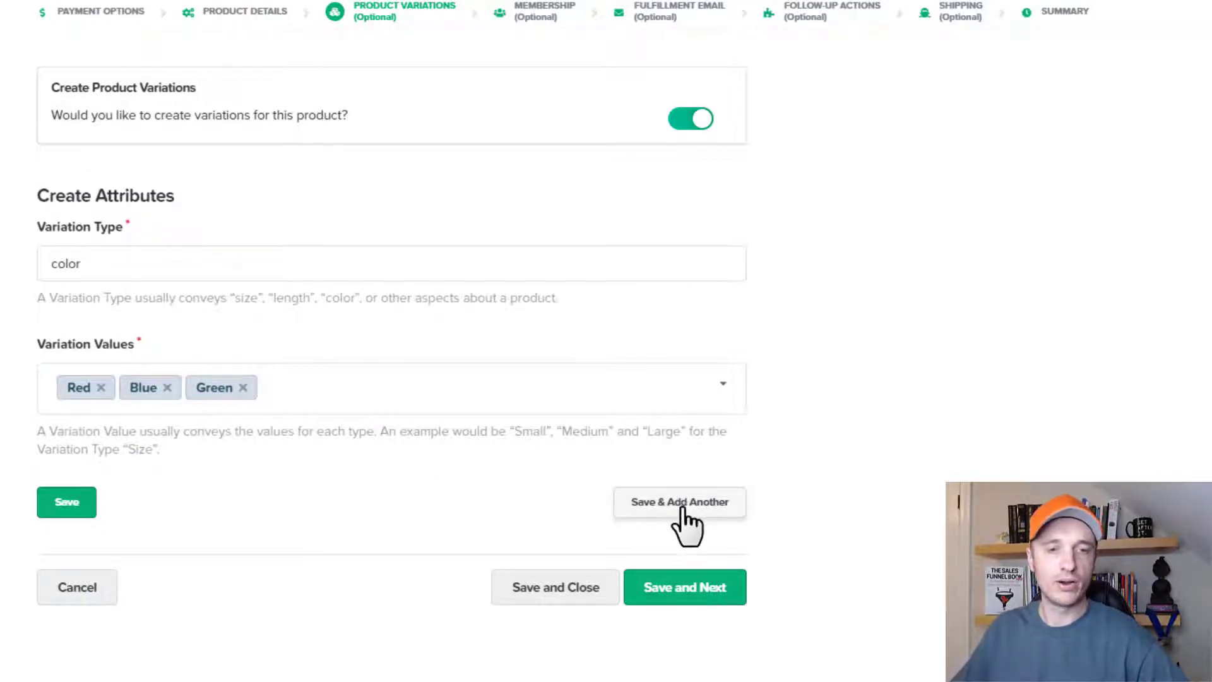
{"action": "left_click", "coordinate": [679, 502]}
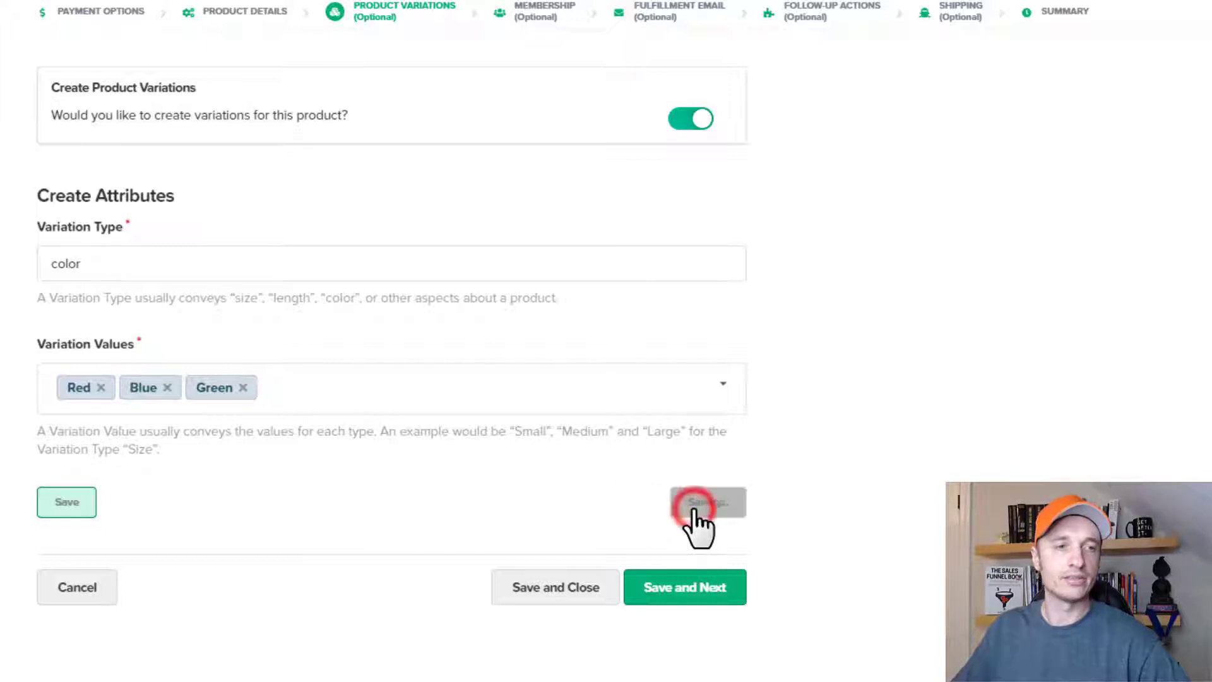
{"action": "left_click", "coordinate": [707, 502]}
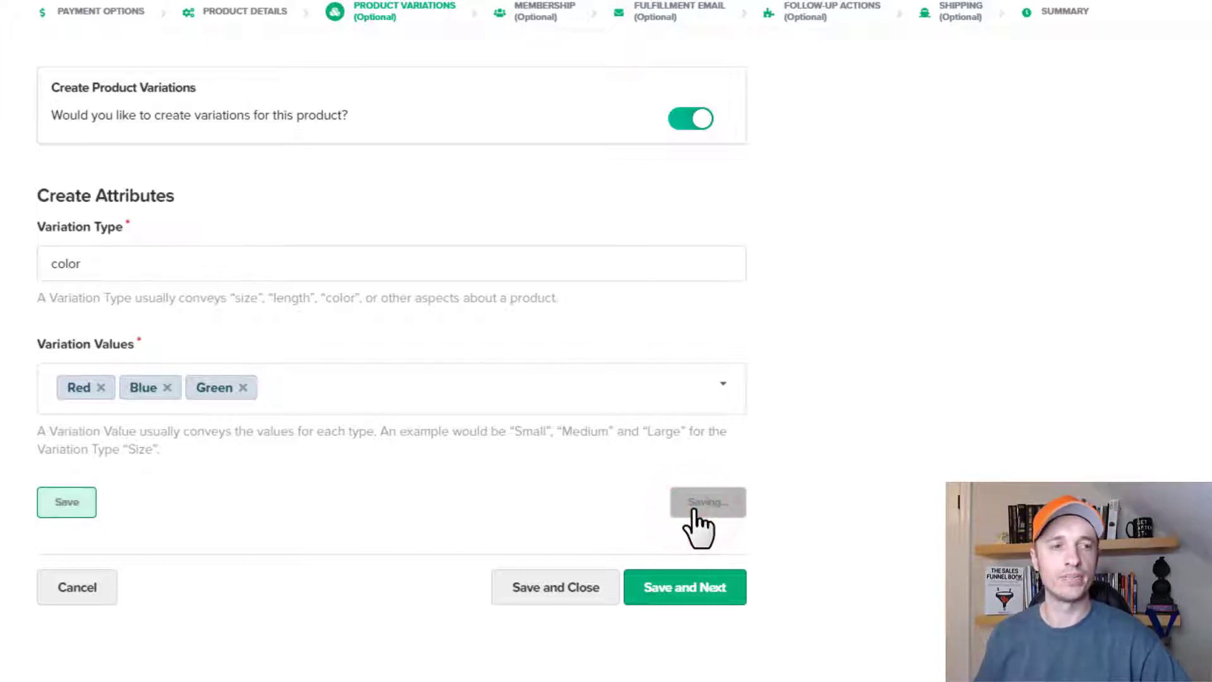
{"action": "left_click", "coordinate": [707, 502]}
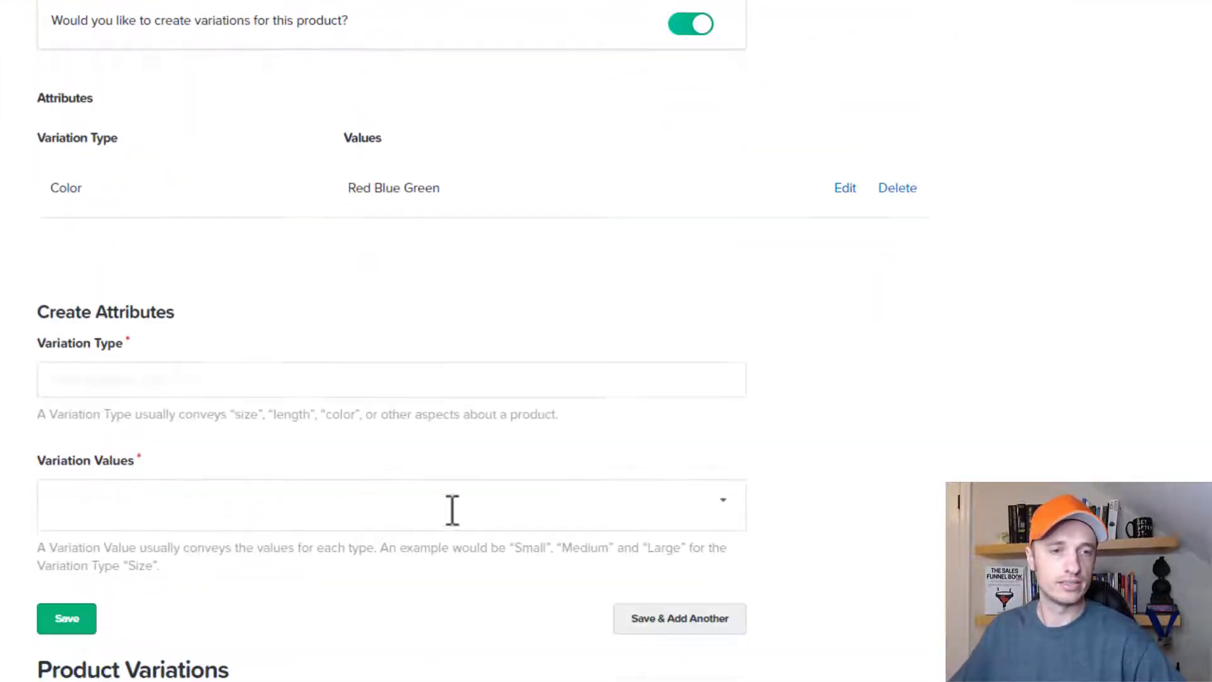
Save a 'size' variation type with Small, Medium and Large, confirming variation regeneration
{"action": "type", "text": "size"}
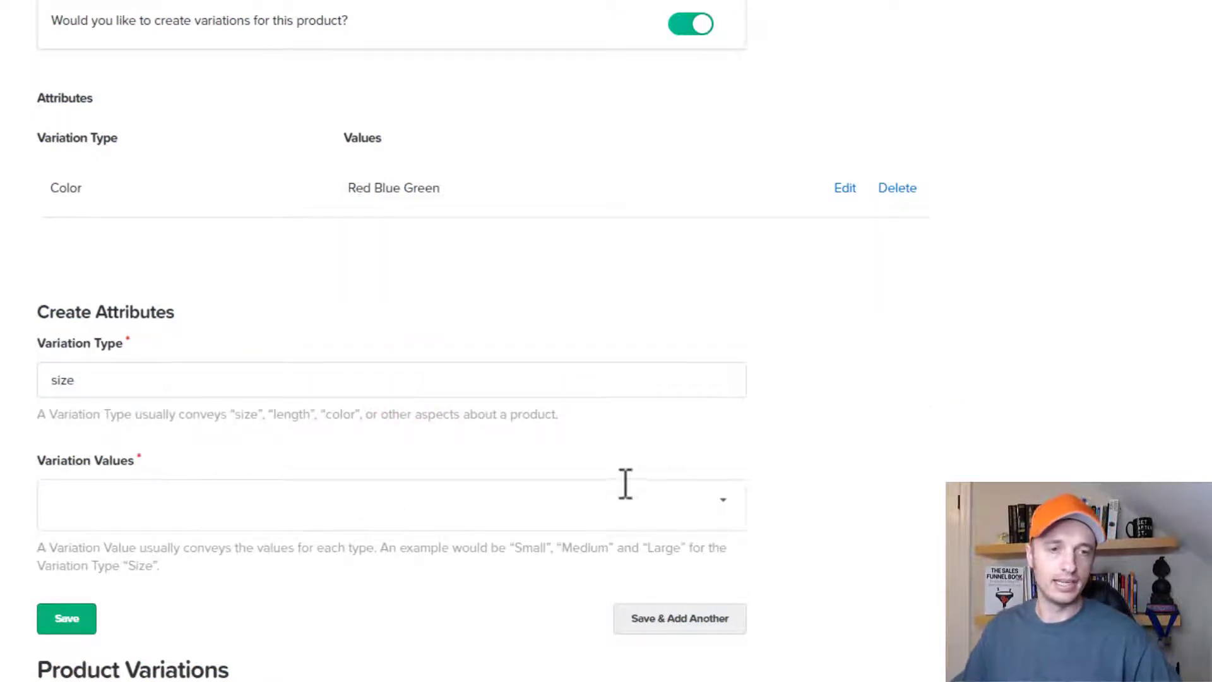
{"action": "type", "text": "s"}
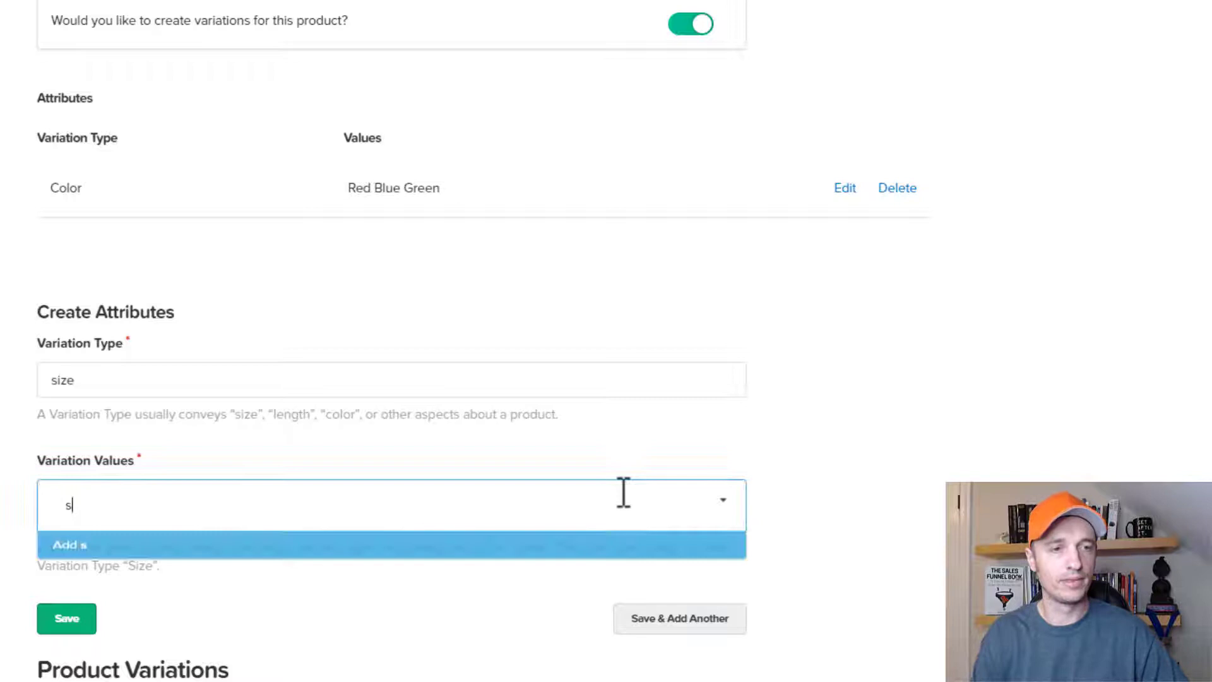
{"action": "type", "text": "Medium Large"}
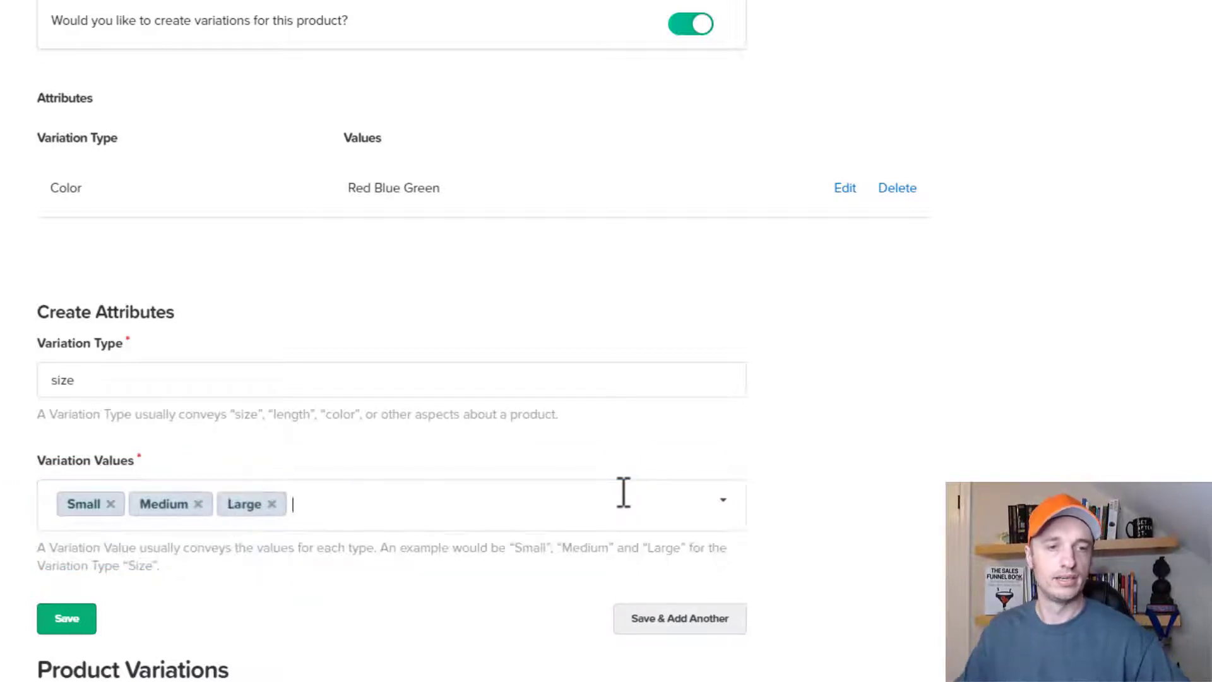
{"action": "left_click", "coordinate": [66, 619]}
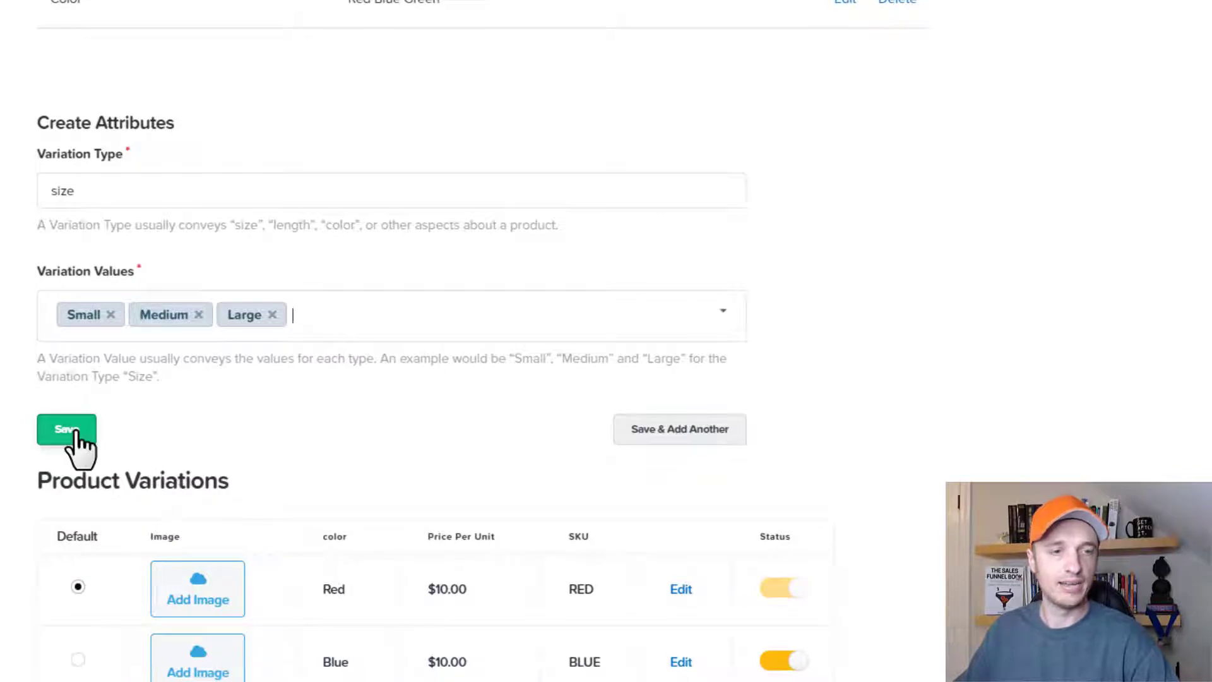
{"action": "left_click", "coordinate": [66, 430]}
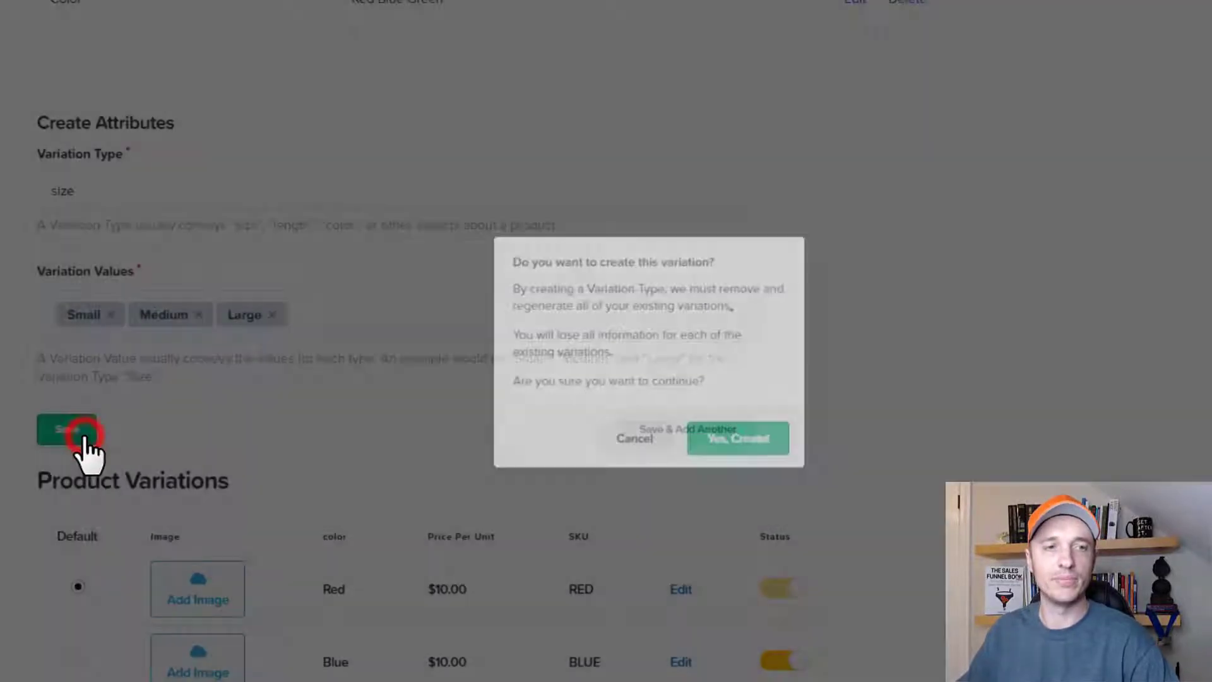
{"action": "left_click", "coordinate": [737, 438]}
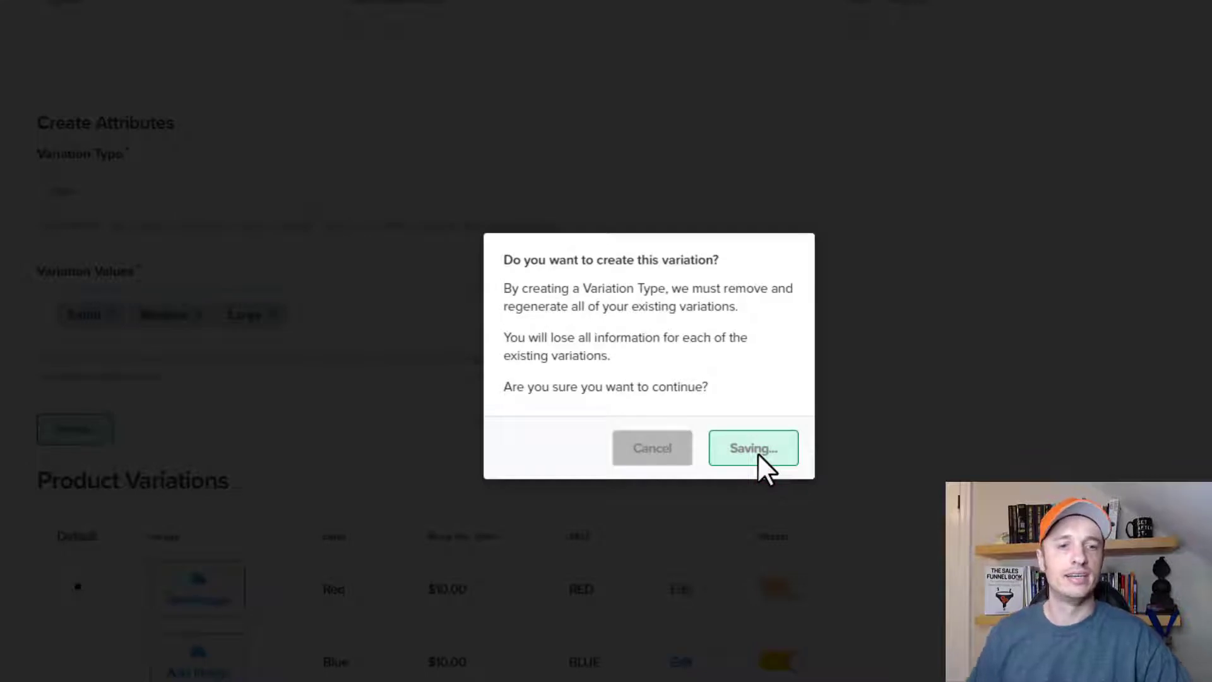
{"action": "left_click", "coordinate": [753, 448]}
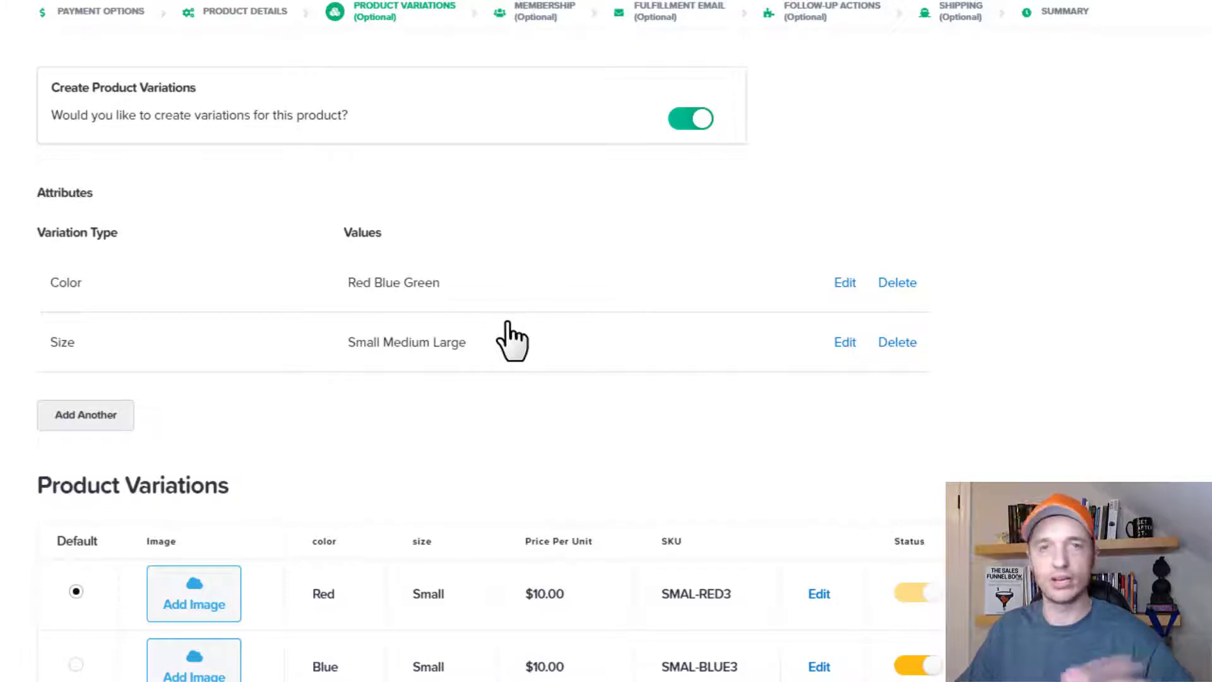
{"action": "mouse_move", "coordinate": [787, 306]}
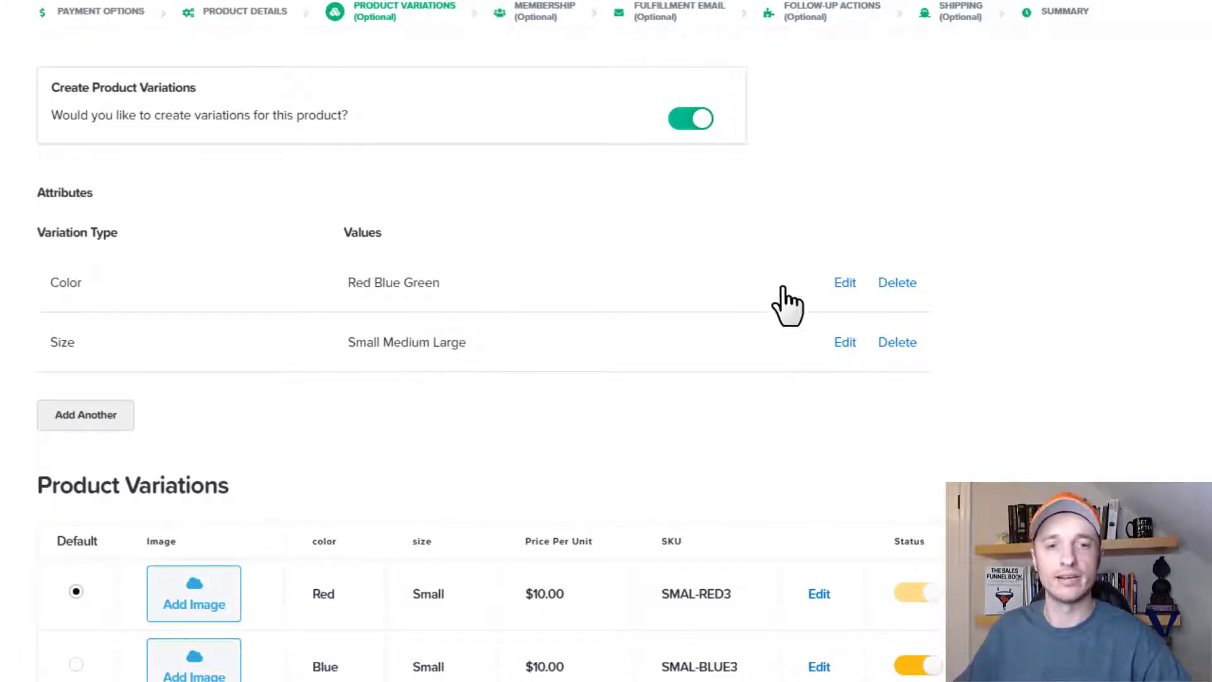
{"action": "mouse_move", "coordinate": [104, 433]}
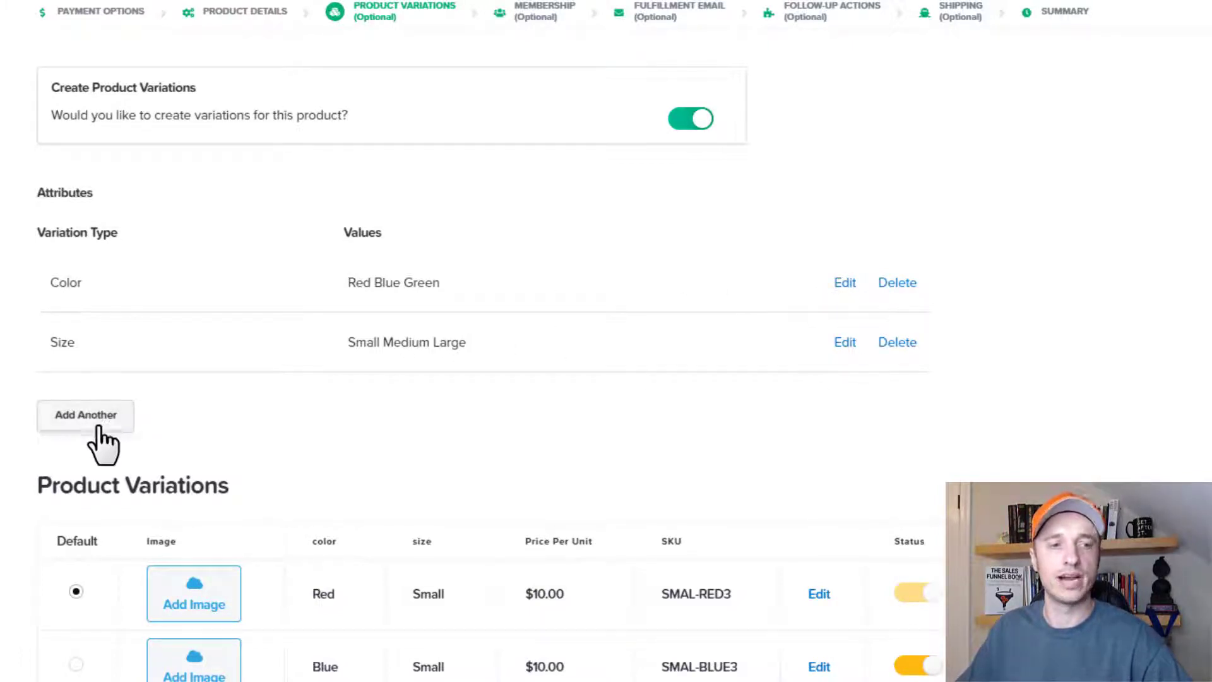
{"action": "scroll", "scroll_direction": "down", "scroll_amount": 3}
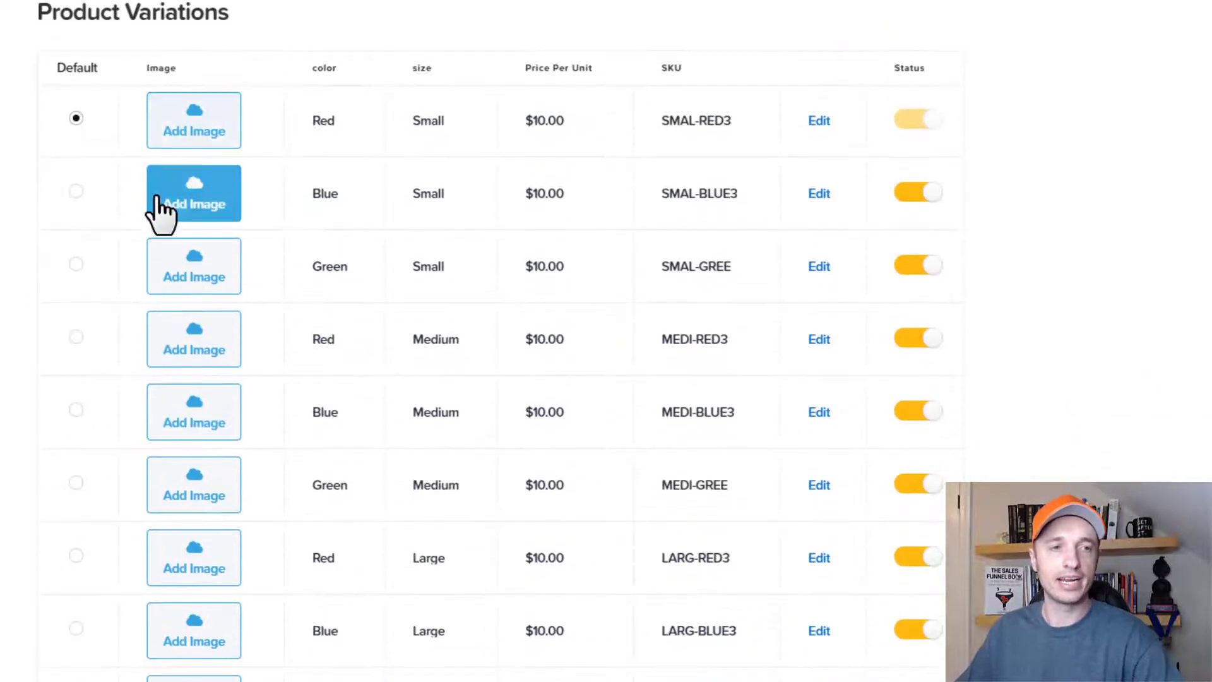
{"action": "mouse_move", "coordinate": [526, 128]}
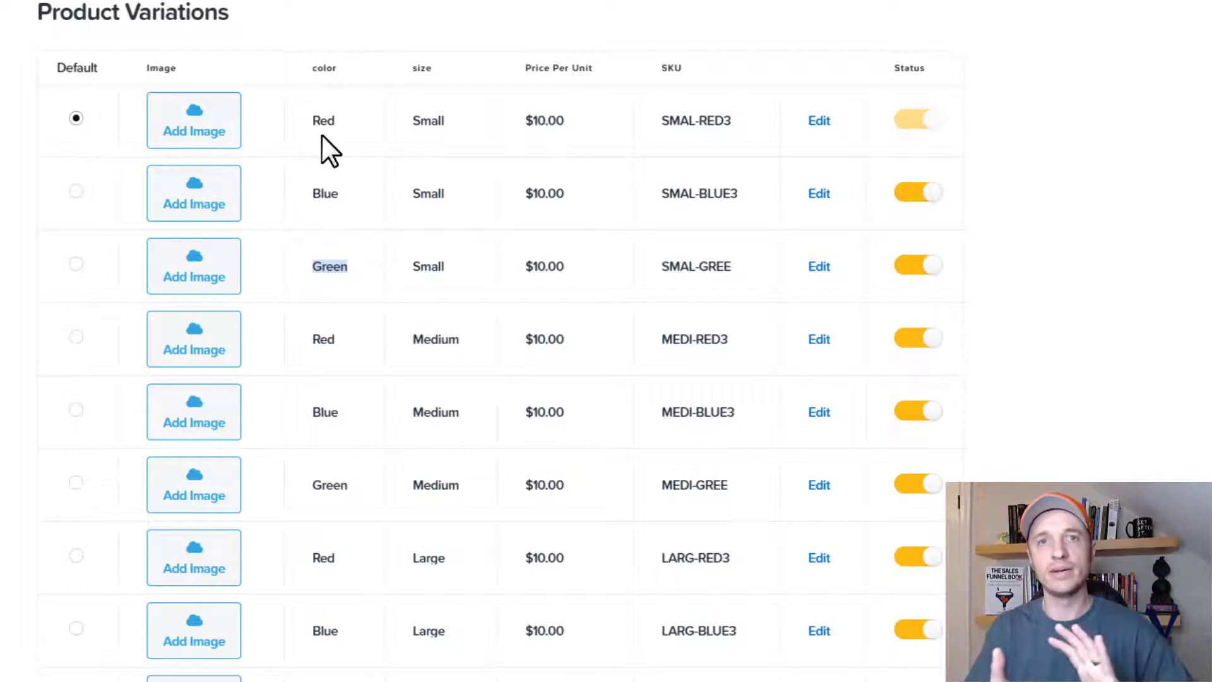
{"action": "mouse_move", "coordinate": [341, 197]}
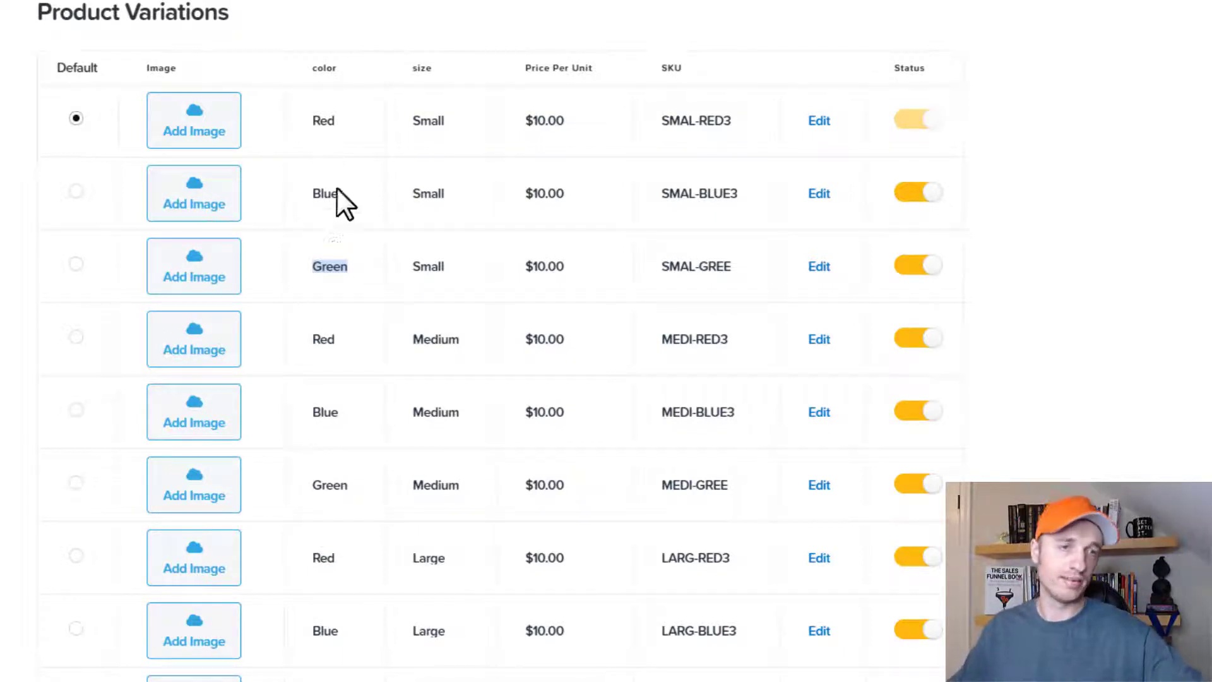
{"action": "left_click", "coordinate": [324, 120]}
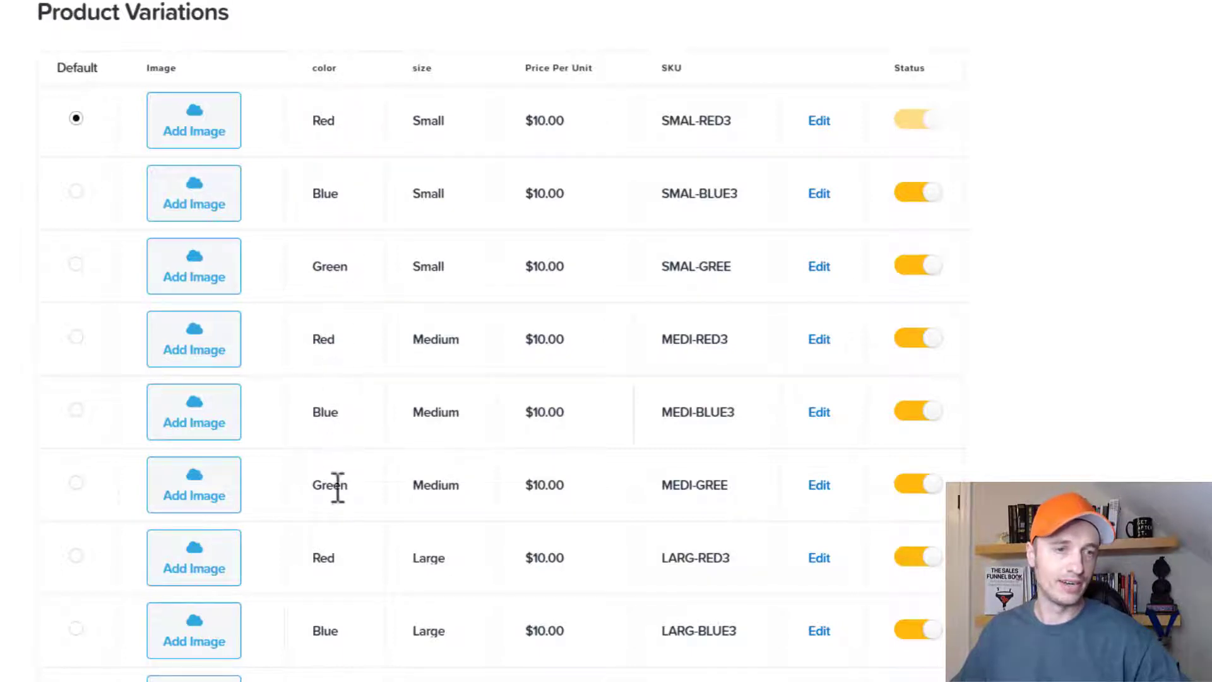
{"action": "mouse_move", "coordinate": [321, 669]}
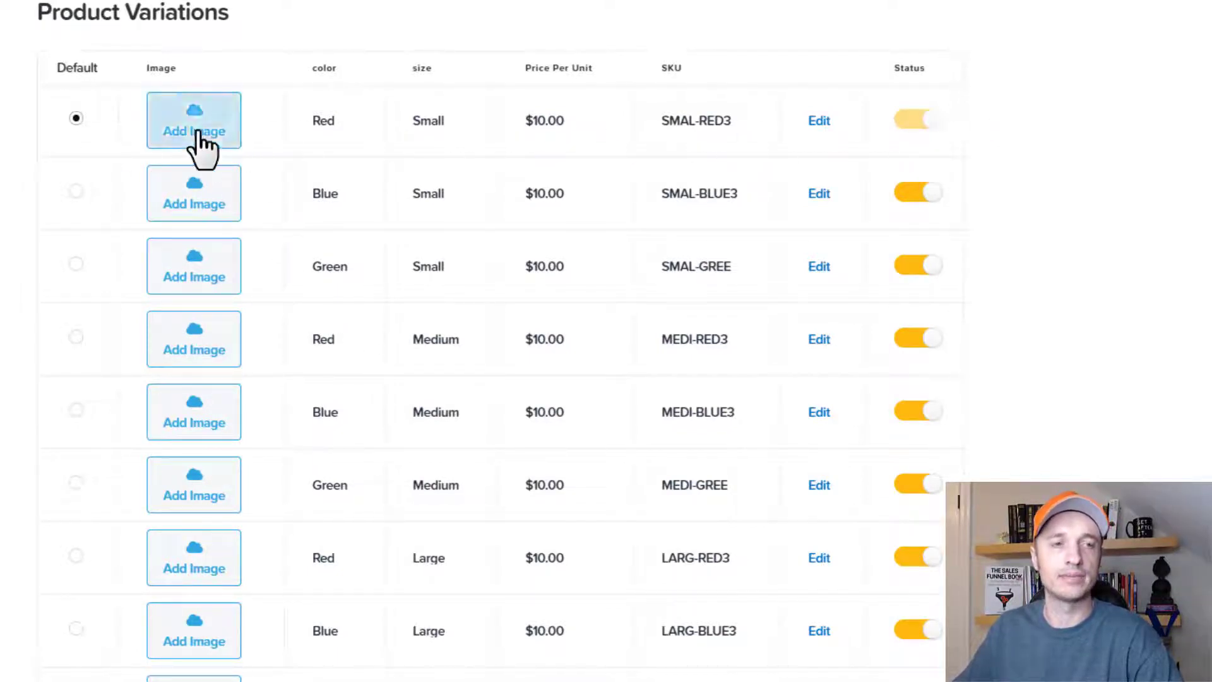
Attach library photos to the Red Small, Blue Small and Green Small variations
{"action": "left_click", "coordinate": [193, 120]}
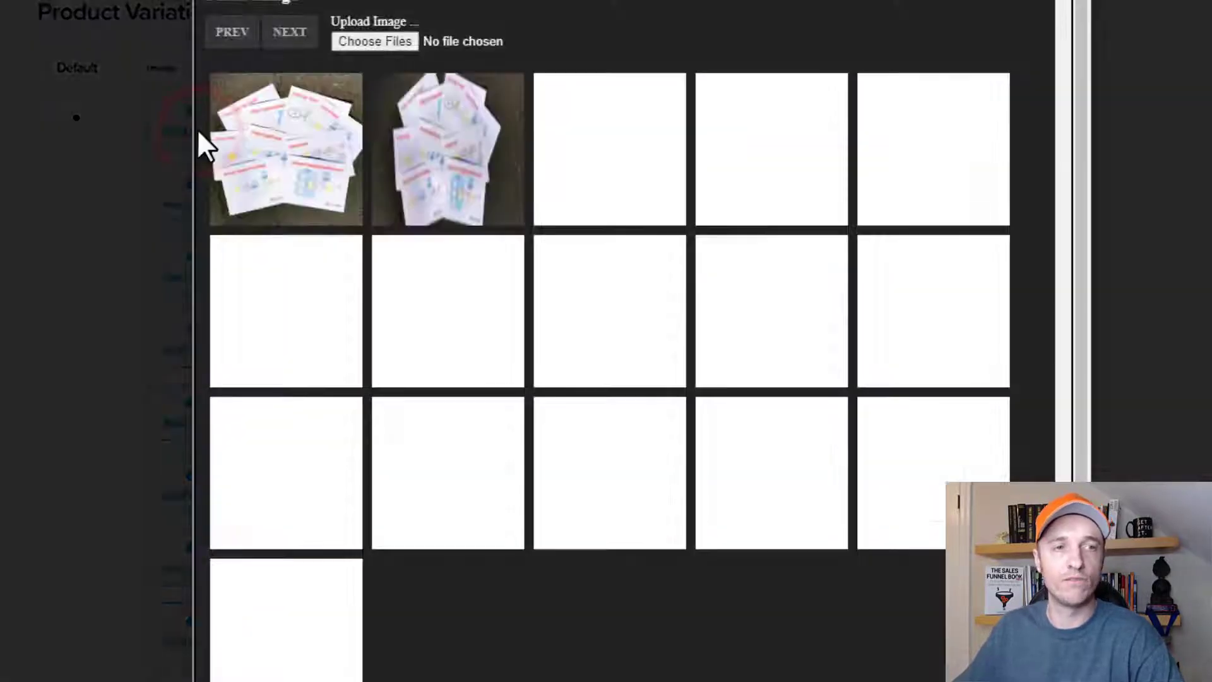
{"action": "left_click", "coordinate": [286, 149]}
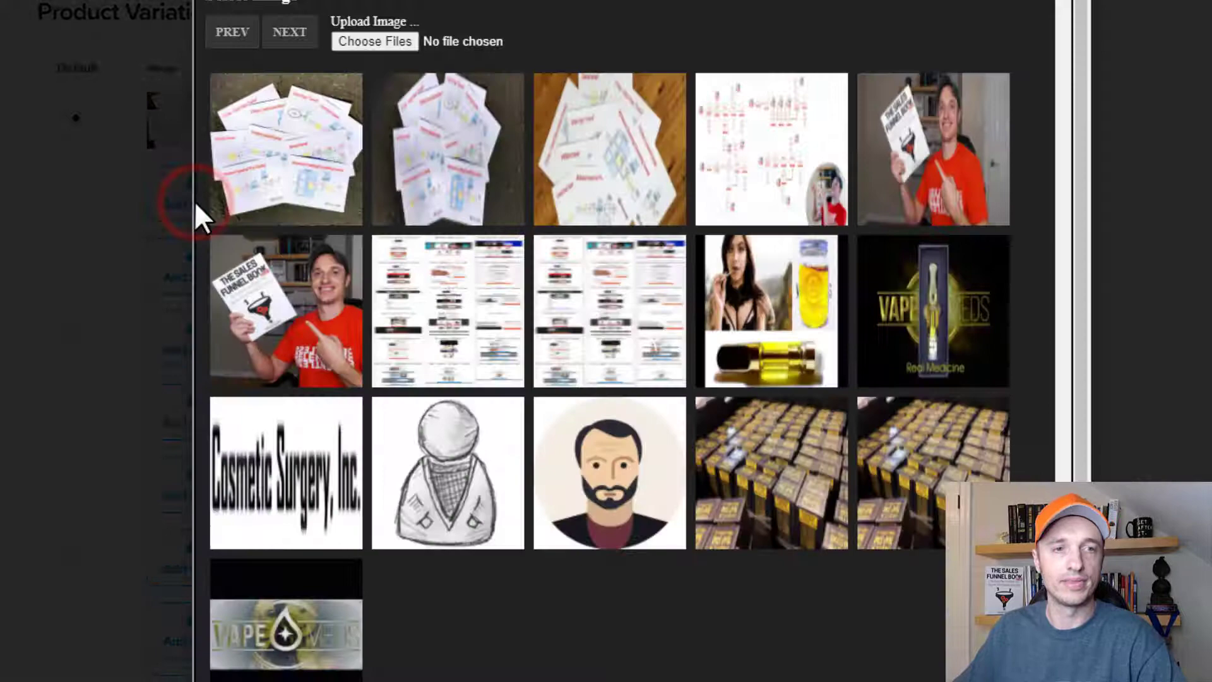
{"action": "left_click", "coordinate": [285, 148]}
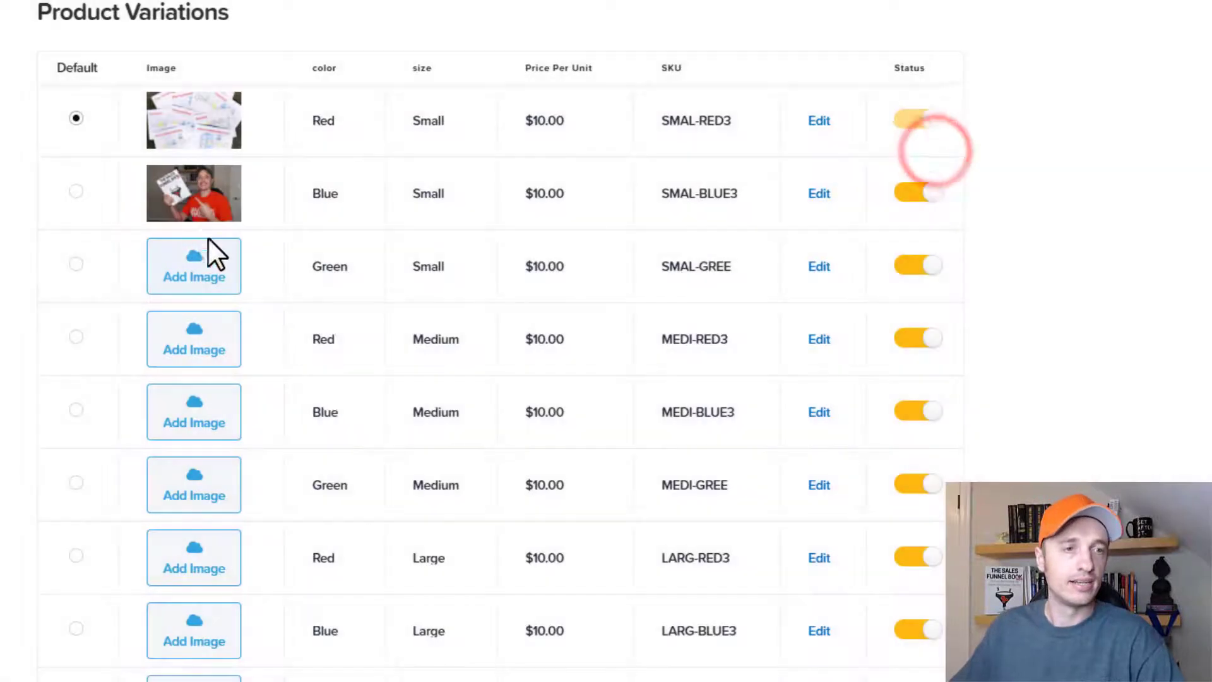
{"action": "left_click", "coordinate": [193, 266]}
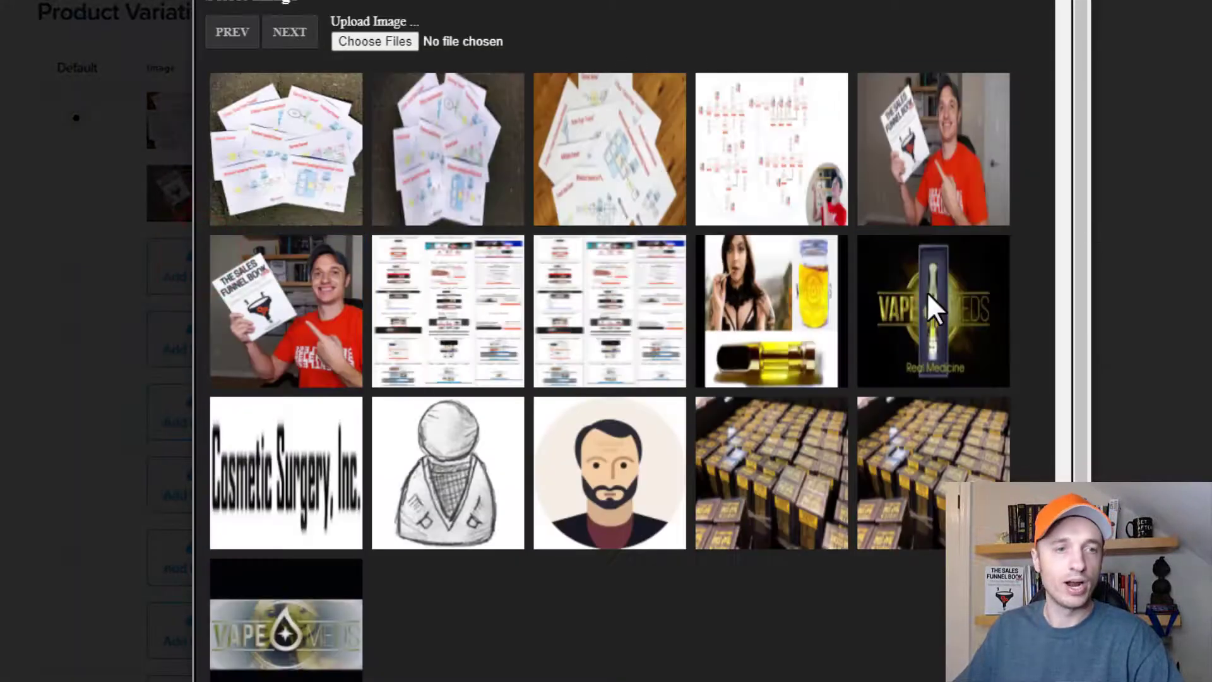
{"action": "left_click", "coordinate": [610, 472]}
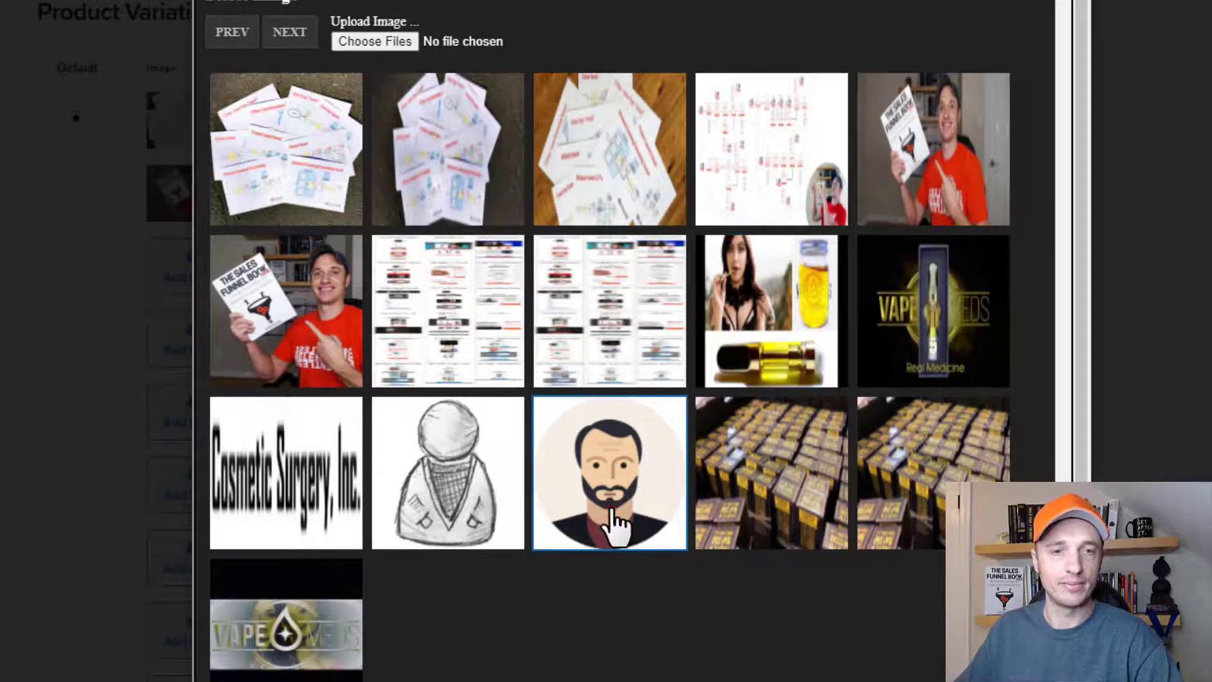
{"action": "left_click", "coordinate": [610, 473]}
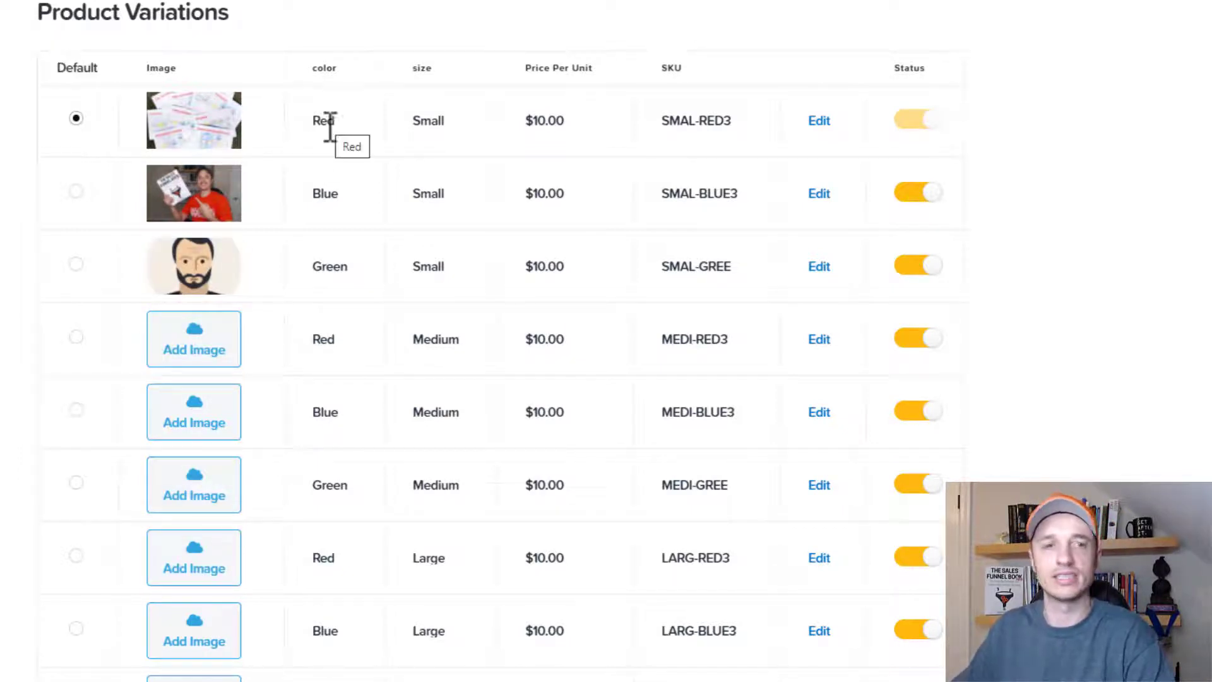
{"action": "mouse_move", "coordinate": [358, 93]}
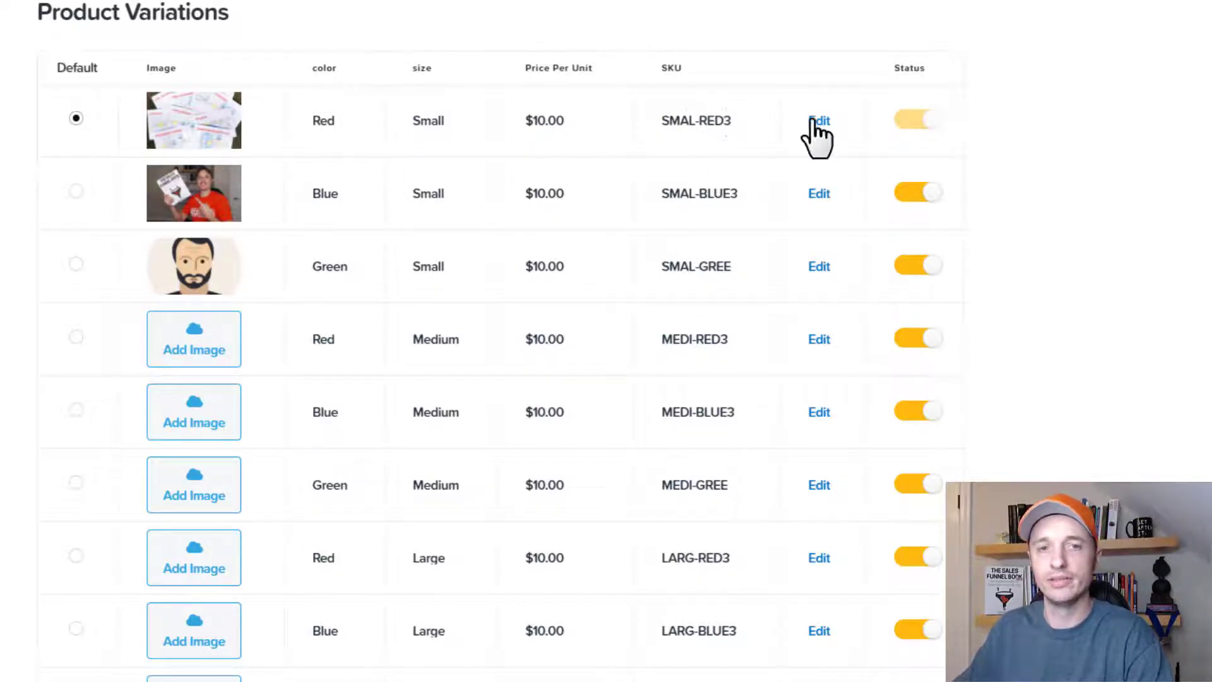
{"action": "left_click", "coordinate": [818, 120]}
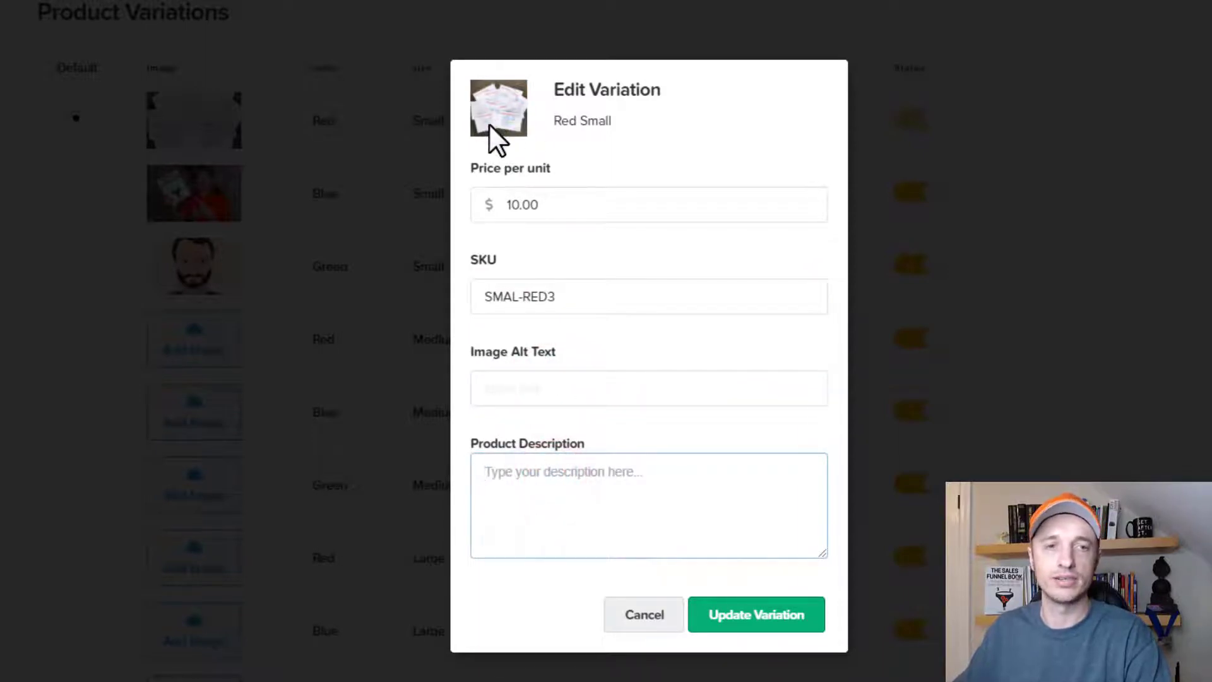
{"action": "mouse_move", "coordinate": [605, 437]}
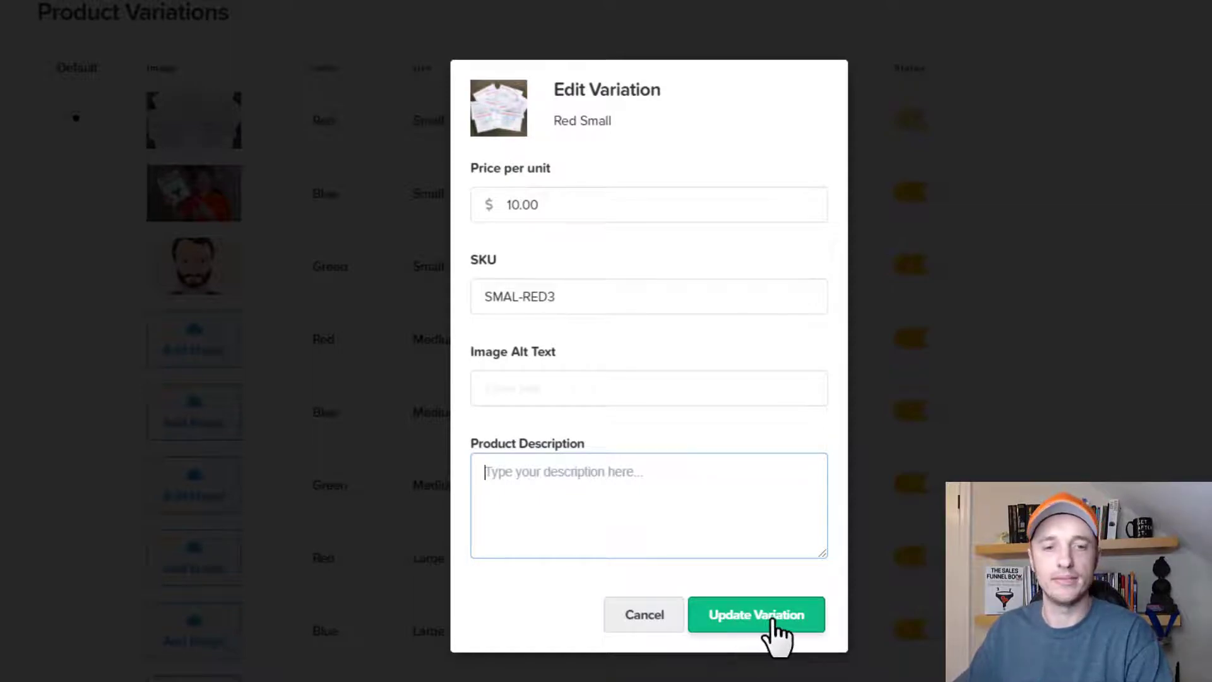
{"action": "left_click", "coordinate": [757, 615]}
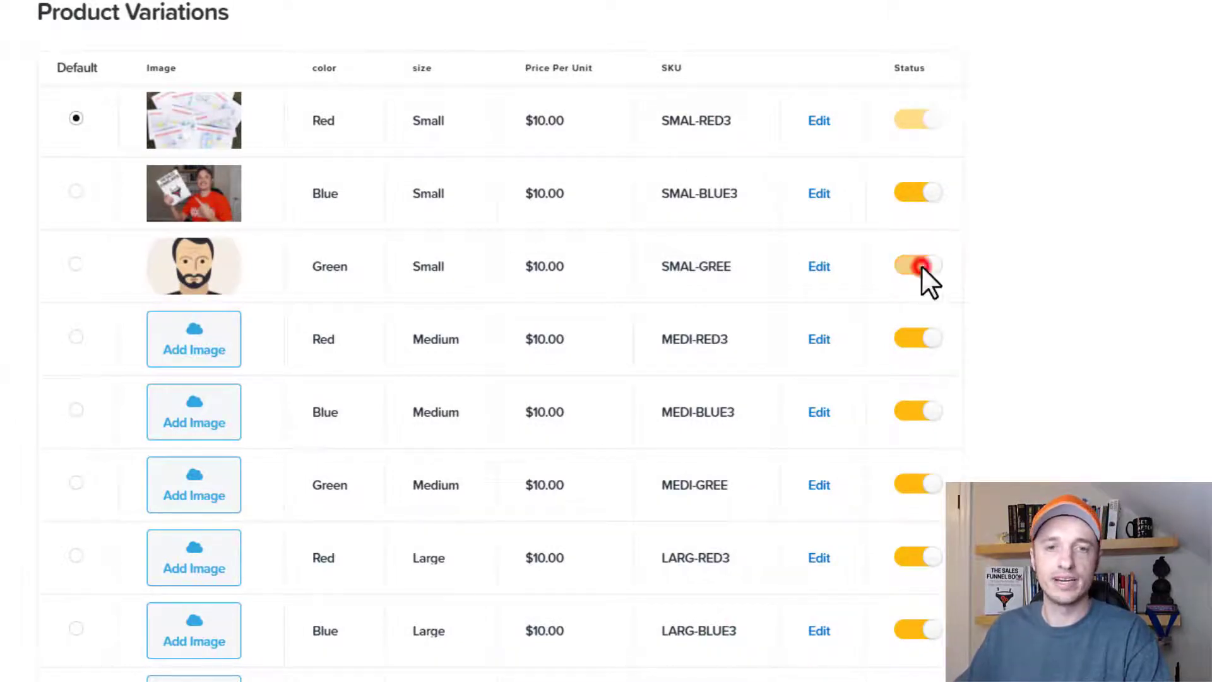
Toggle Green Small off and back on, then save all nine active variations
{"action": "left_click", "coordinate": [918, 266]}
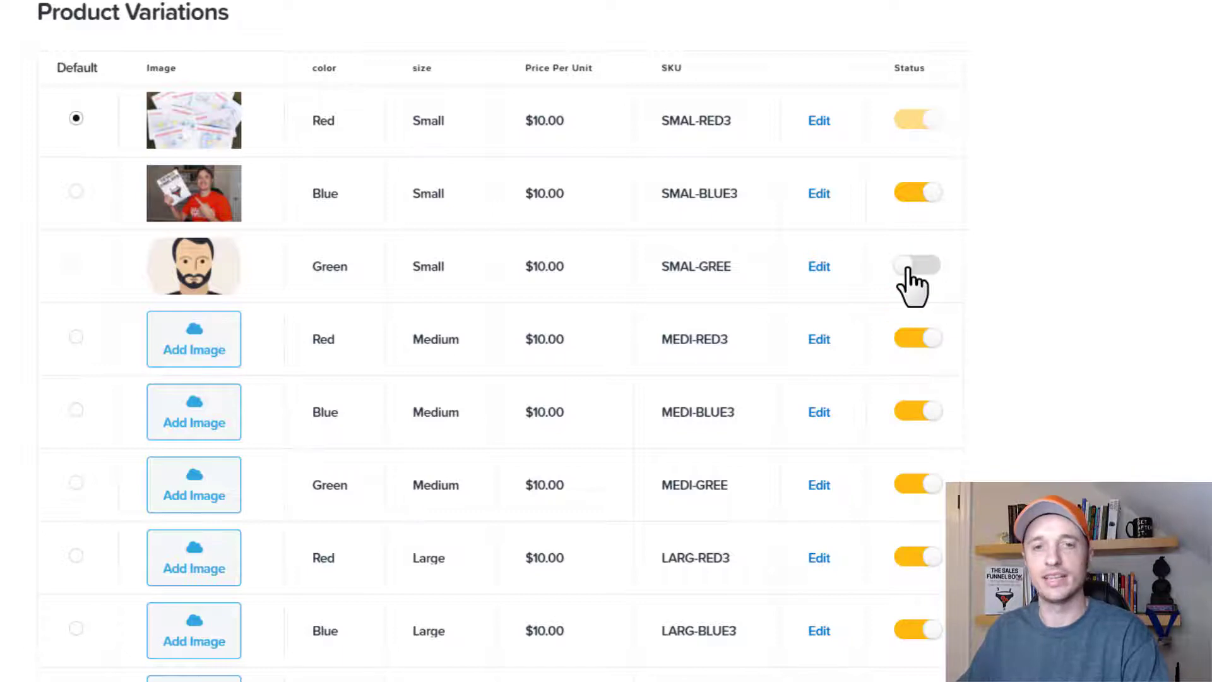
{"action": "left_click", "coordinate": [919, 266]}
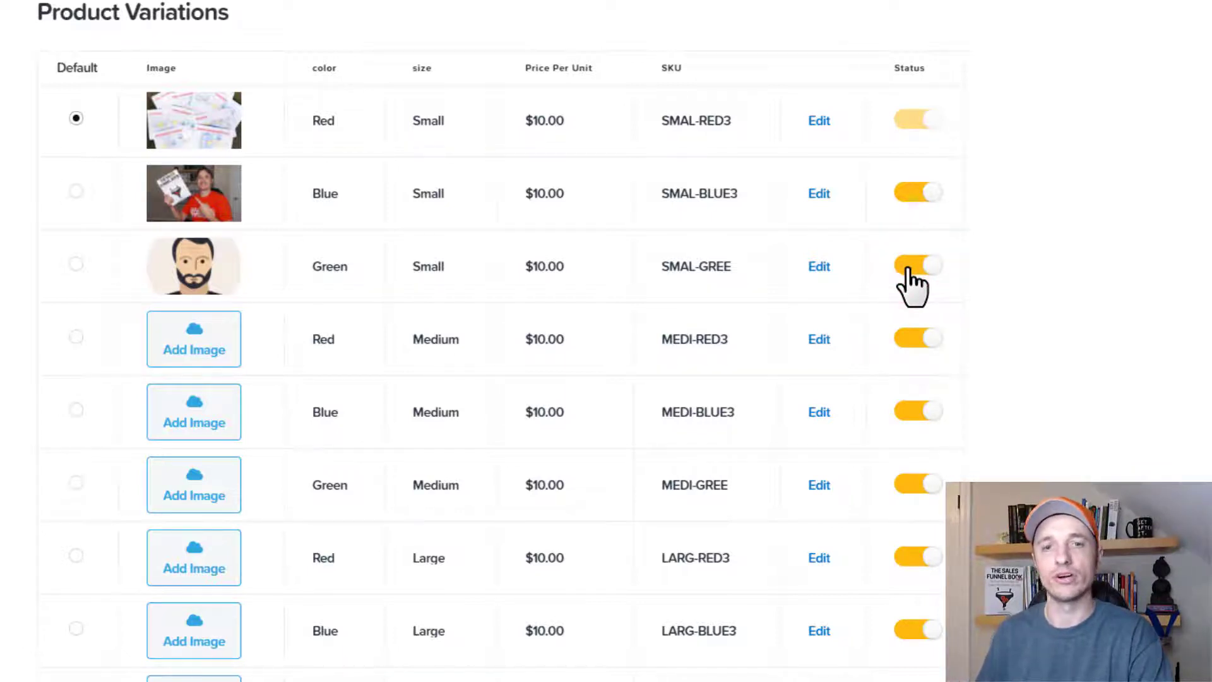
{"action": "scroll", "scroll_direction": "down", "scroll_amount": 3}
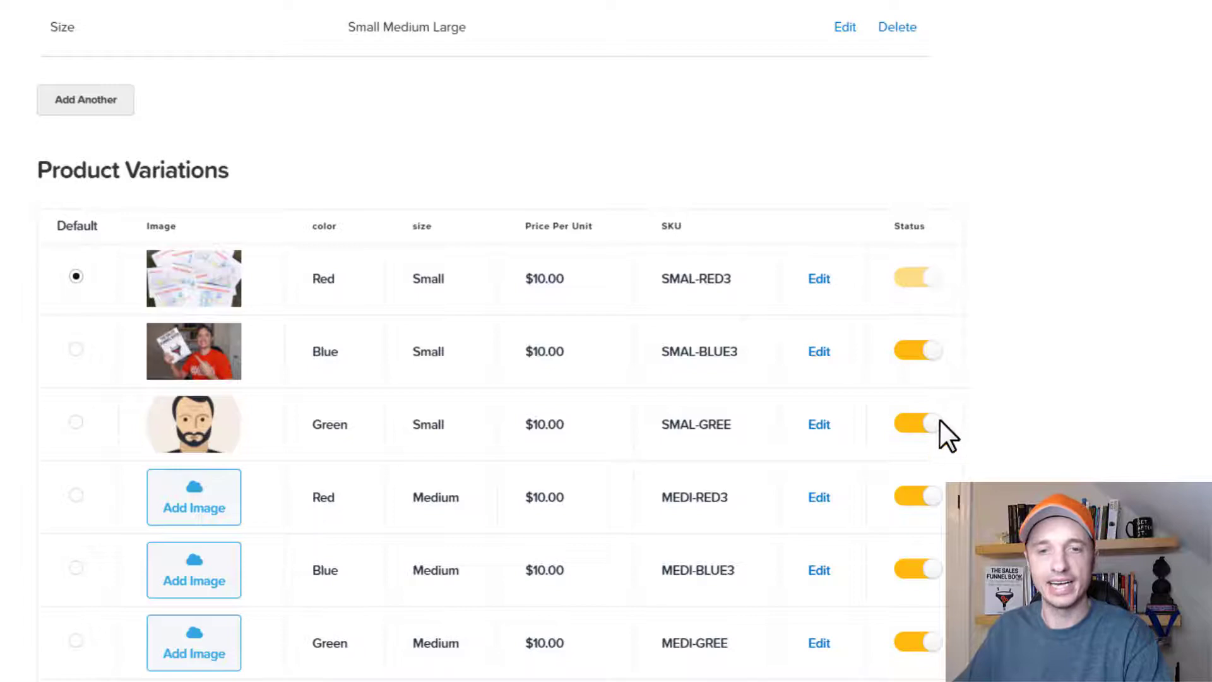
{"action": "scroll", "scroll_direction": "down", "scroll_amount": 3}
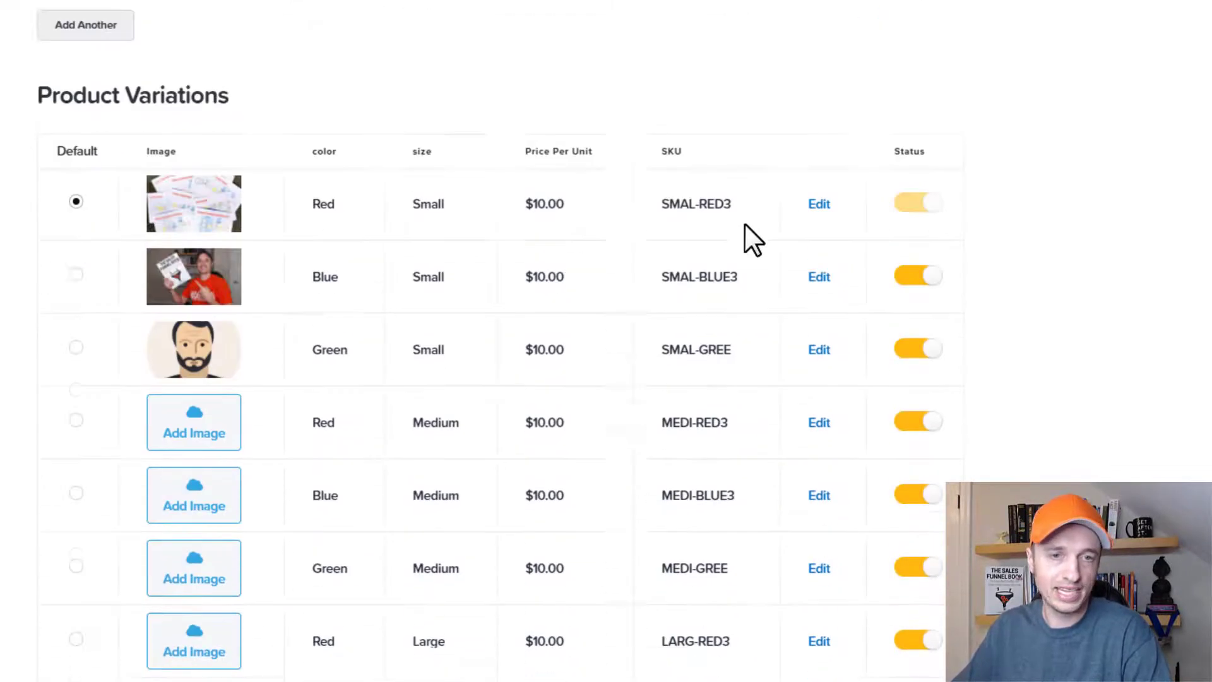
{"action": "scroll", "scroll_direction": "down", "scroll_amount": 3}
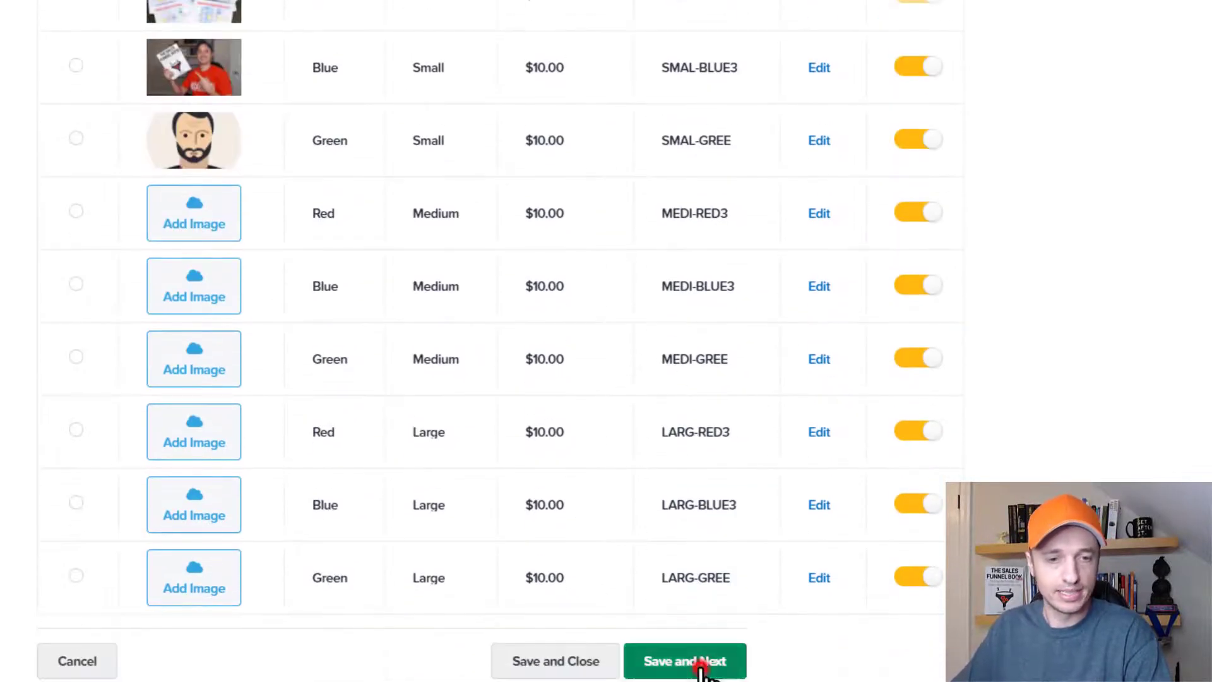
{"action": "left_click", "coordinate": [685, 662]}
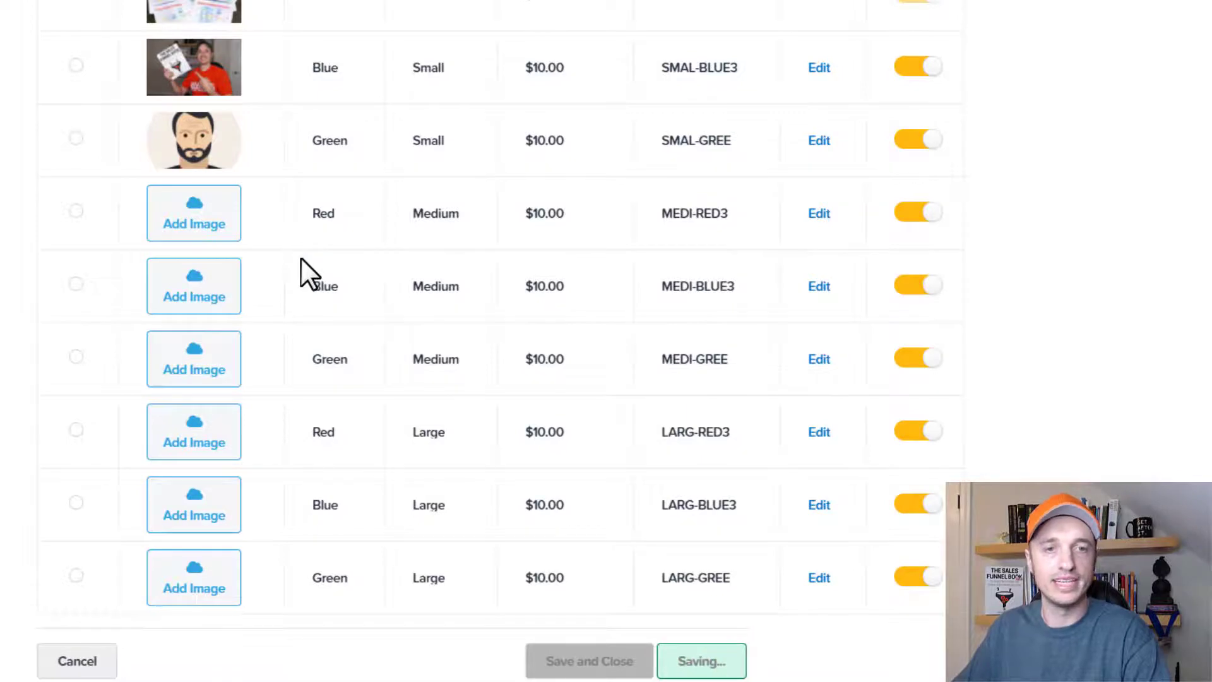
Leave membership and fulfillment email off, and set Trigger Follow-Up Action back to off
{"action": "left_click", "coordinate": [700, 661]}
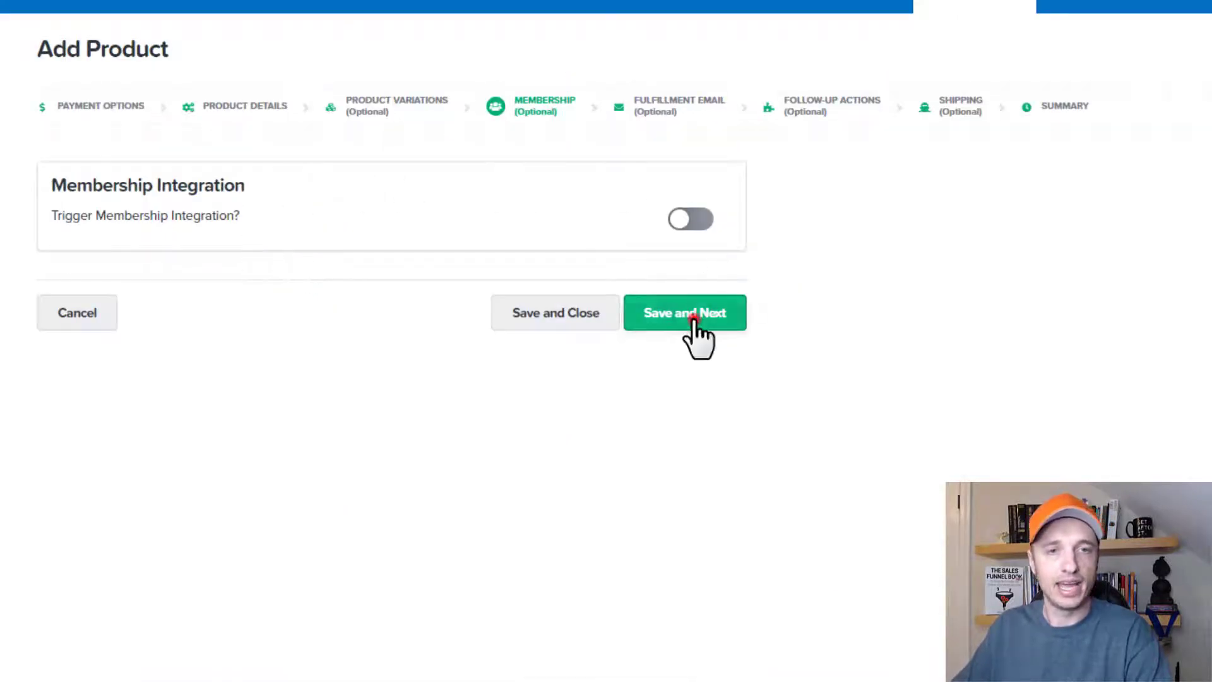
{"action": "left_click", "coordinate": [685, 312]}
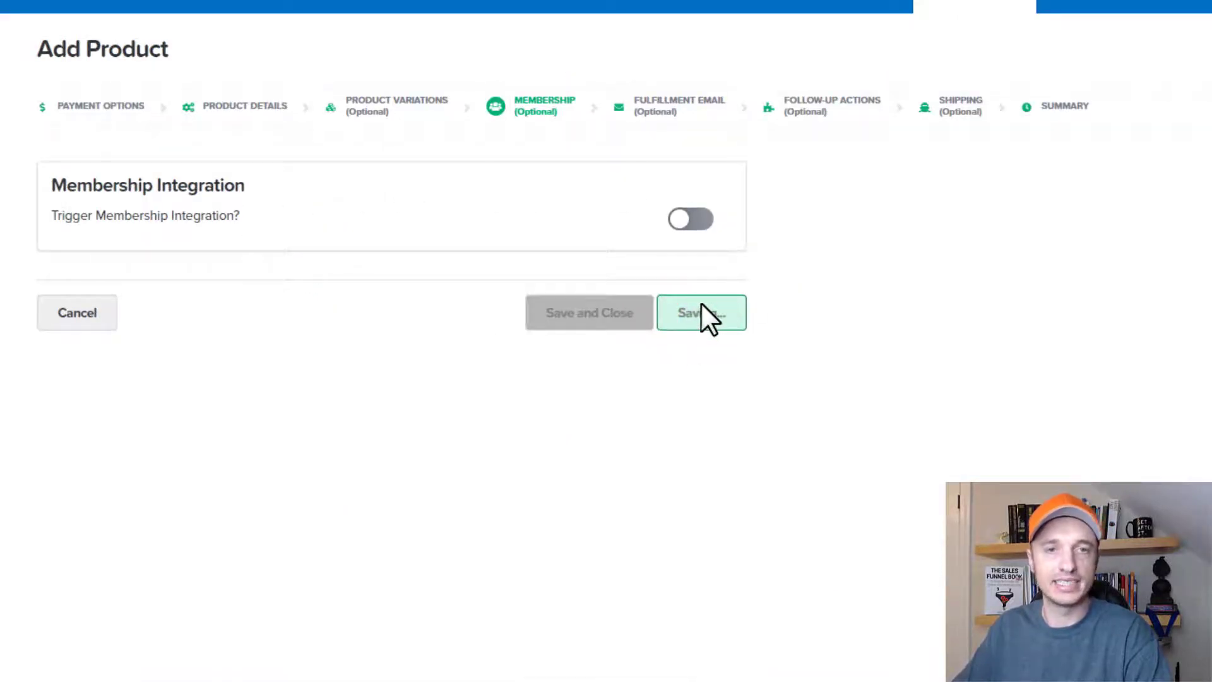
{"action": "left_click", "coordinate": [700, 313]}
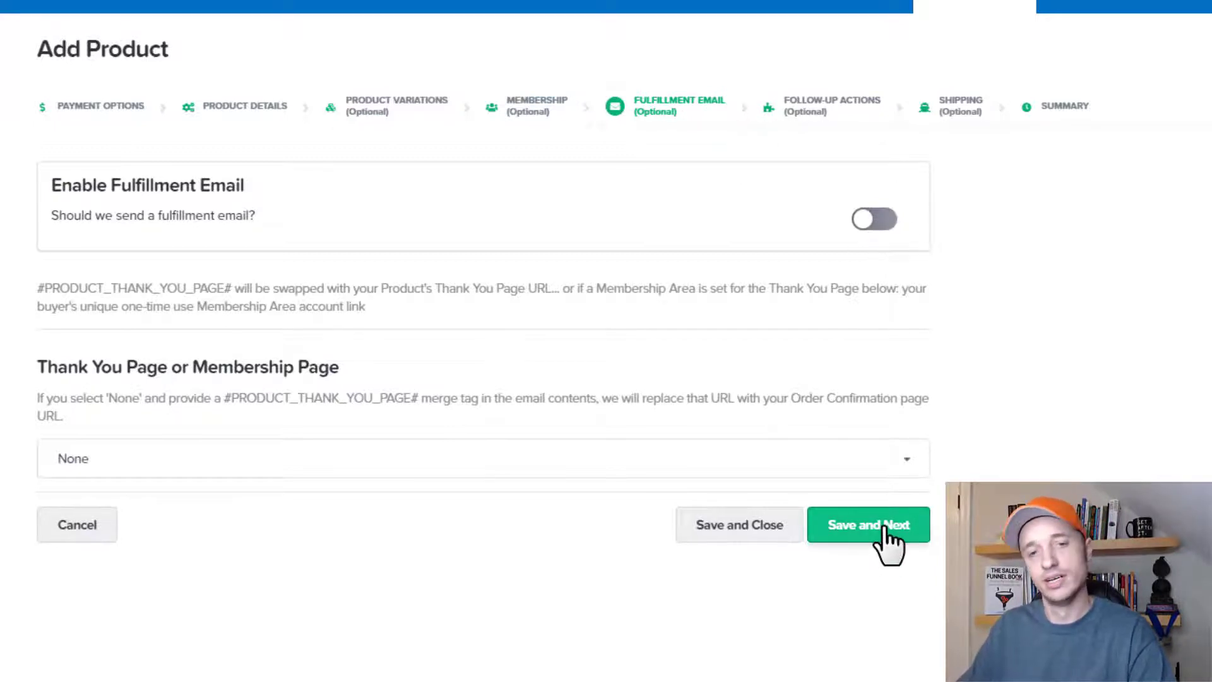
{"action": "left_click", "coordinate": [868, 524]}
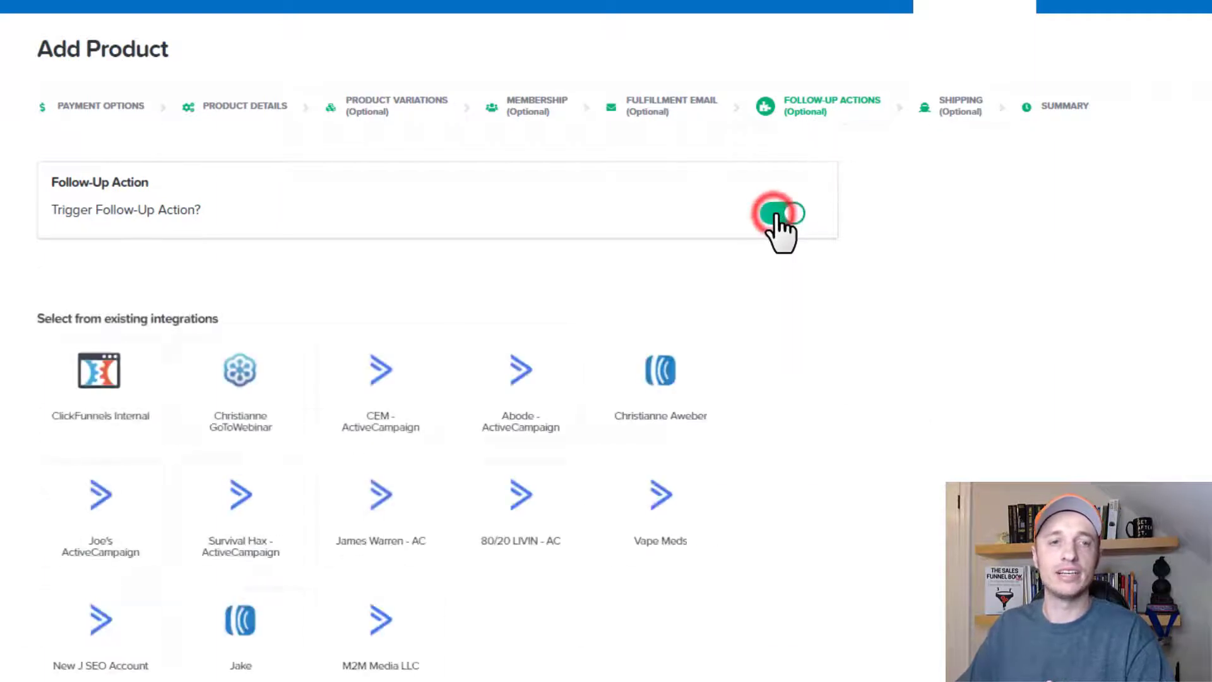
{"action": "left_click", "coordinate": [782, 214]}
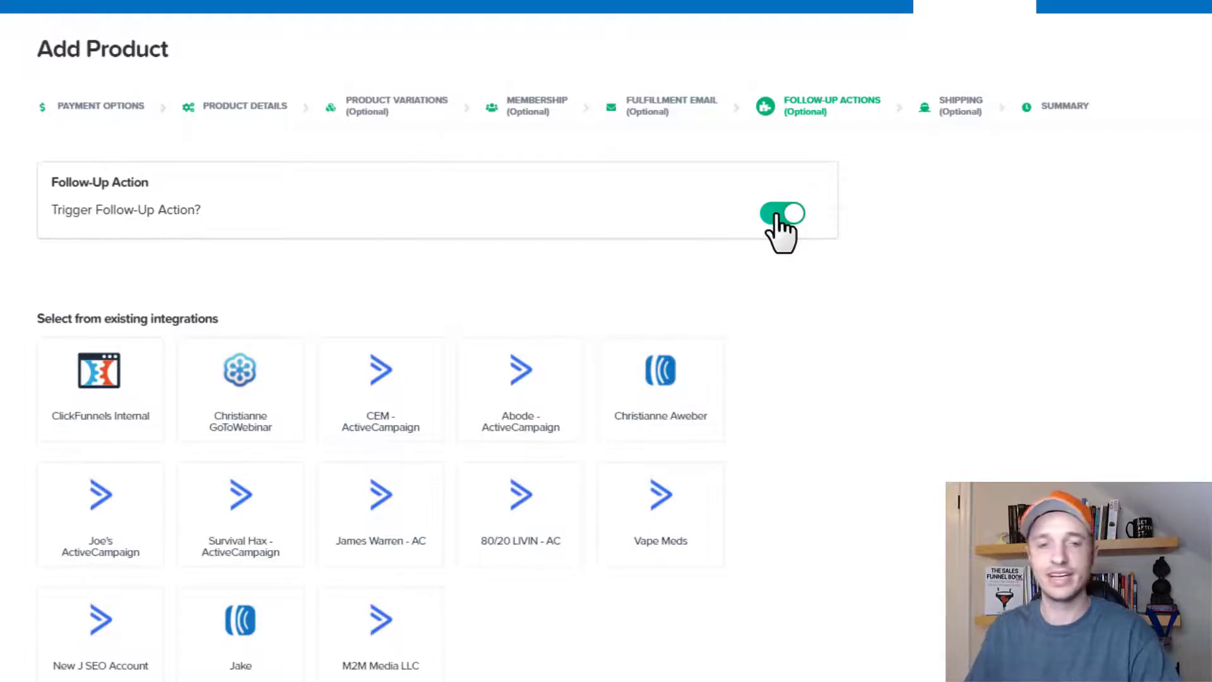
{"action": "left_click", "coordinate": [783, 213]}
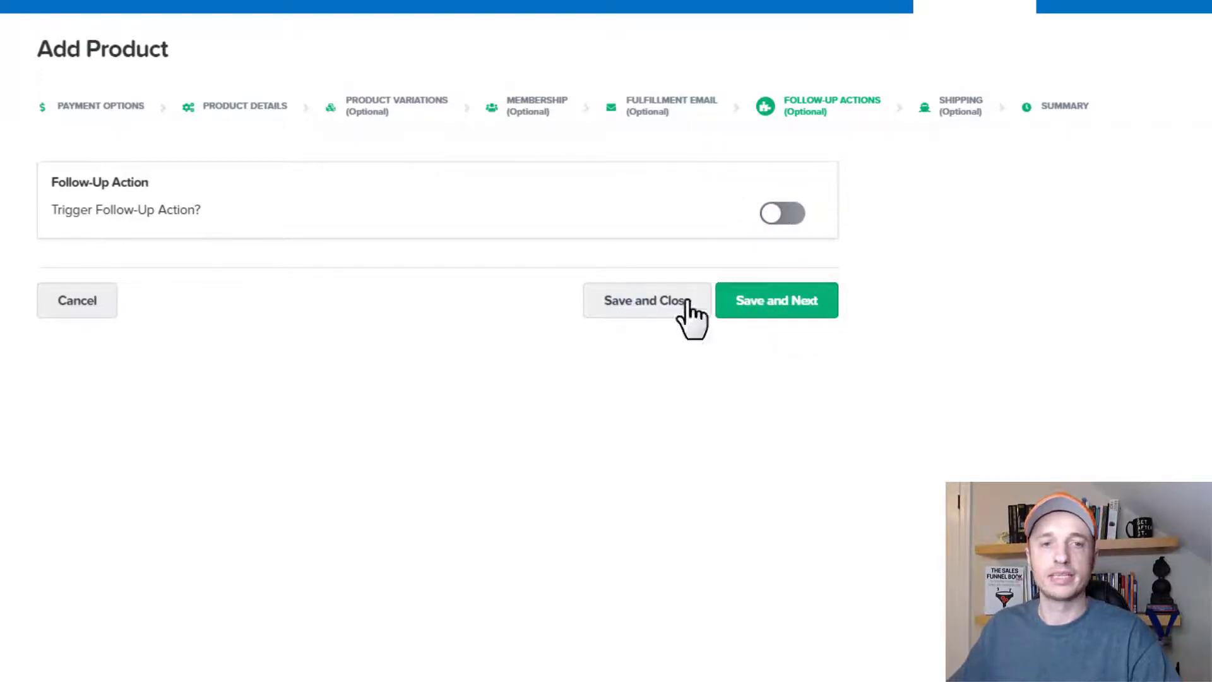
Save Fish, duplicate the Order Form page as a split-test variation, and edit it
{"action": "left_click", "coordinate": [646, 300]}
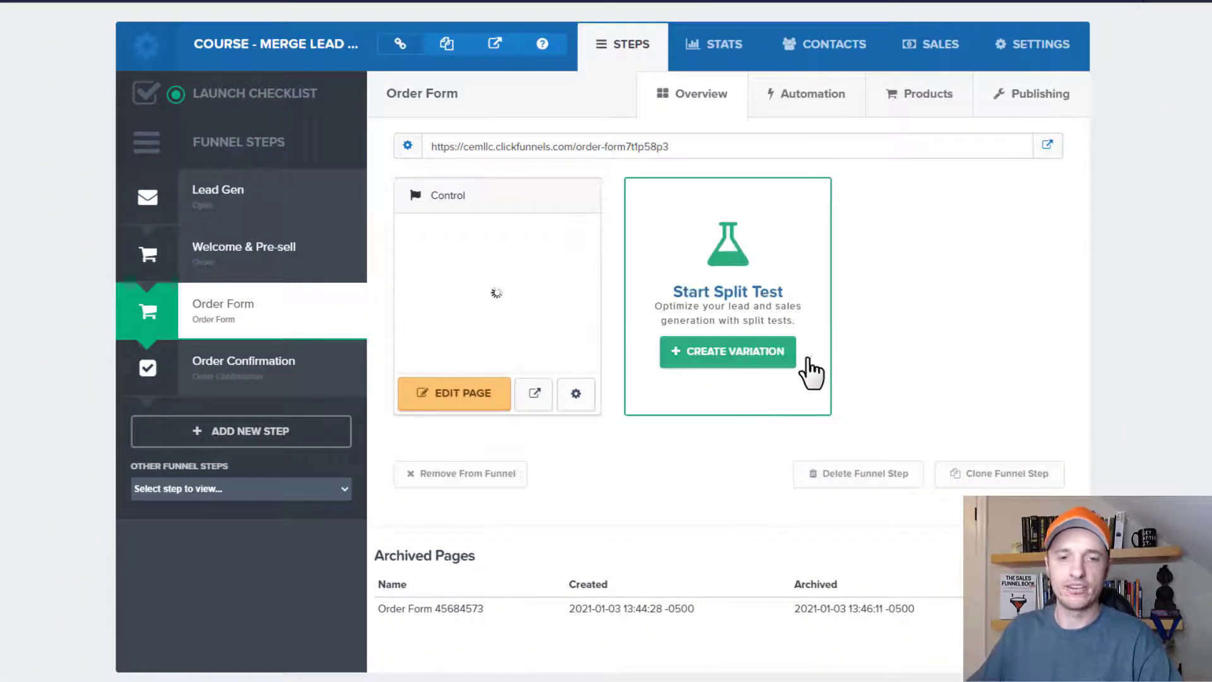
{"action": "left_click", "coordinate": [727, 351]}
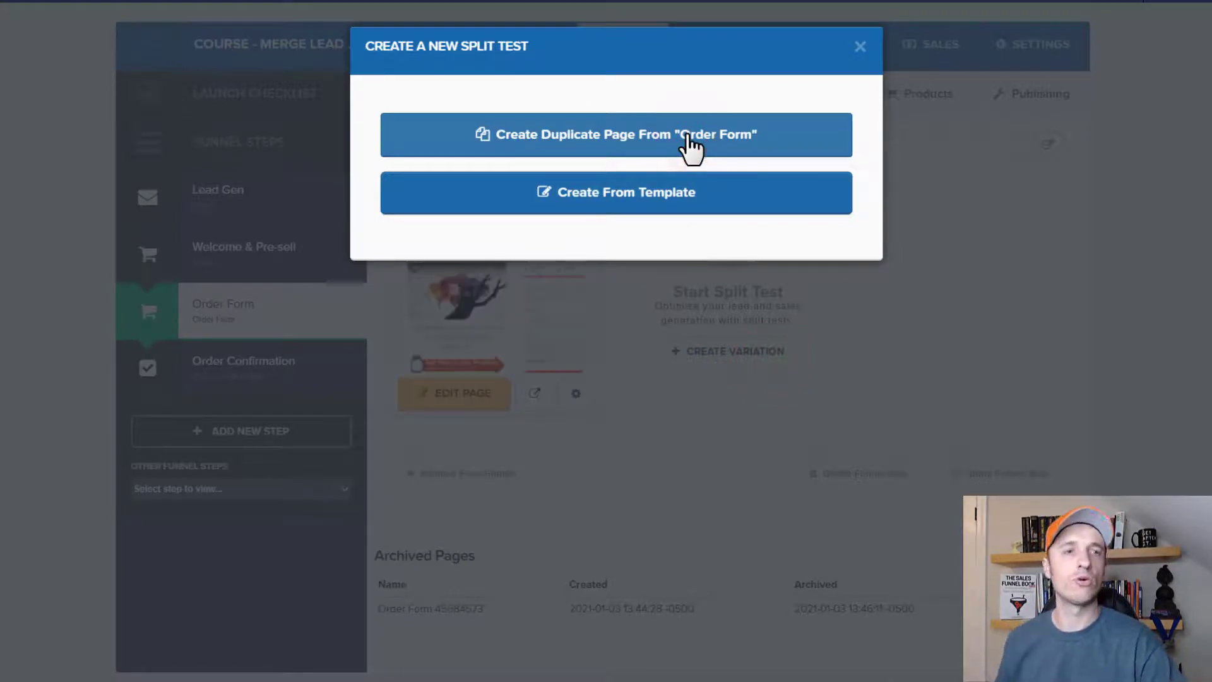
{"action": "left_click", "coordinate": [616, 134]}
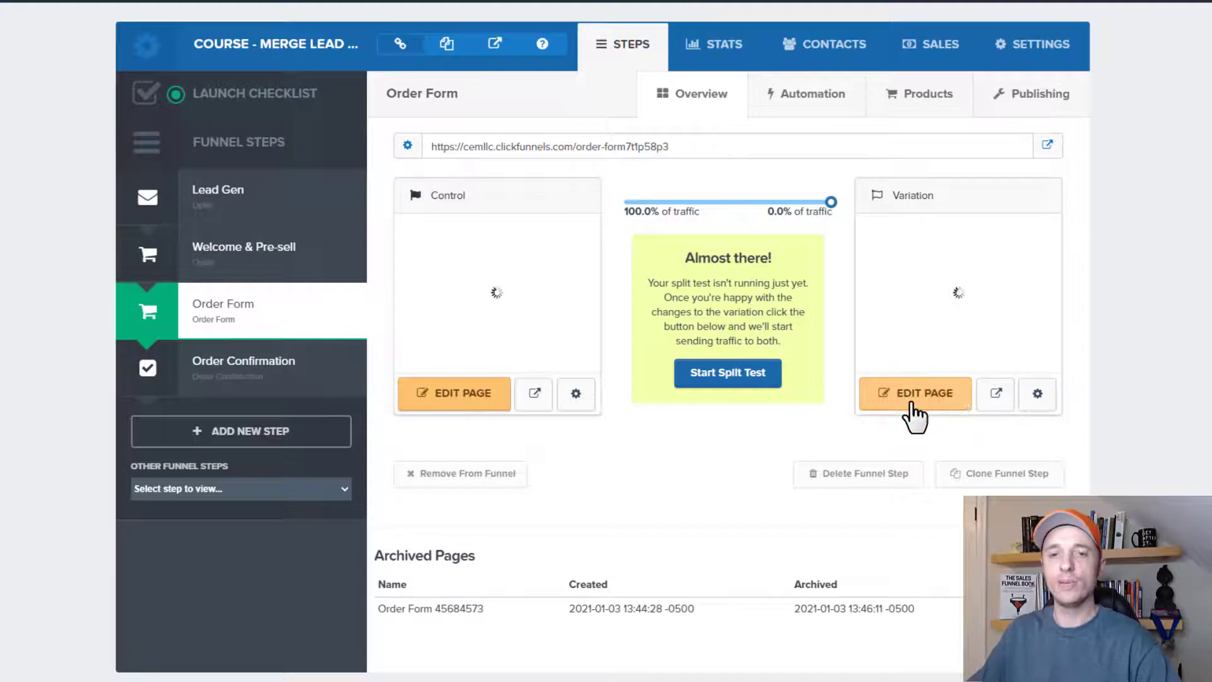
{"action": "left_click", "coordinate": [916, 393]}
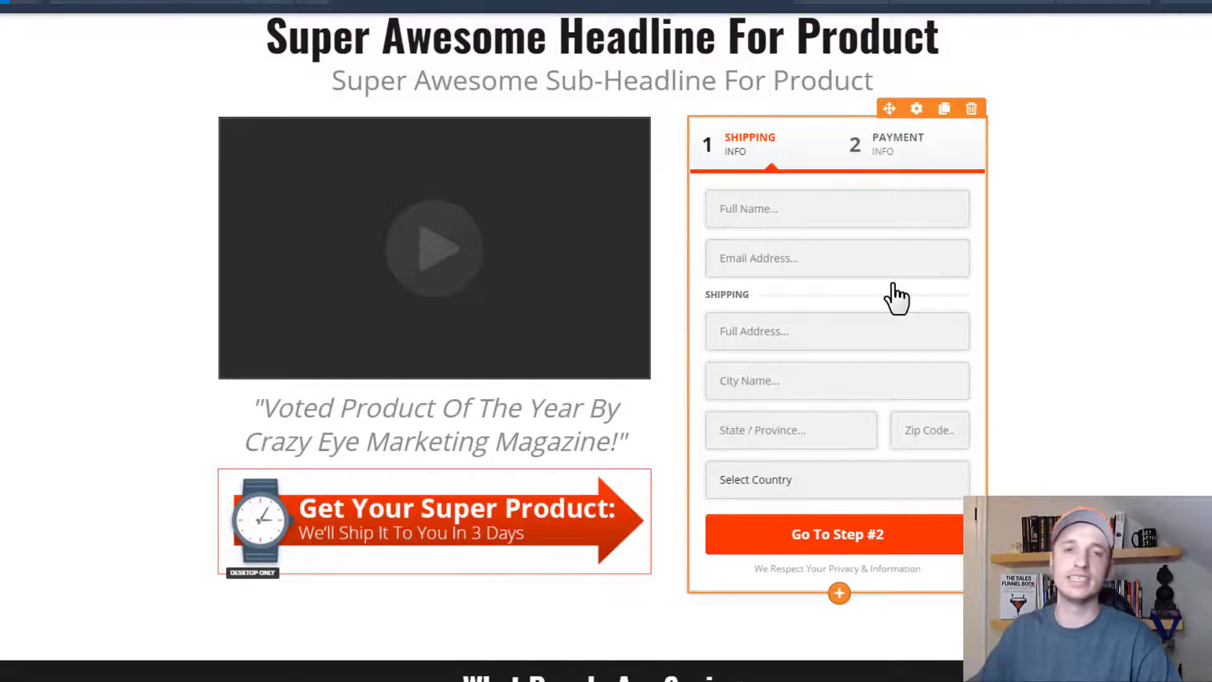
{"action": "mouse_move", "coordinate": [874, 278]}
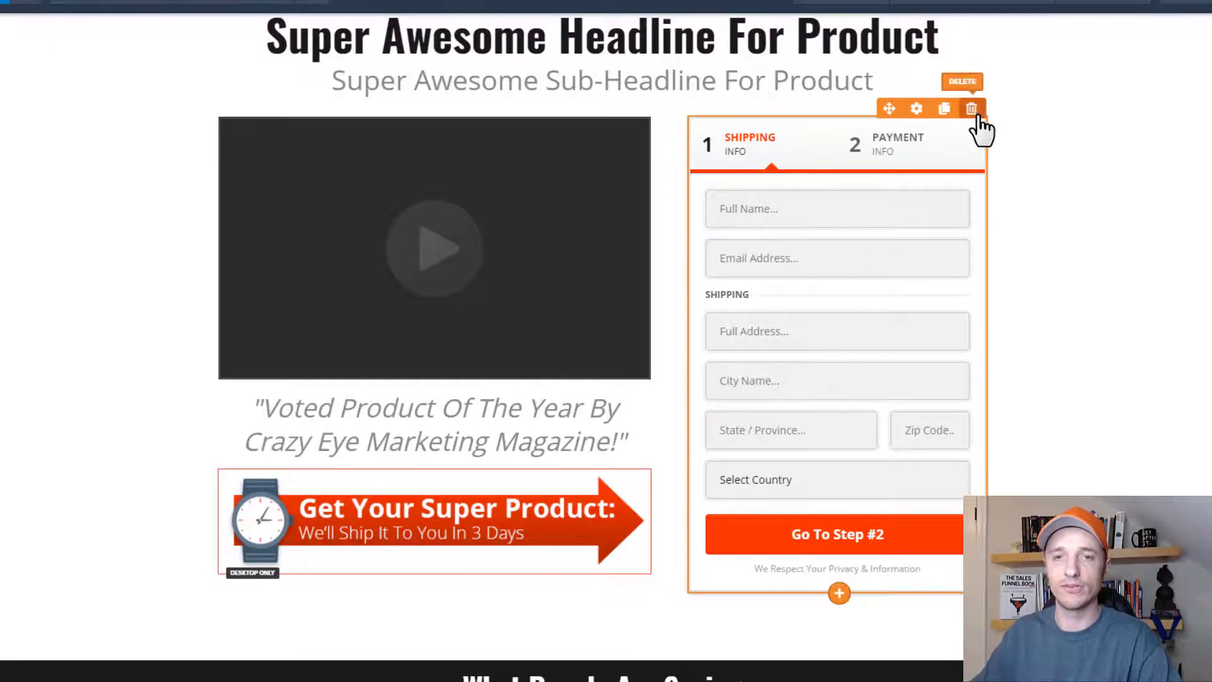
Delete the two-step shipping and payment form and bring up the Add New Element panel
{"action": "left_click", "coordinate": [971, 108]}
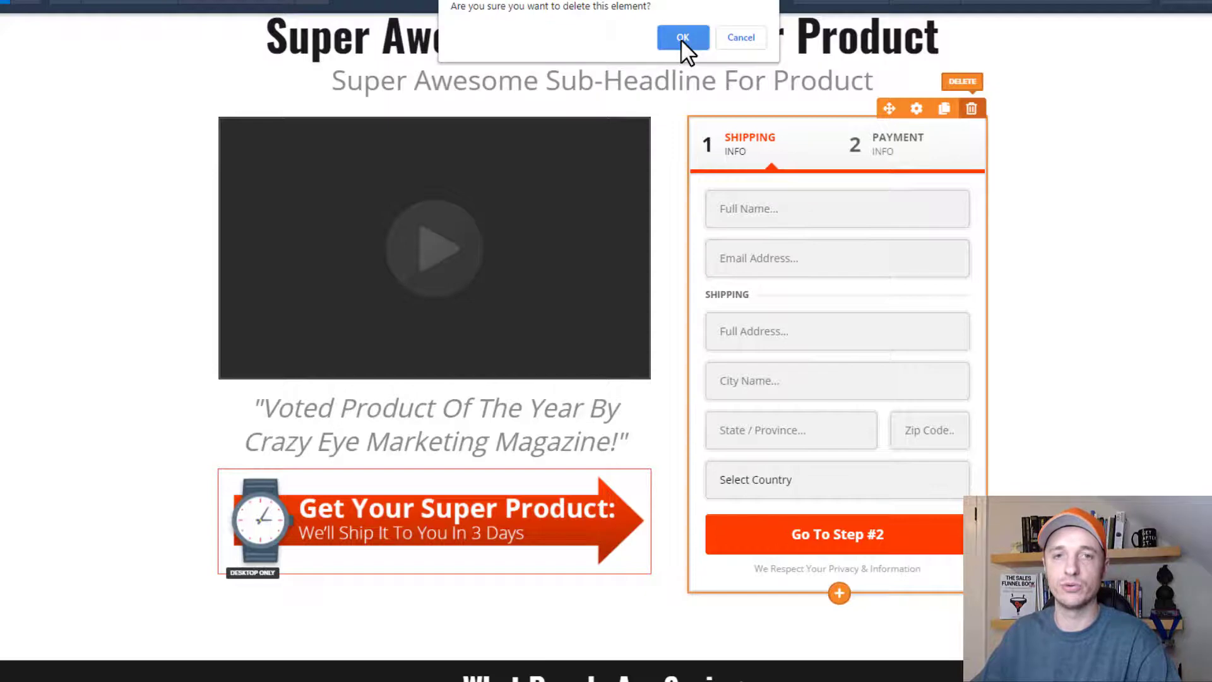
{"action": "left_click", "coordinate": [683, 37]}
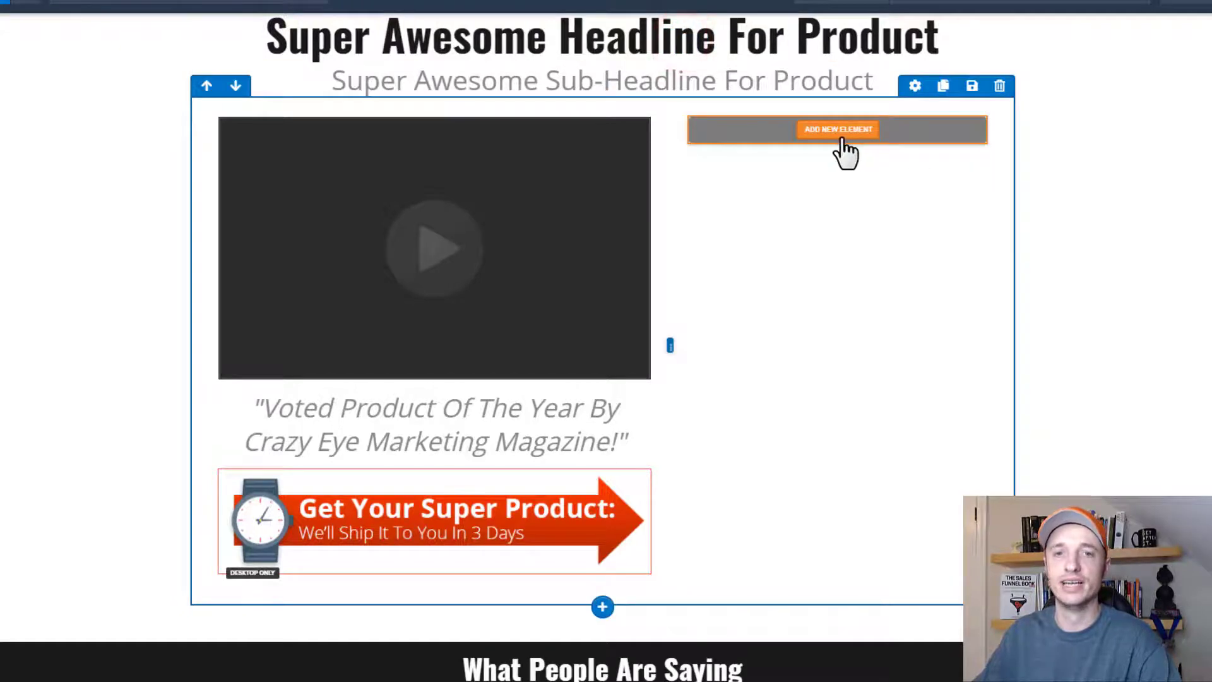
{"action": "left_click", "coordinate": [838, 129]}
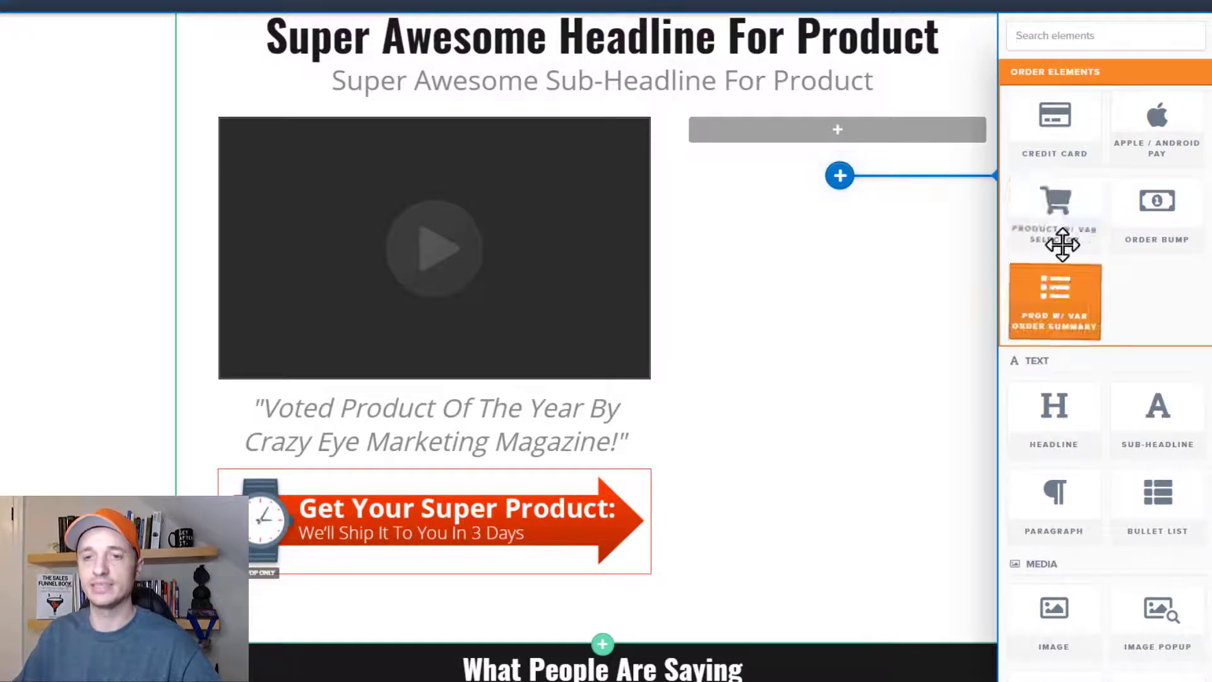
{"action": "mouse_move", "coordinate": [1069, 266]}
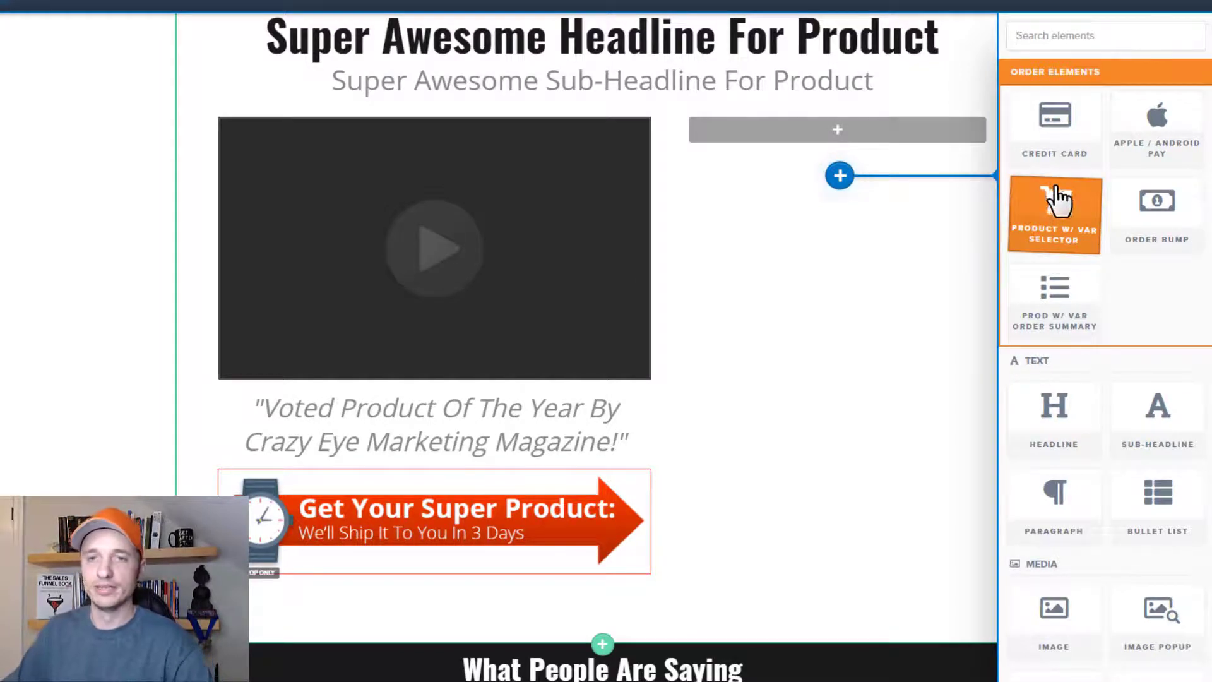
Add a Form Input element to the empty column with input type Full Name
{"action": "scroll", "scroll_direction": "down", "scroll_amount": 3}
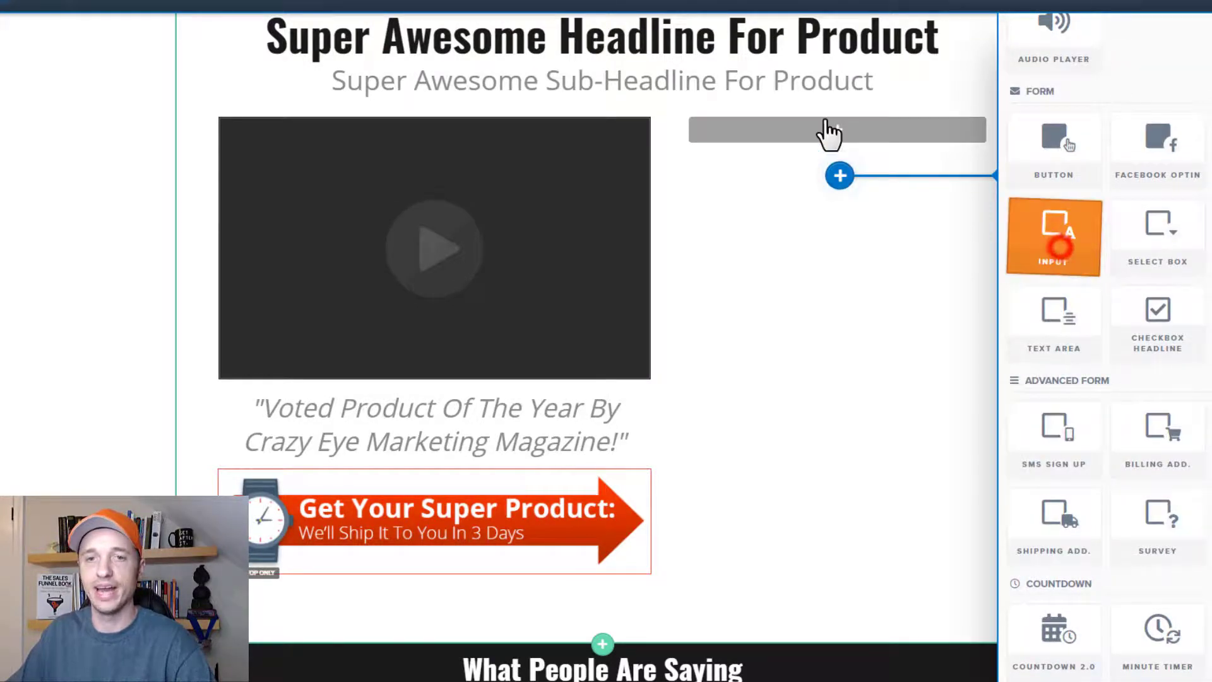
{"action": "left_click", "coordinate": [1054, 235]}
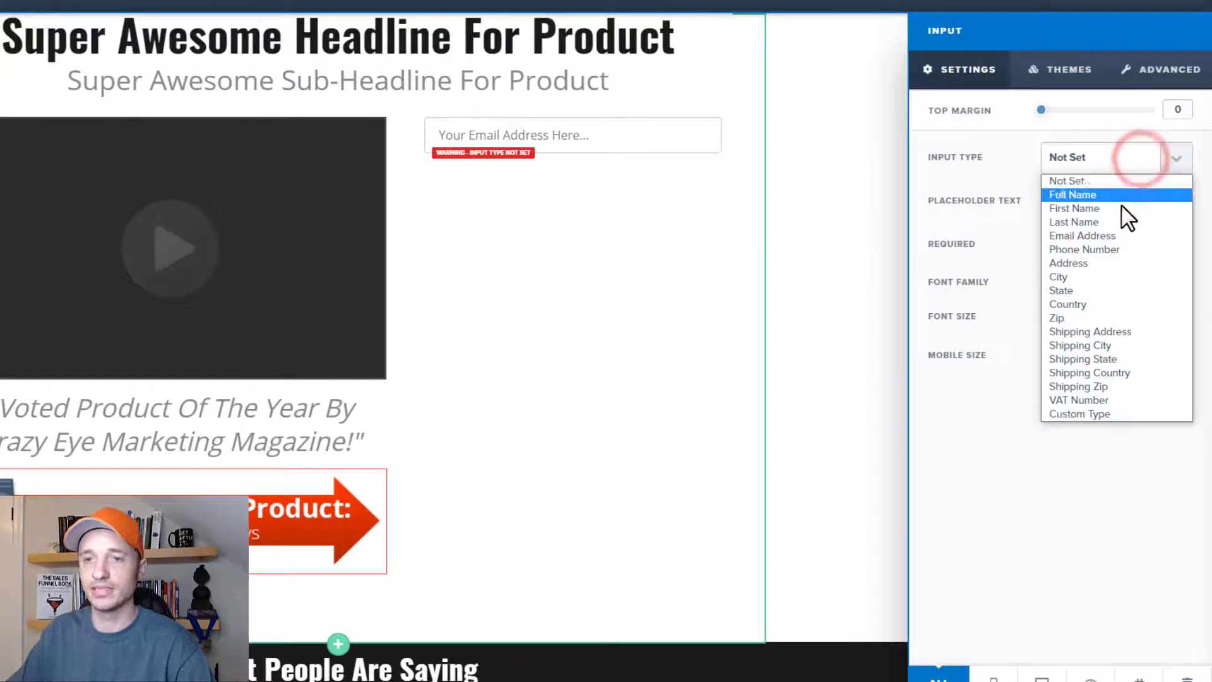
{"action": "left_click", "coordinate": [1074, 194]}
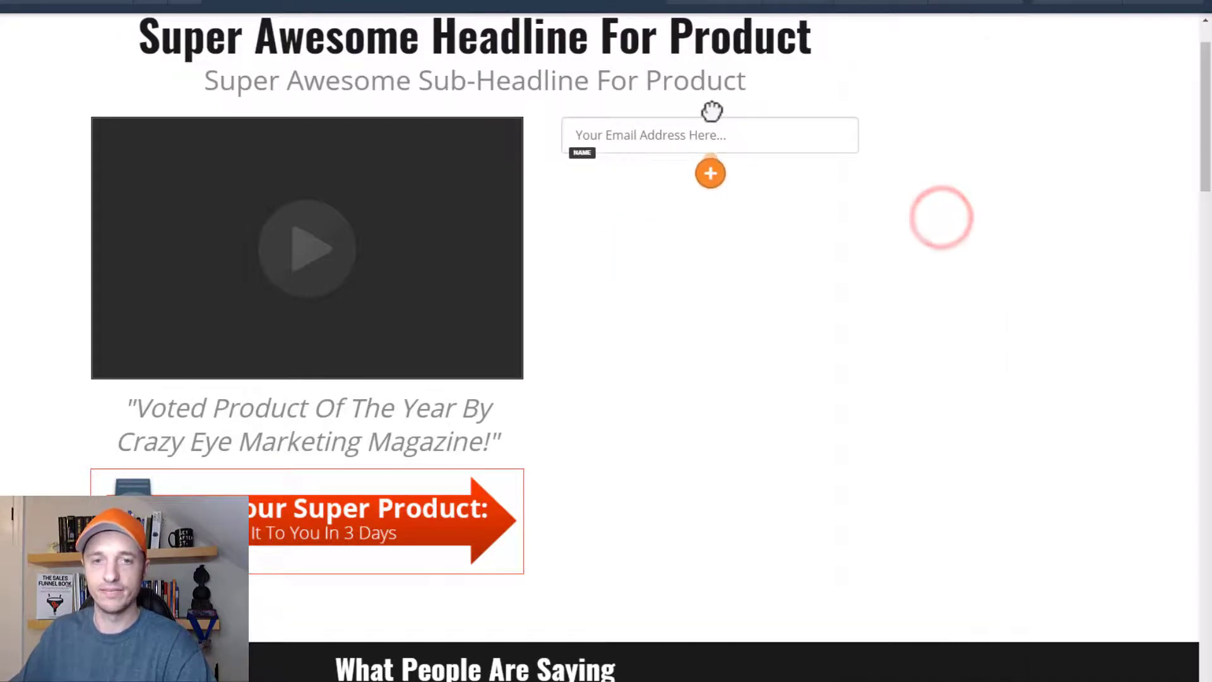
Insert the Fish selector with image, $10 price, color and size choices, plus an order summary
{"action": "left_click", "coordinate": [709, 173]}
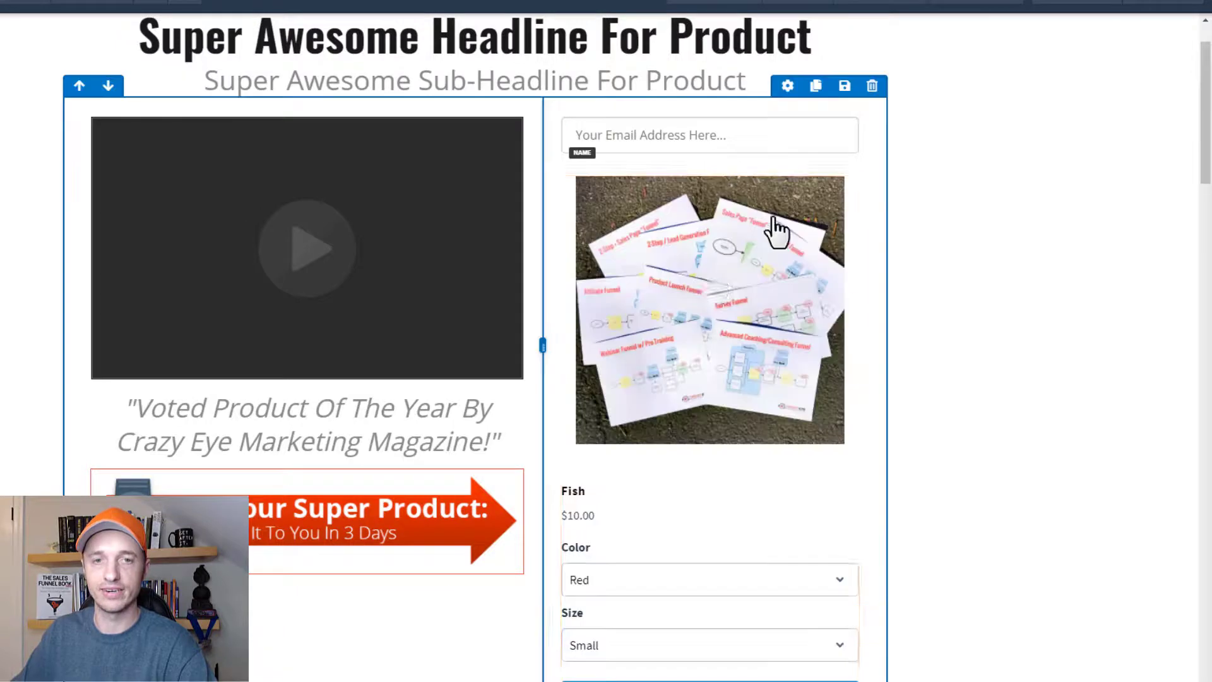
{"action": "scroll", "scroll_direction": "down", "scroll_amount": 3}
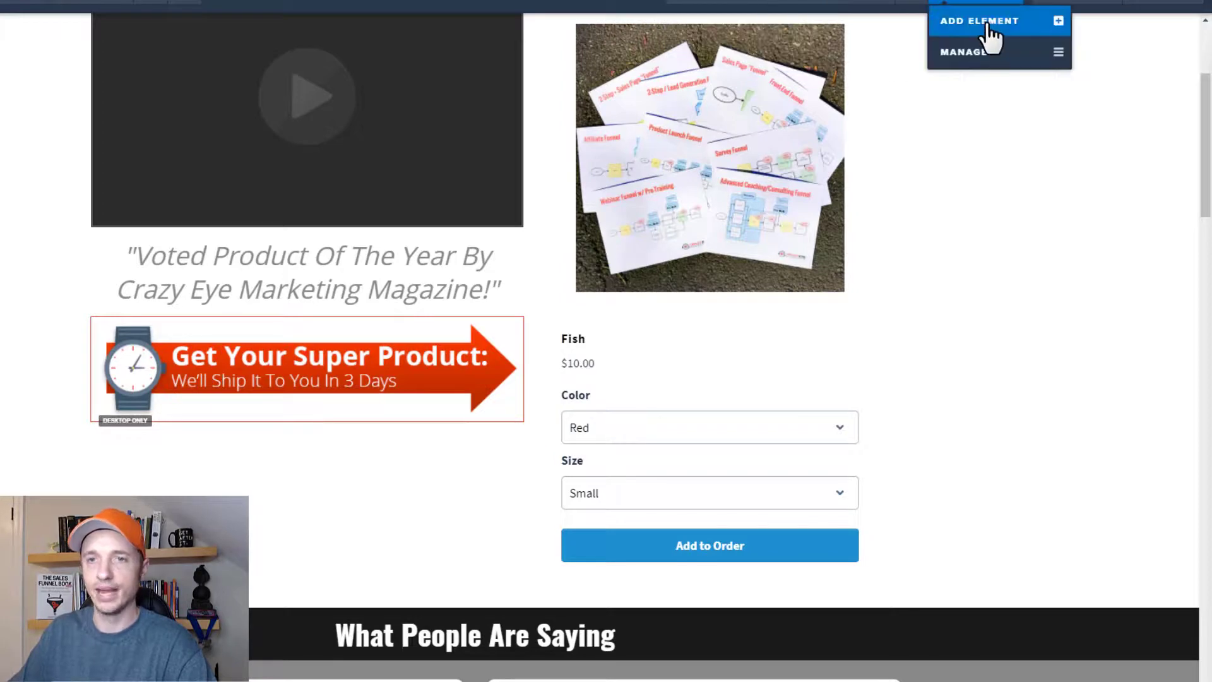
{"action": "left_click", "coordinate": [980, 21]}
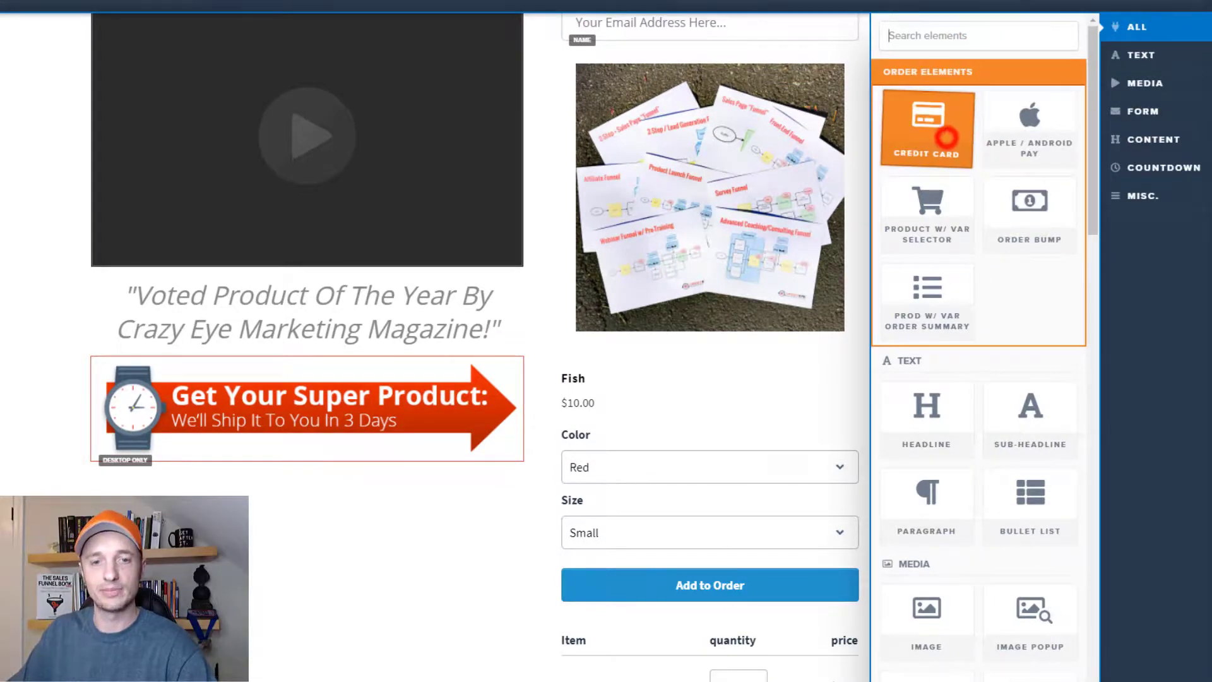
{"action": "scroll", "scroll_direction": "down", "scroll_amount": 3}
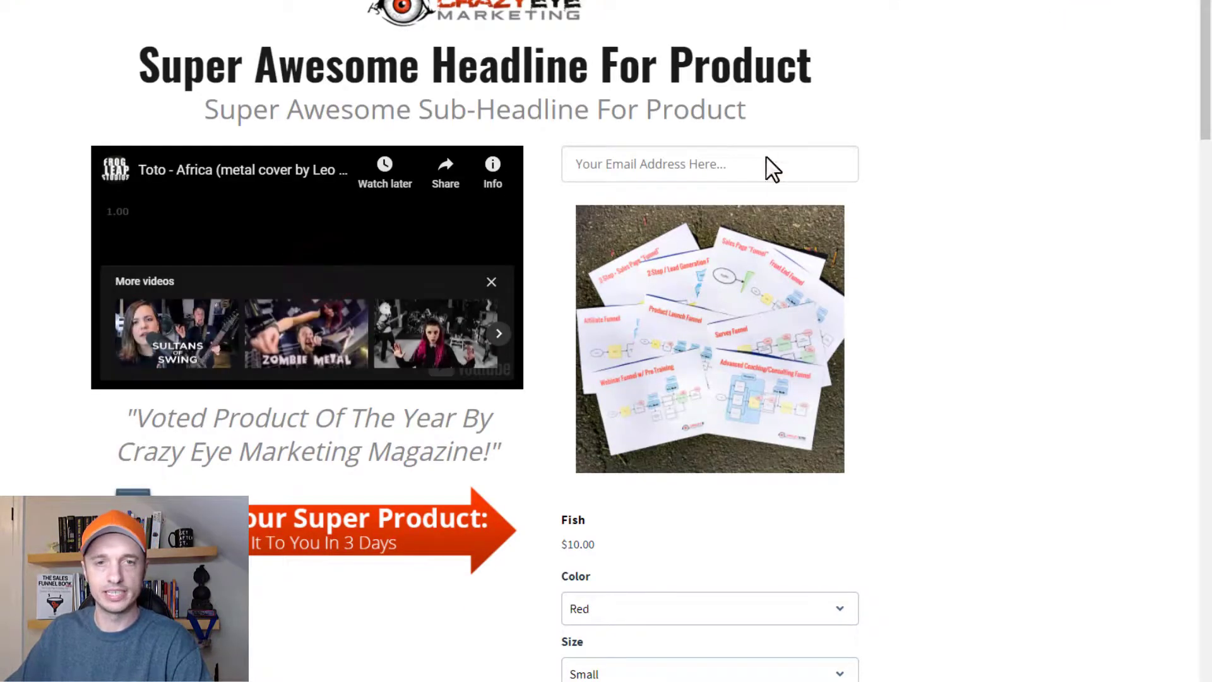
Add a Blue Small Fish and a Red Small Fish to the order
{"action": "scroll", "scroll_direction": "down", "scroll_amount": 3}
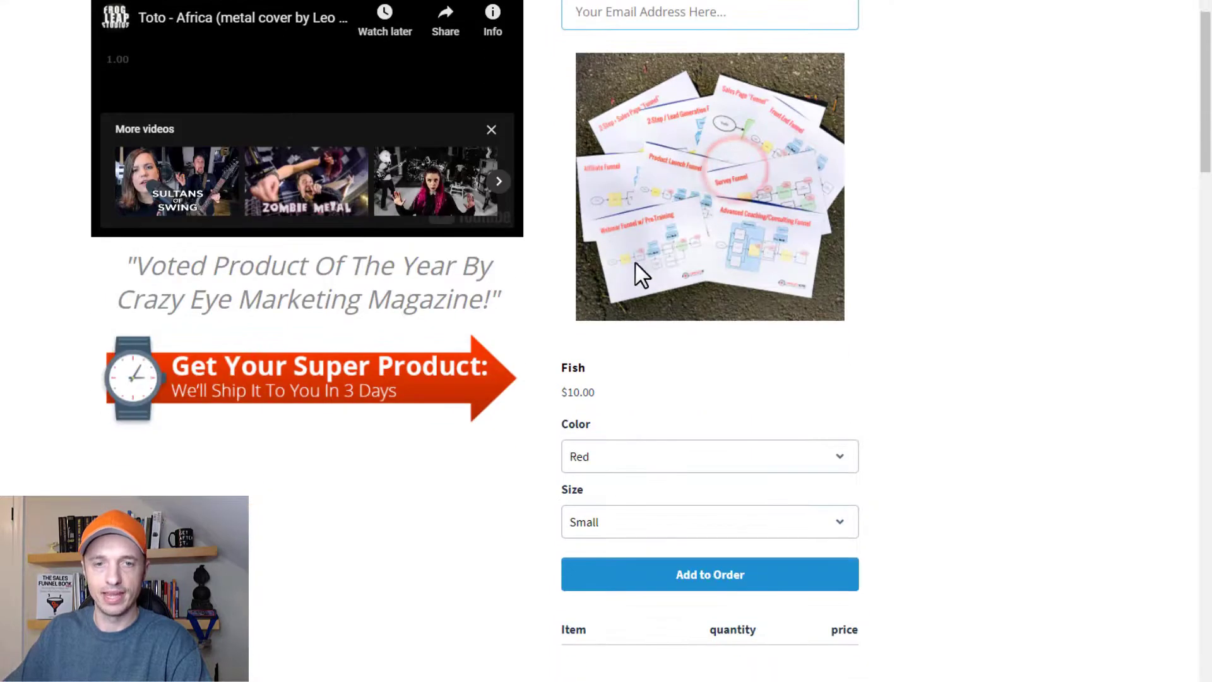
{"action": "scroll", "scroll_direction": "down", "scroll_amount": 3}
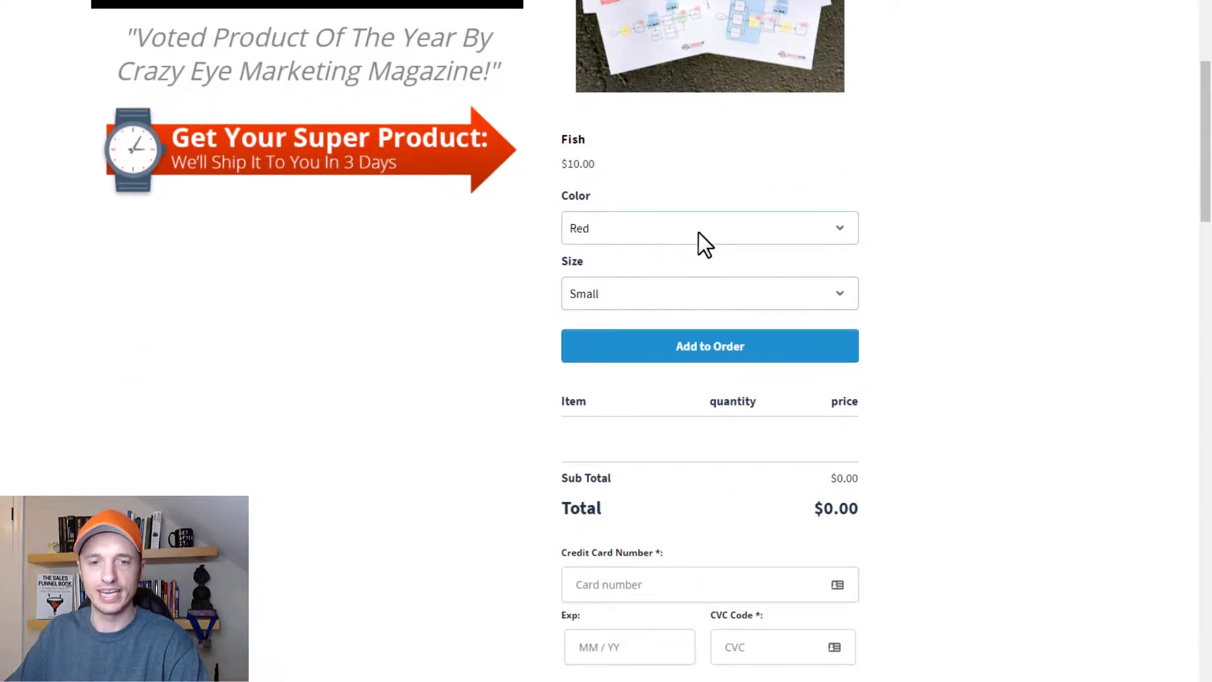
{"action": "left_click", "coordinate": [707, 227]}
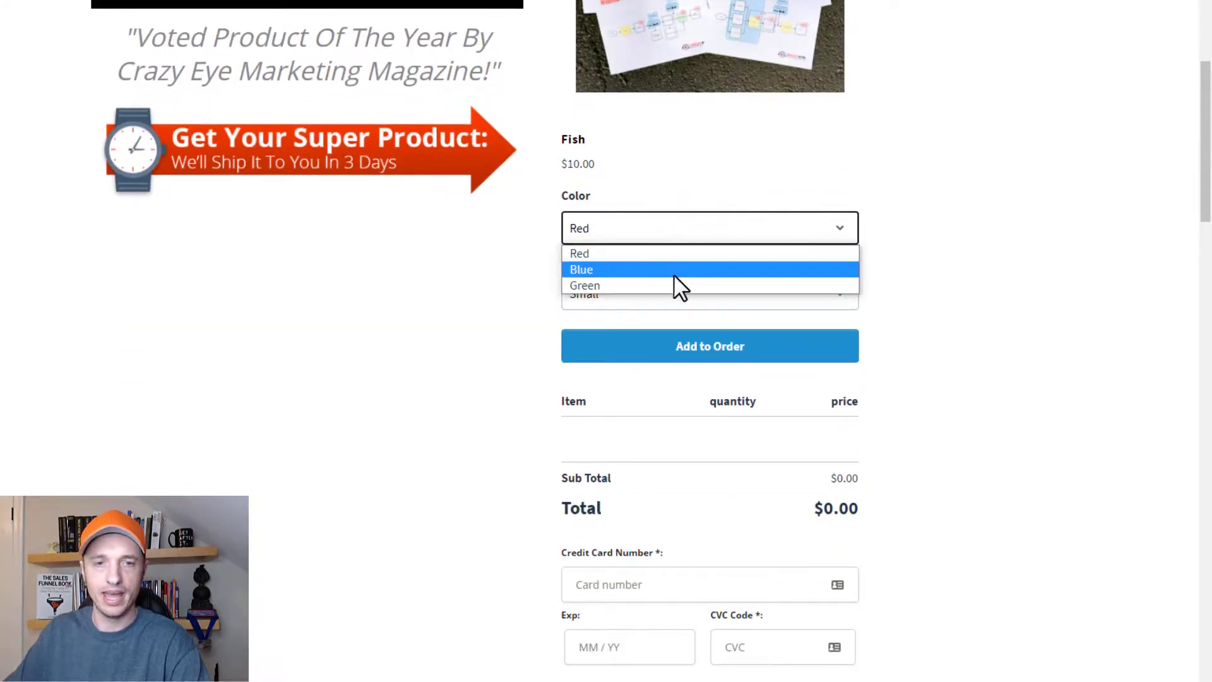
{"action": "left_click", "coordinate": [581, 269]}
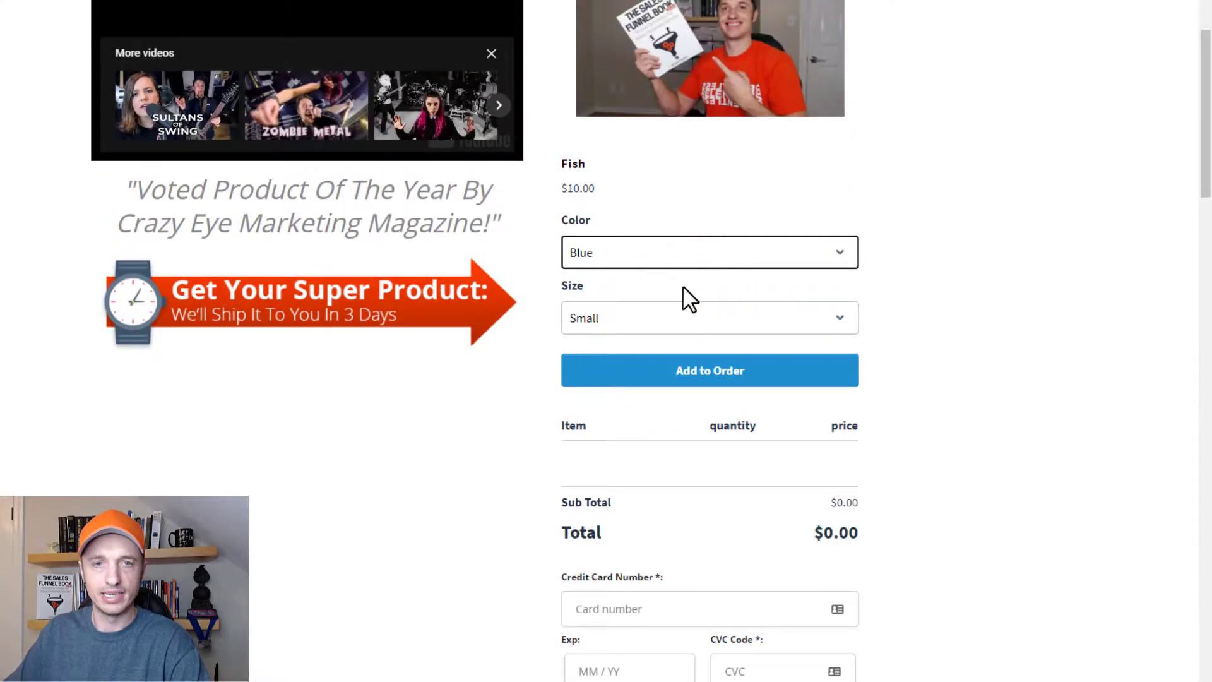
{"action": "scroll", "scroll_direction": "down", "scroll_amount": 3}
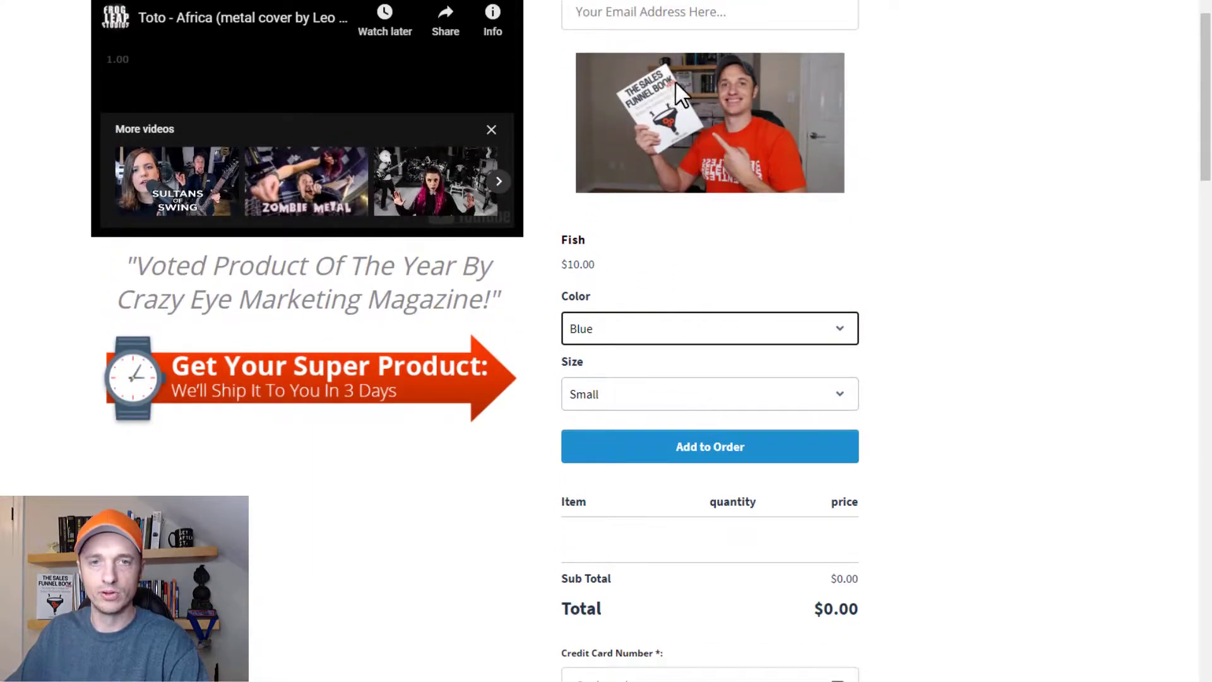
{"action": "mouse_move", "coordinate": [688, 190]}
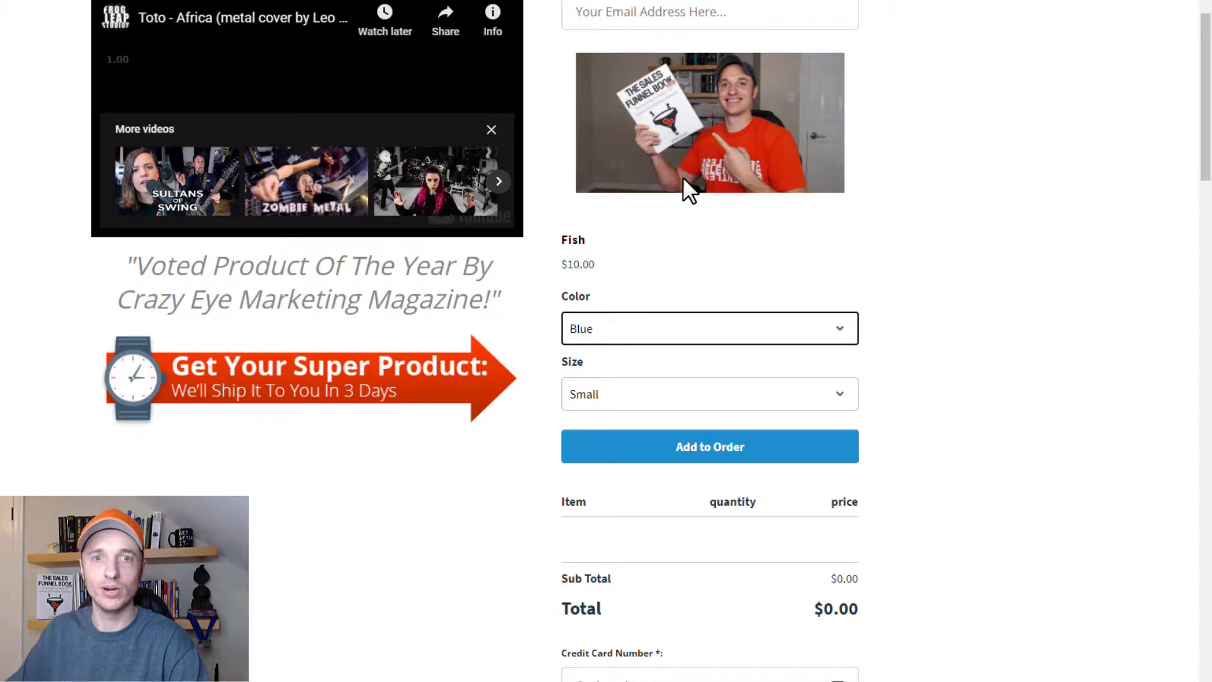
{"action": "left_click", "coordinate": [709, 447]}
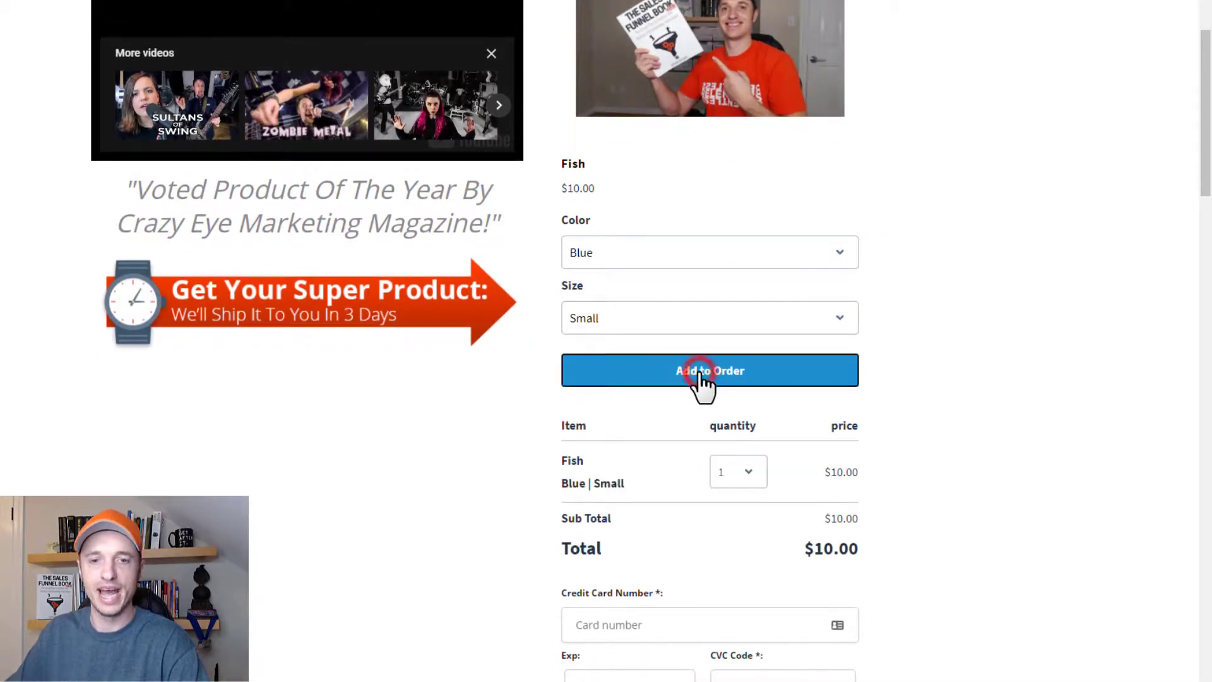
{"action": "left_click", "coordinate": [709, 252]}
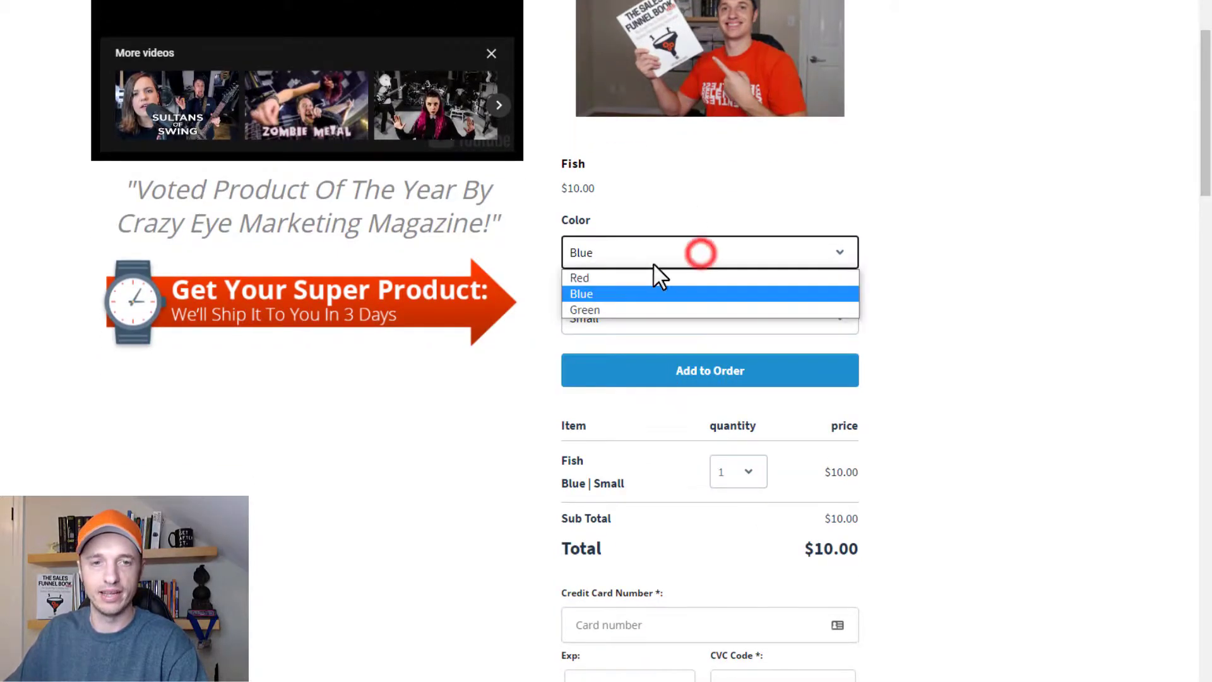
{"action": "left_click", "coordinate": [579, 276]}
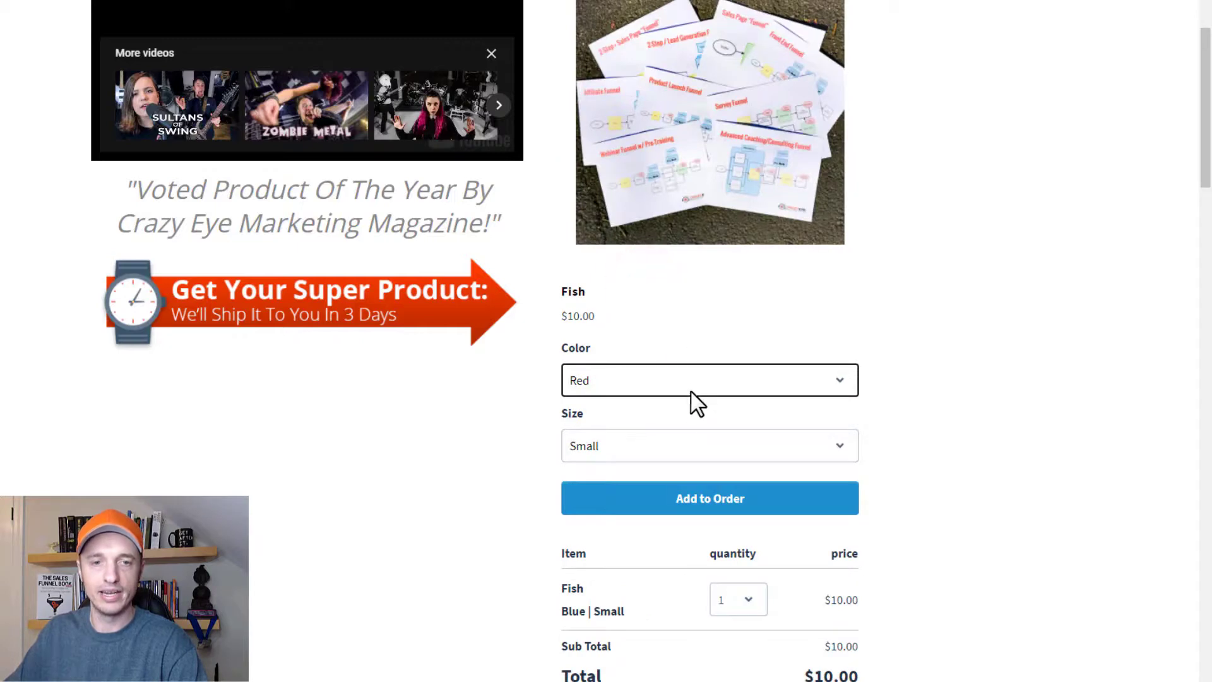
{"action": "left_click", "coordinate": [709, 422]}
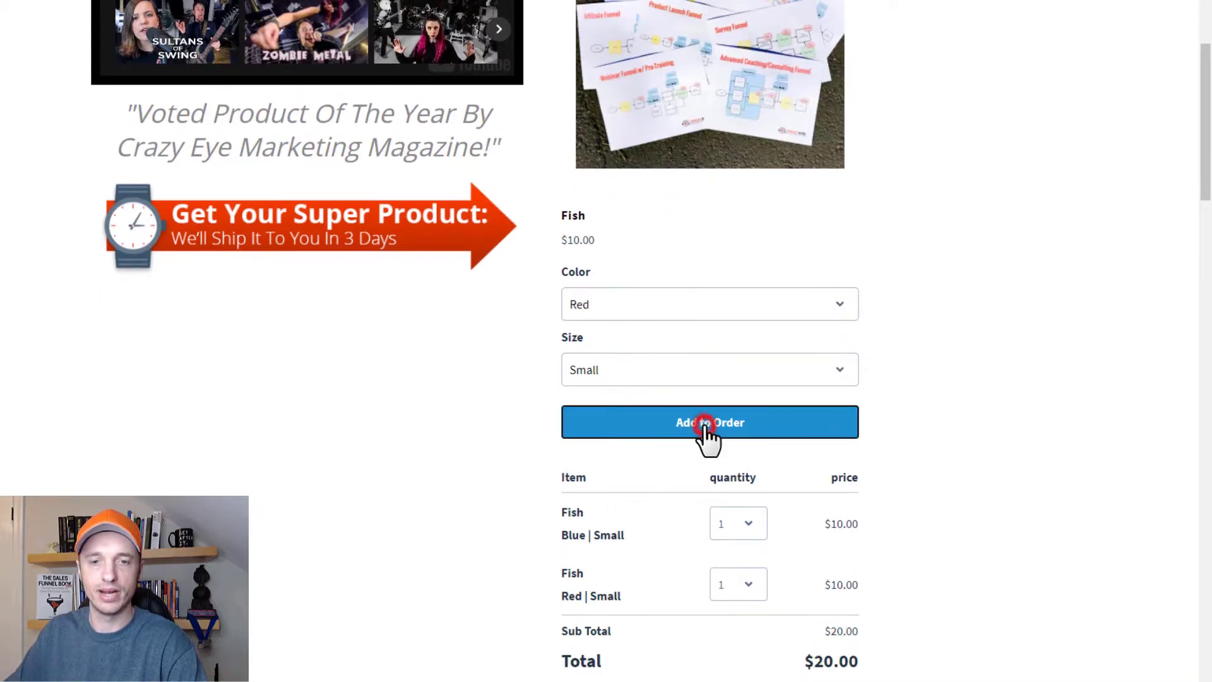
Set the Blue Fish quantity to 1 and the Red Fish quantity to 5
{"action": "scroll", "scroll_direction": "down", "scroll_amount": 3}
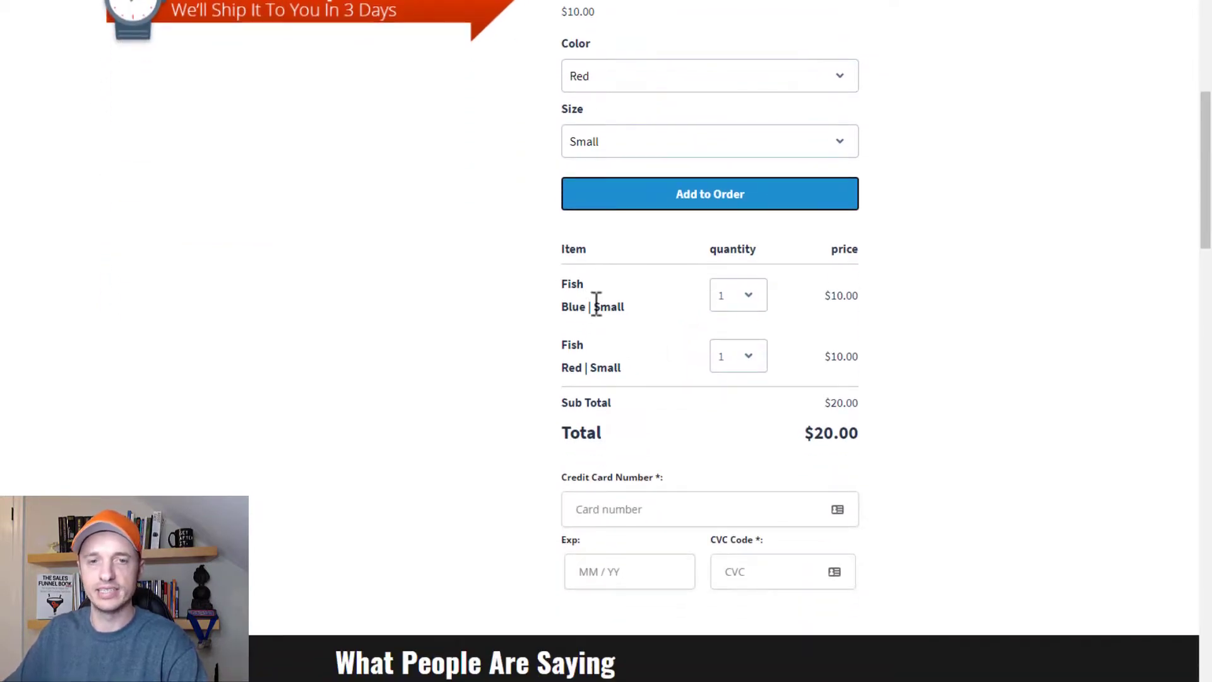
{"action": "left_click", "coordinate": [738, 296]}
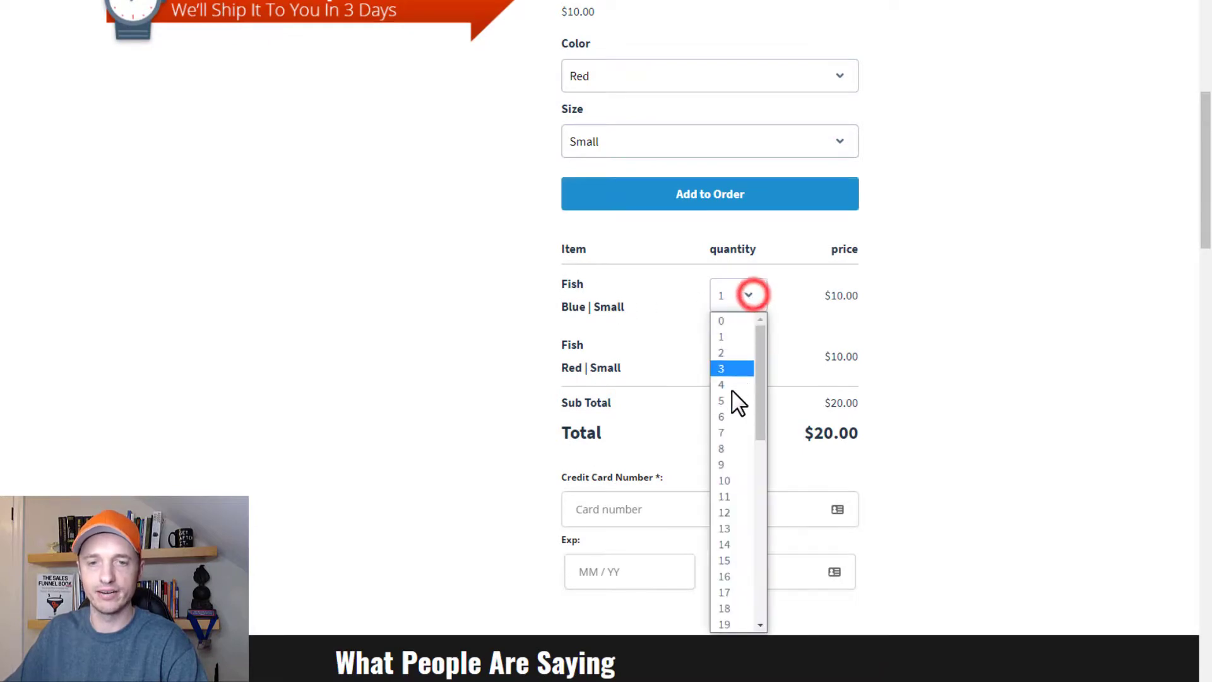
{"action": "left_click", "coordinate": [720, 321]}
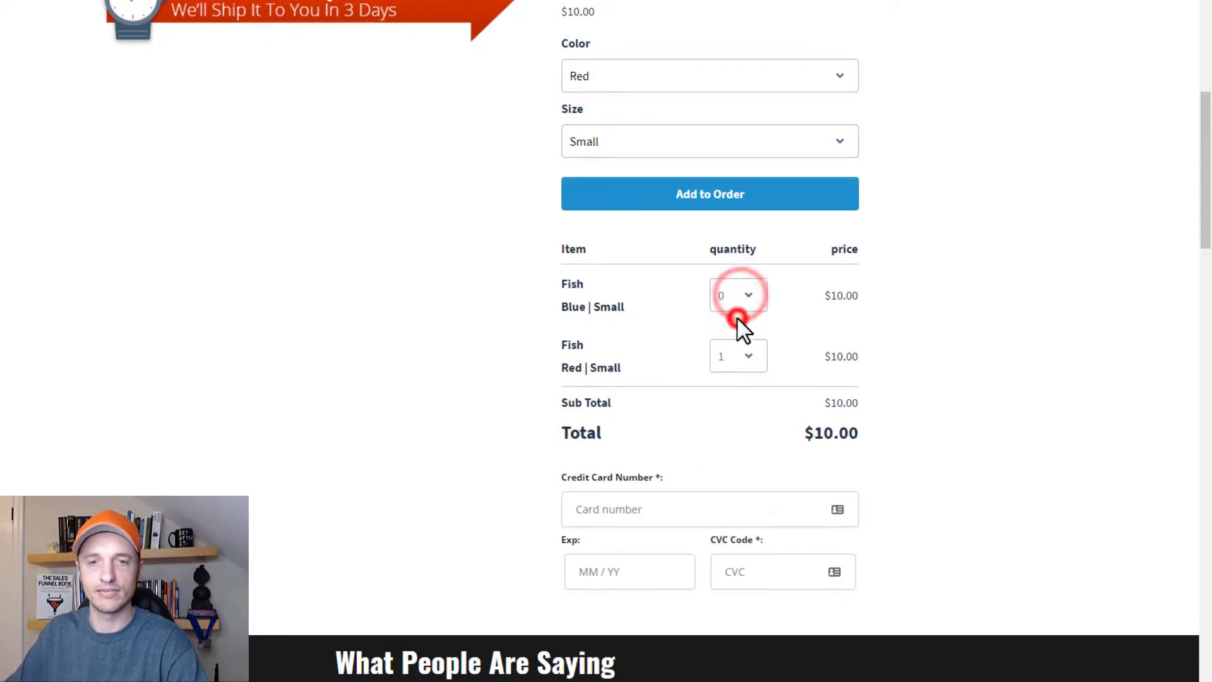
{"action": "left_click", "coordinate": [738, 357]}
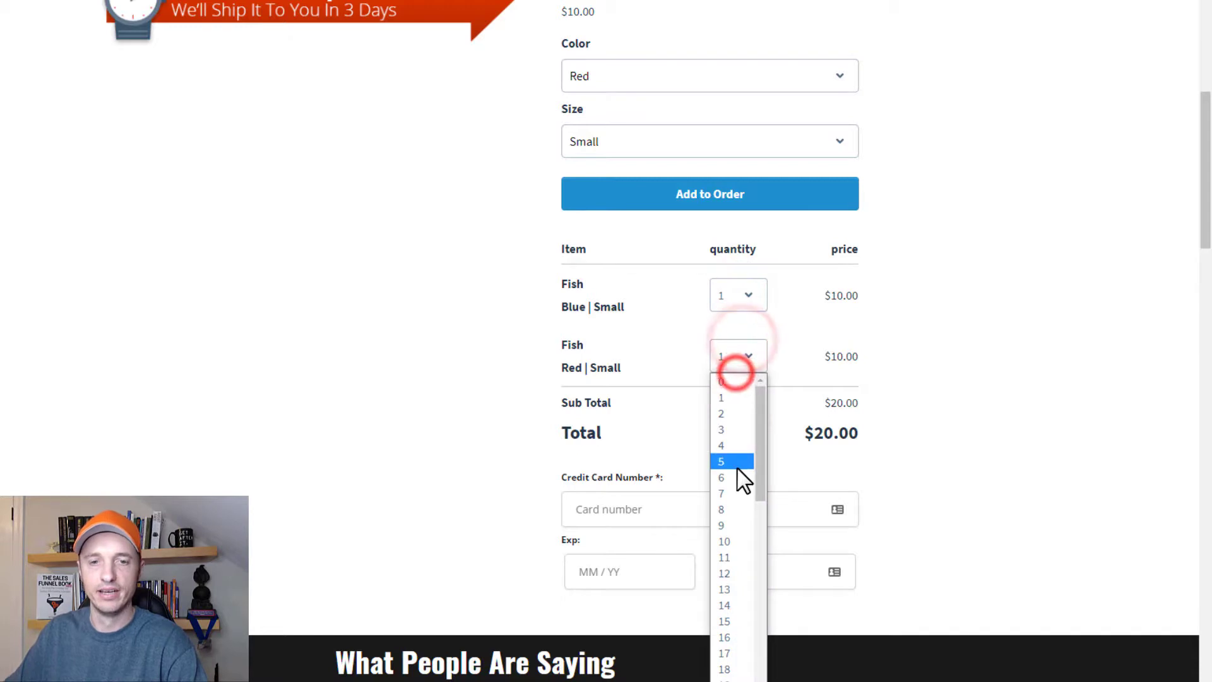
{"action": "left_click", "coordinate": [720, 461]}
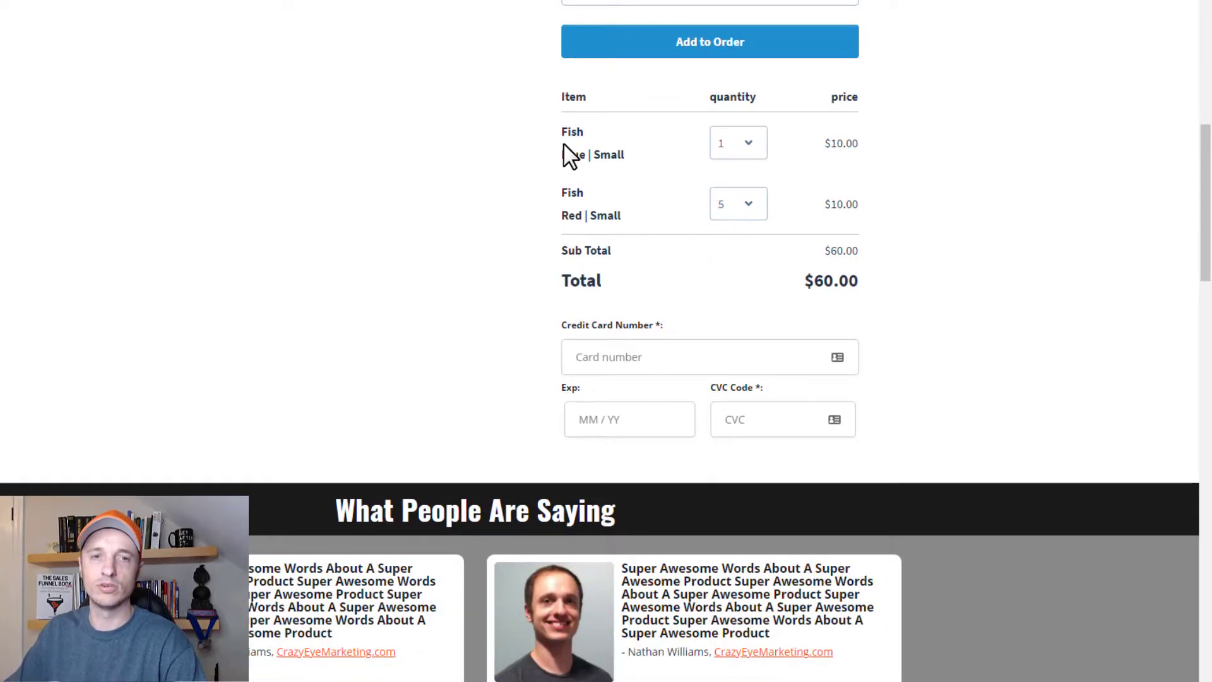
Switch the Fish options to Green and Large, then focus the Credit Card Number field
{"action": "double_click", "coordinate": [593, 155]}
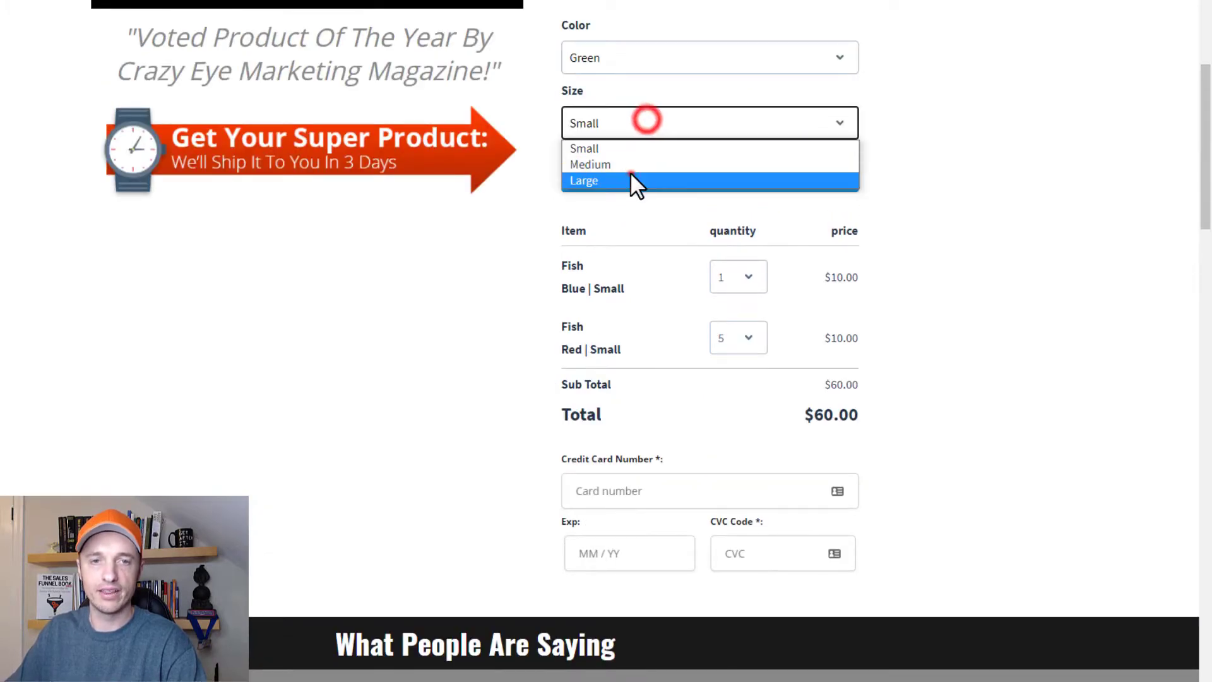
{"action": "left_click", "coordinate": [585, 181]}
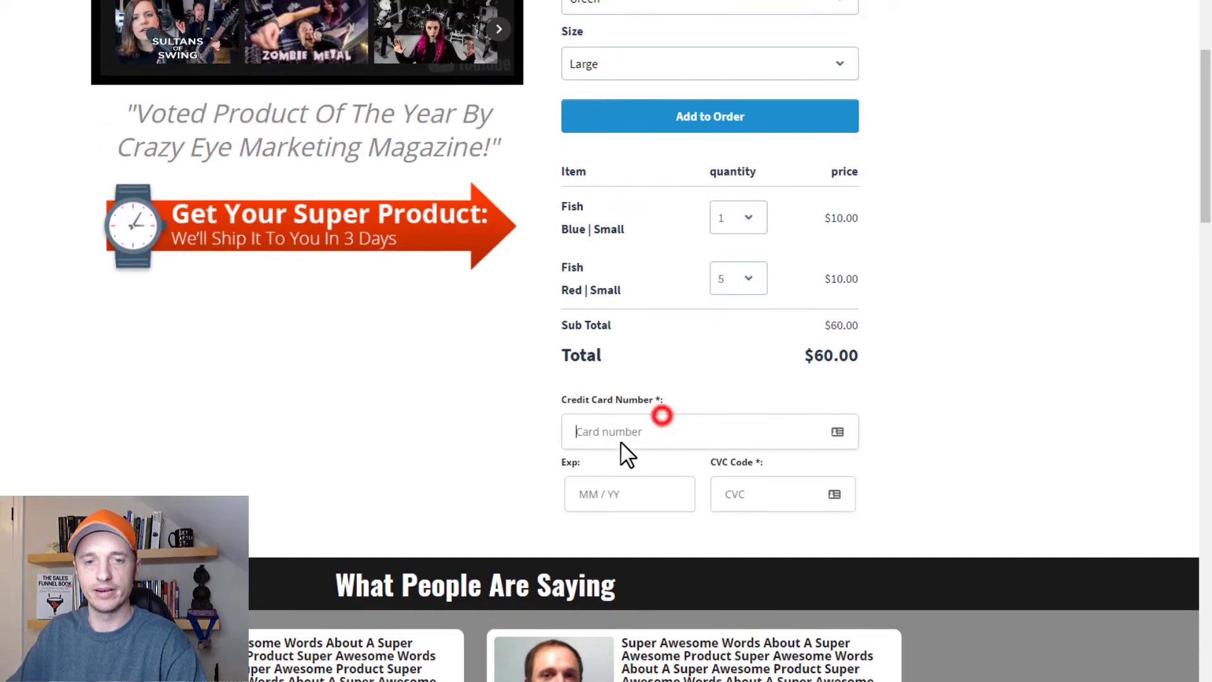
{"action": "left_click", "coordinate": [657, 431]}
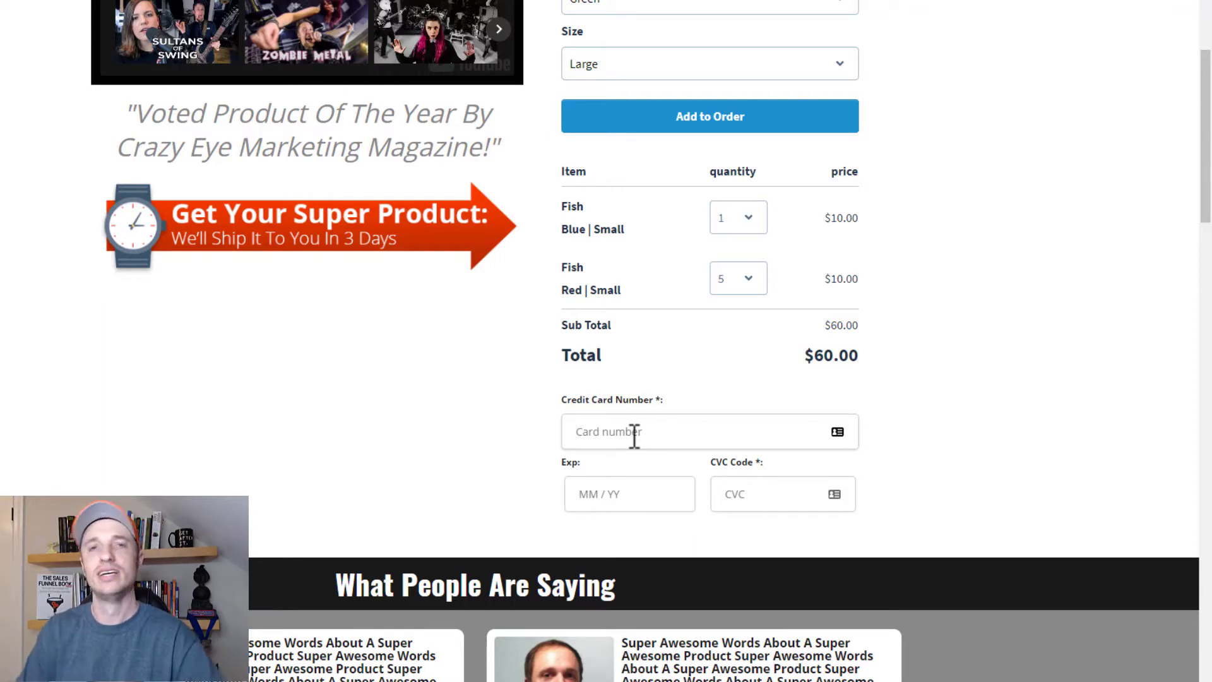
{"action": "left_click", "coordinate": [634, 431]}
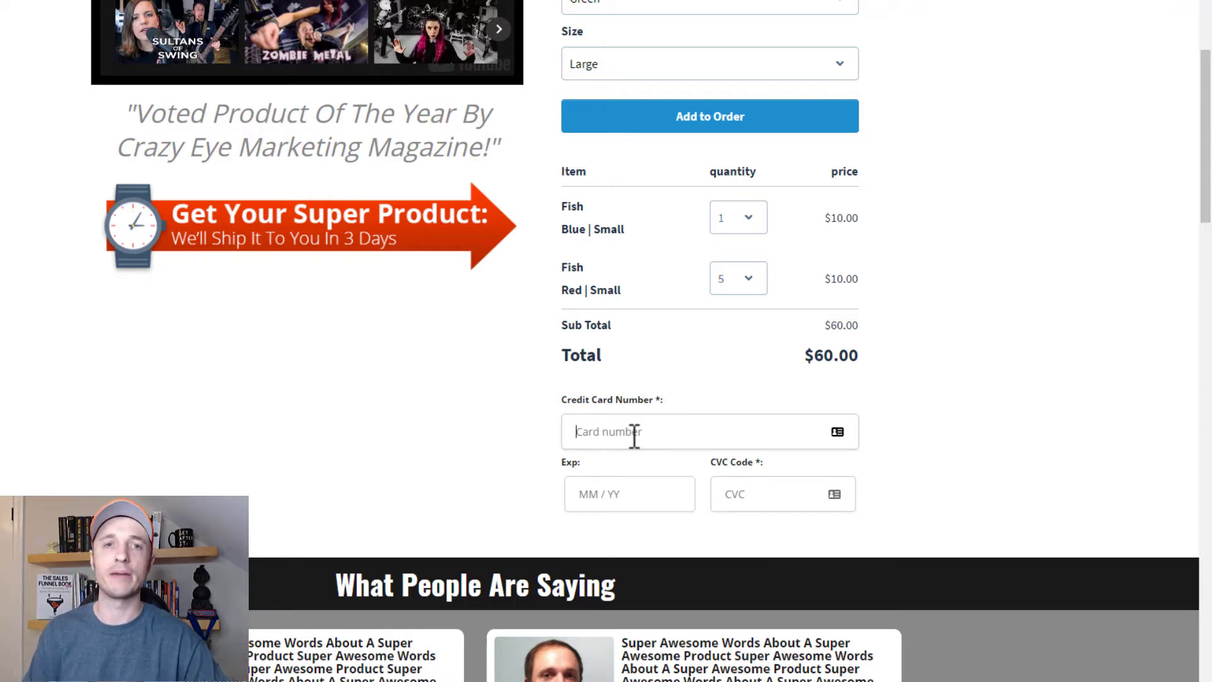